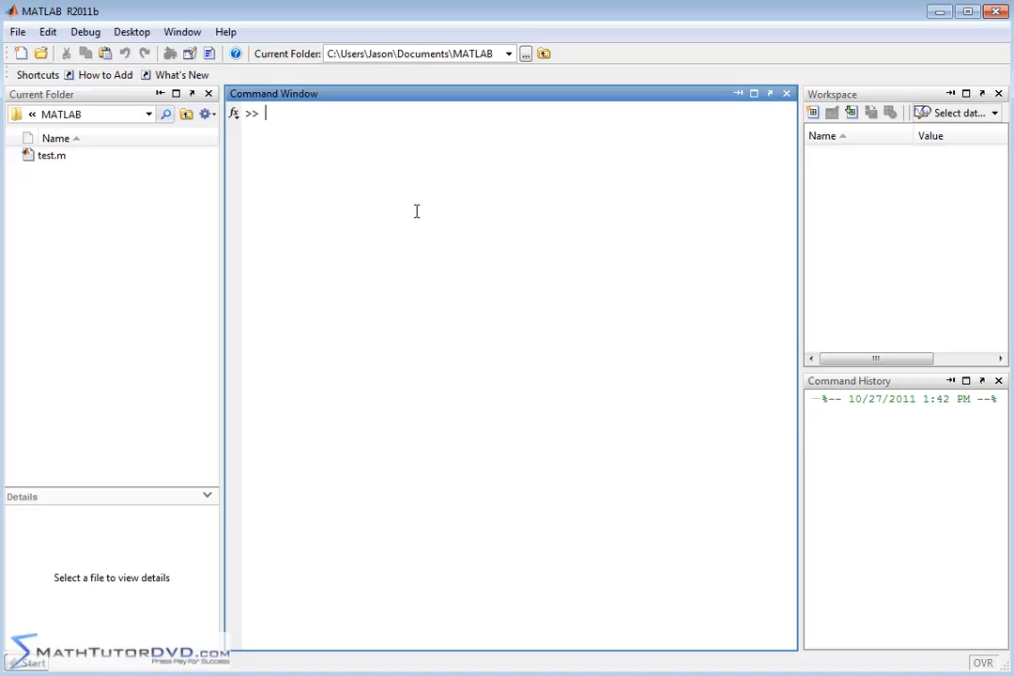
mouse_move(405, 207)
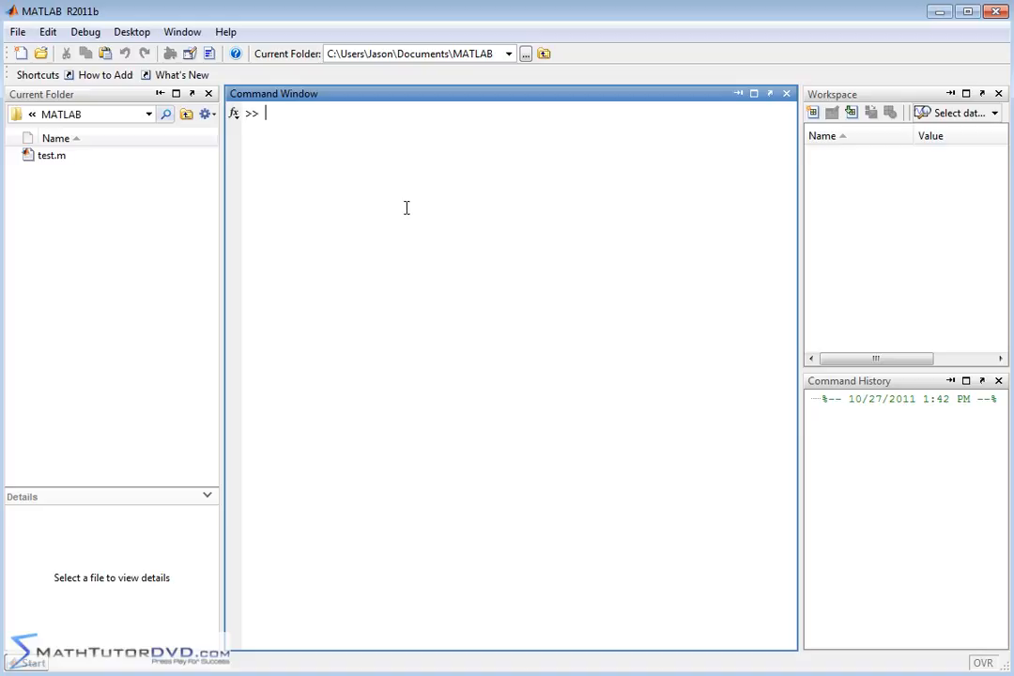
mouse_move(278, 139)
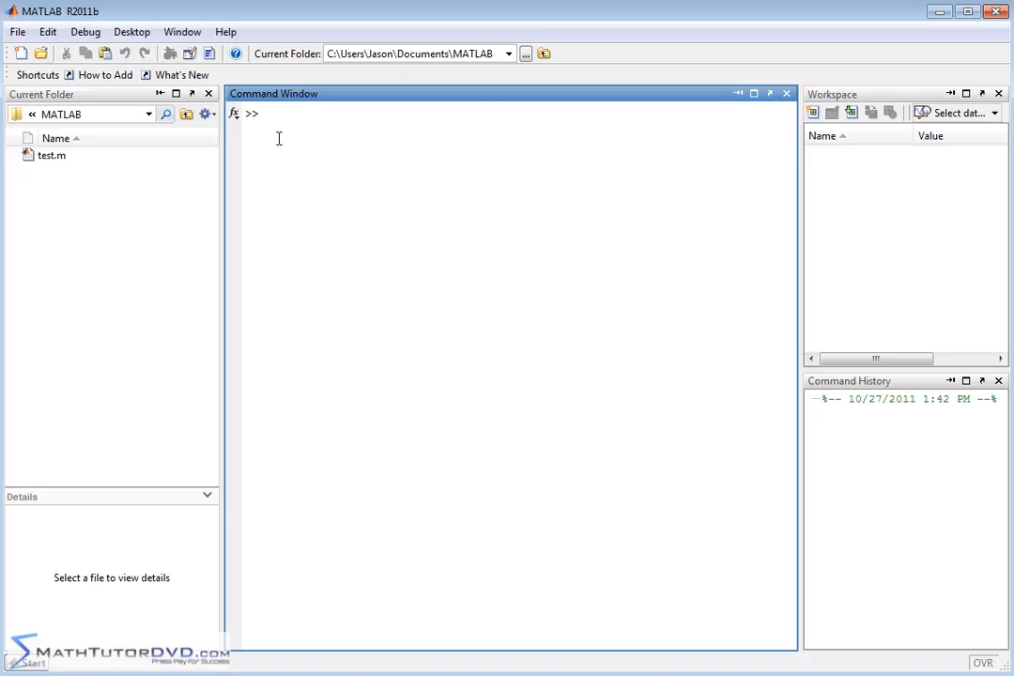
mouse_move(654, 135)
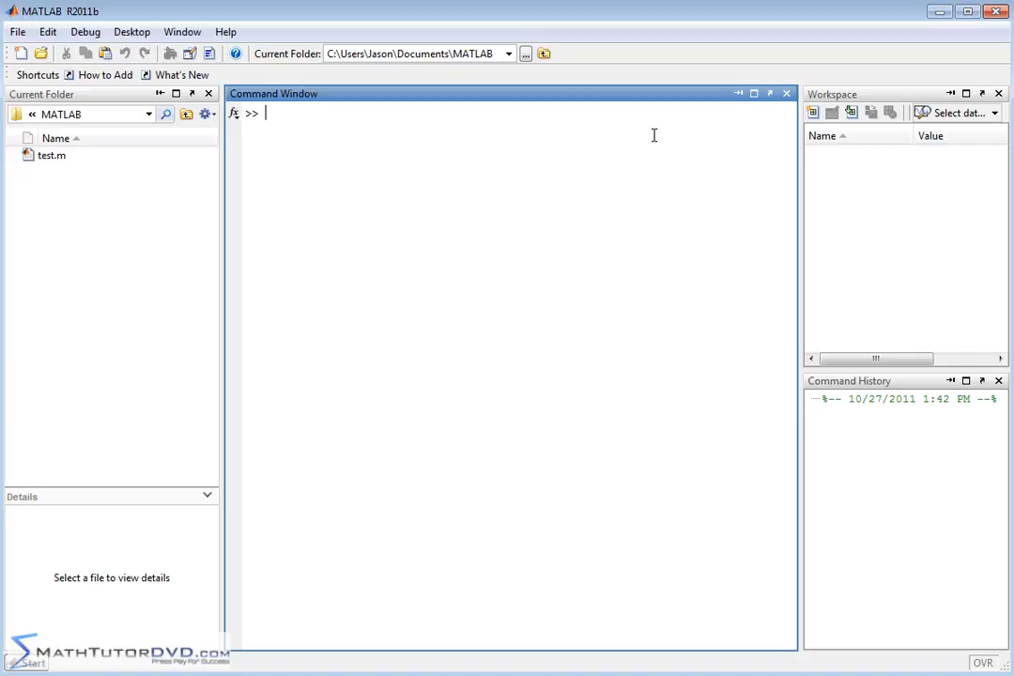
type("g=")
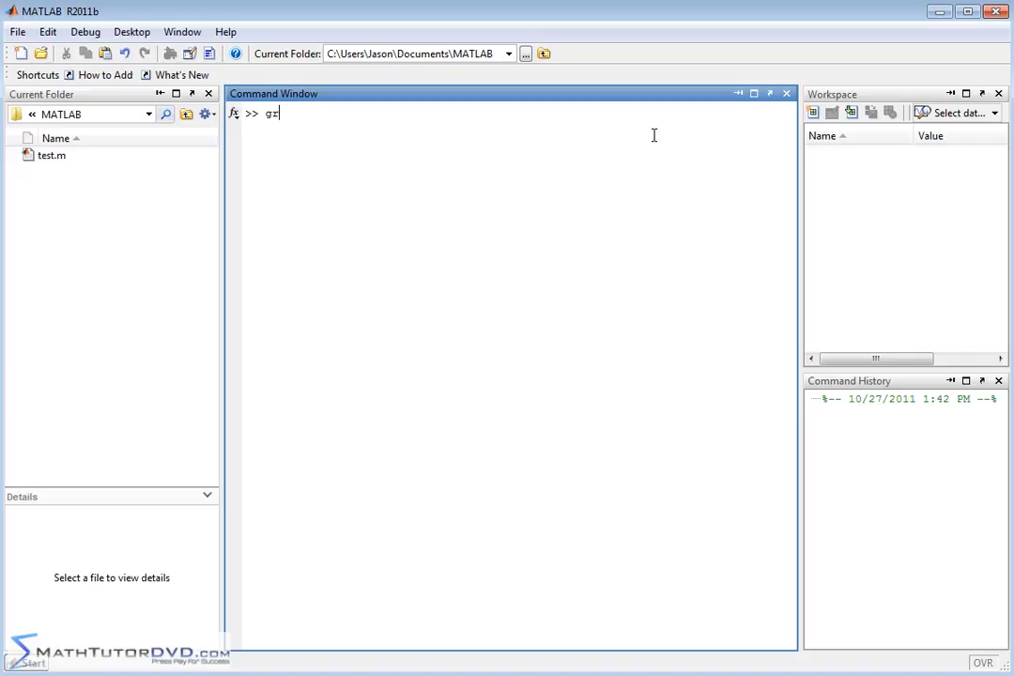
type("ades =")
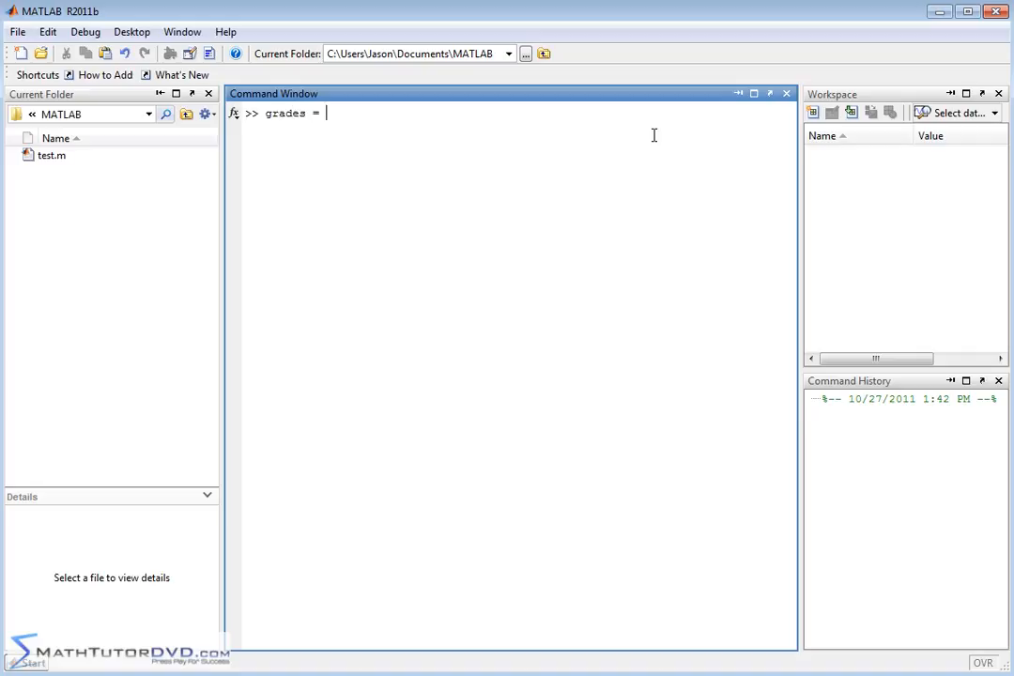
type("[")
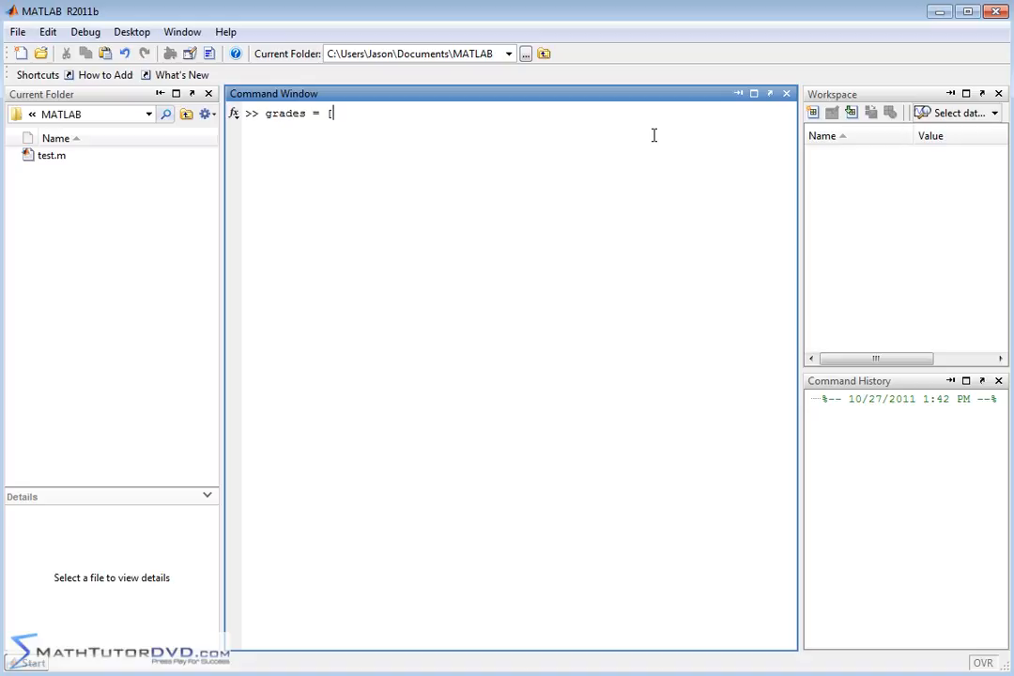
type("100")
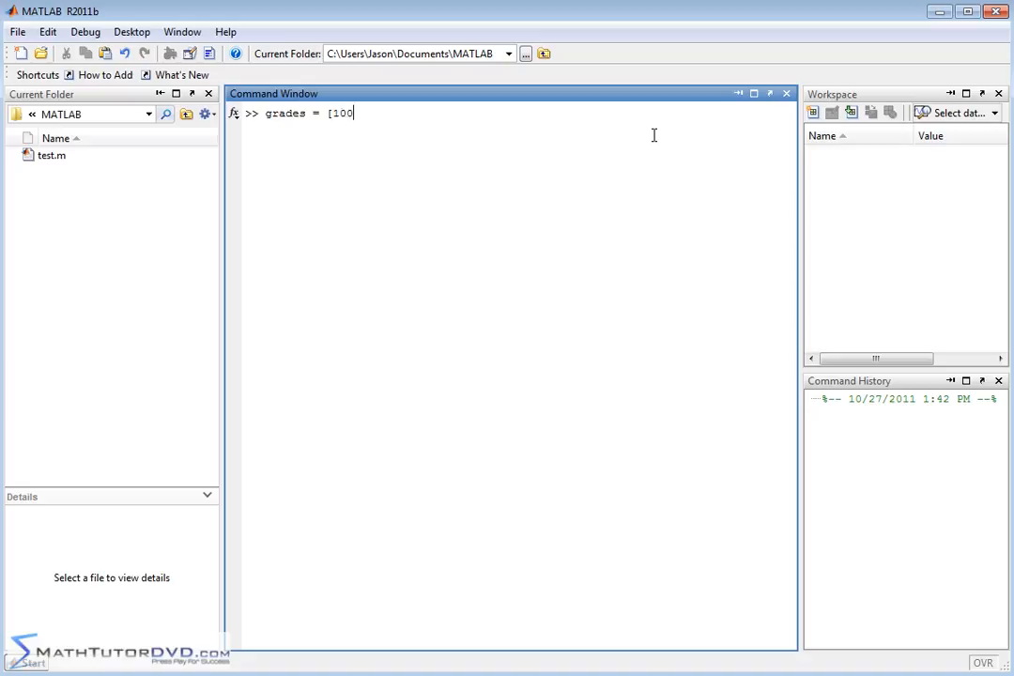
type("91")
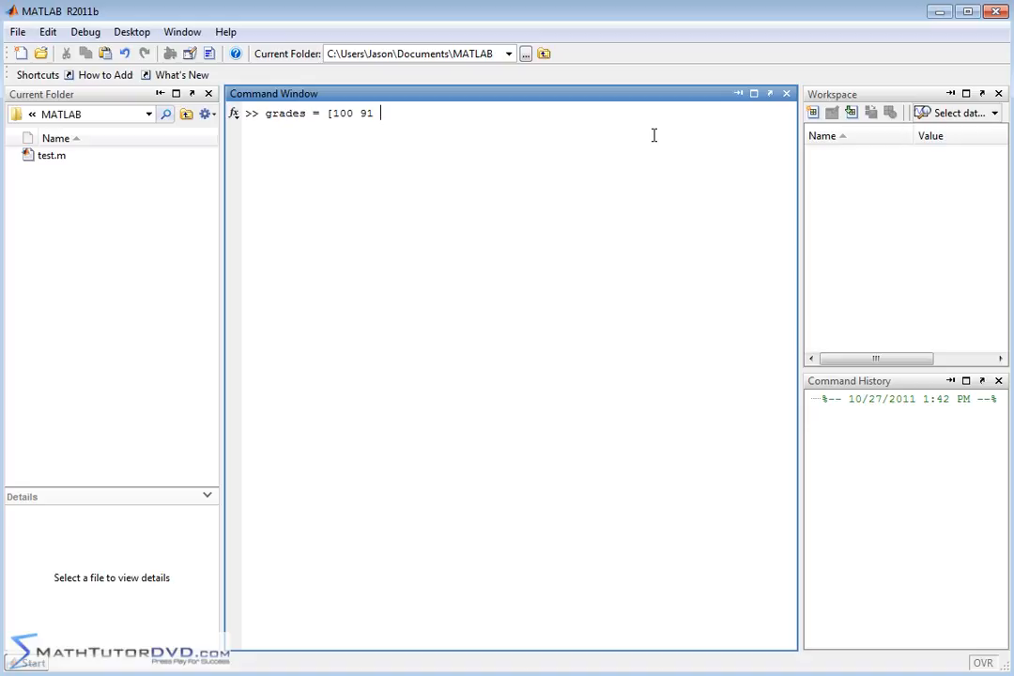
type("92 85")
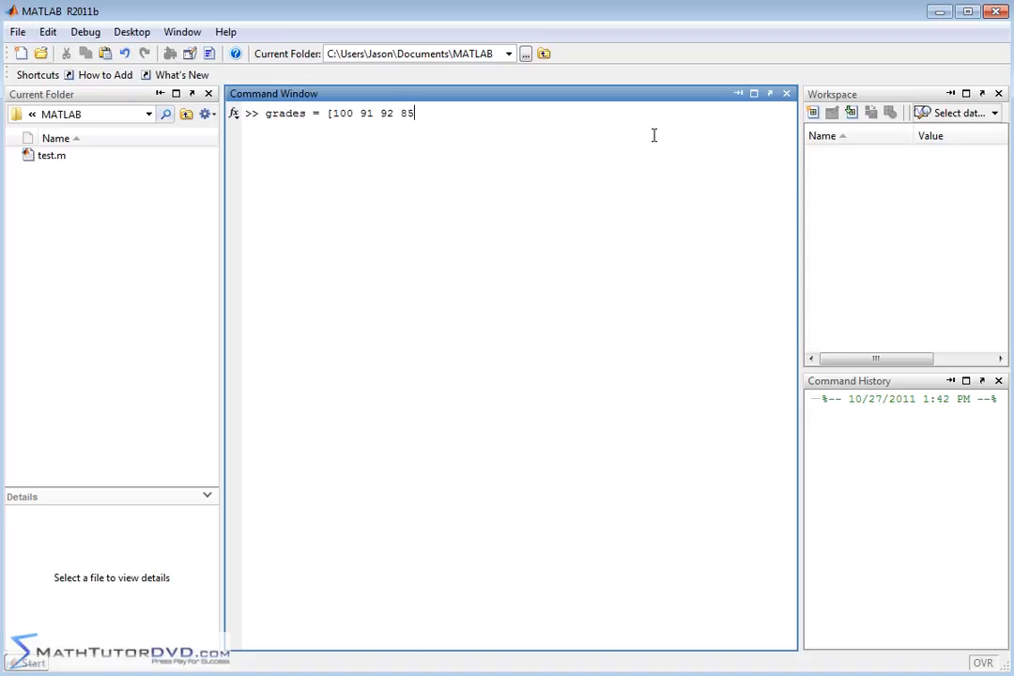
type("40")
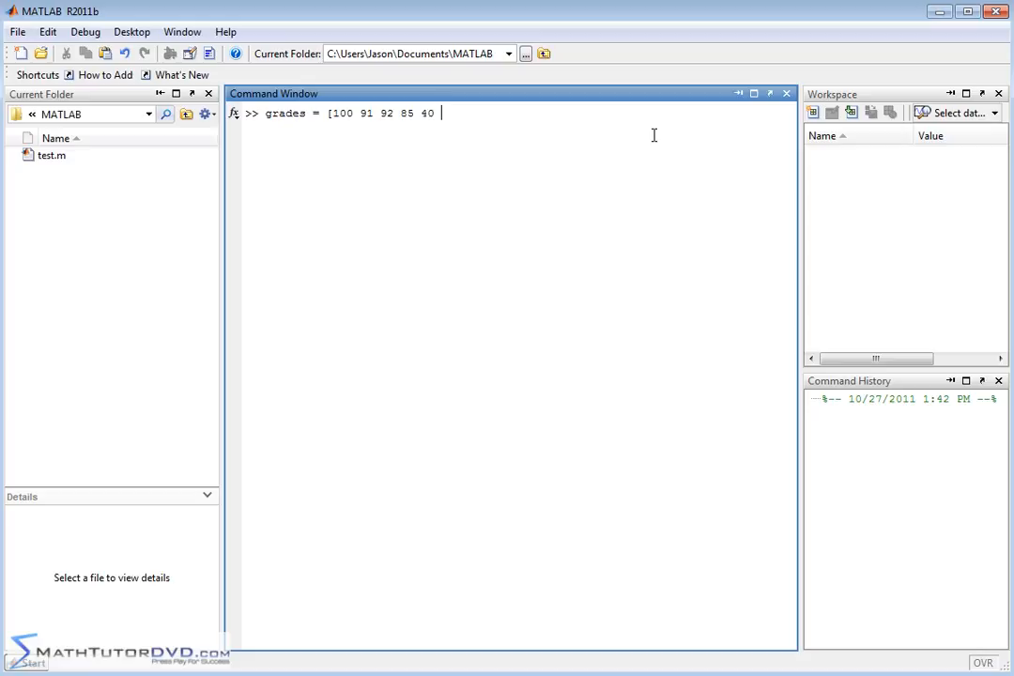
type("77")
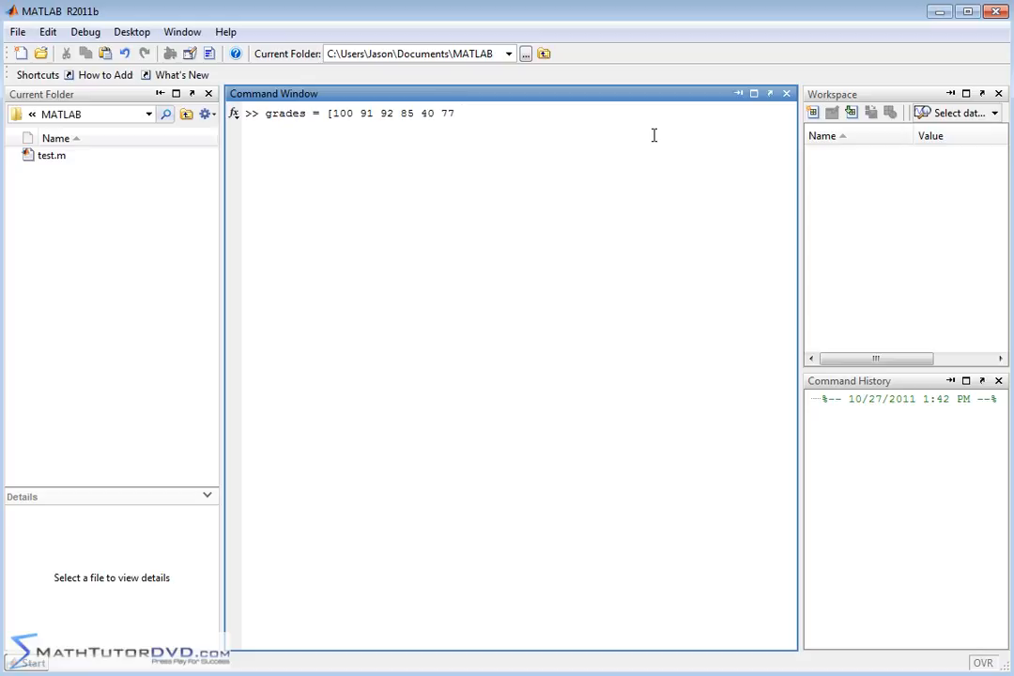
type("92 91 9")
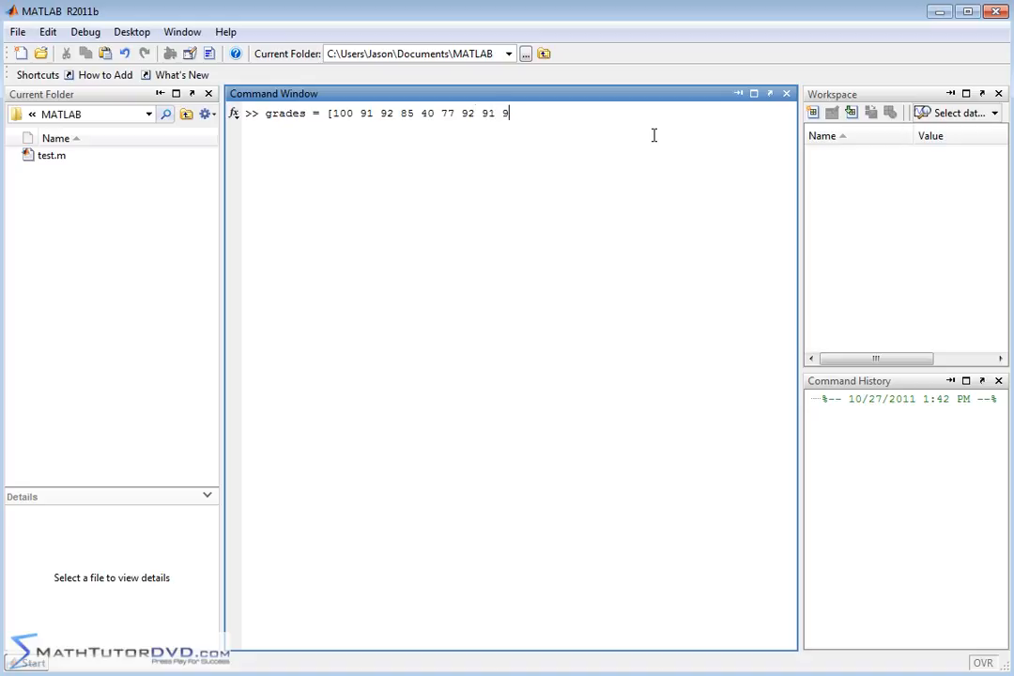
type("4]")
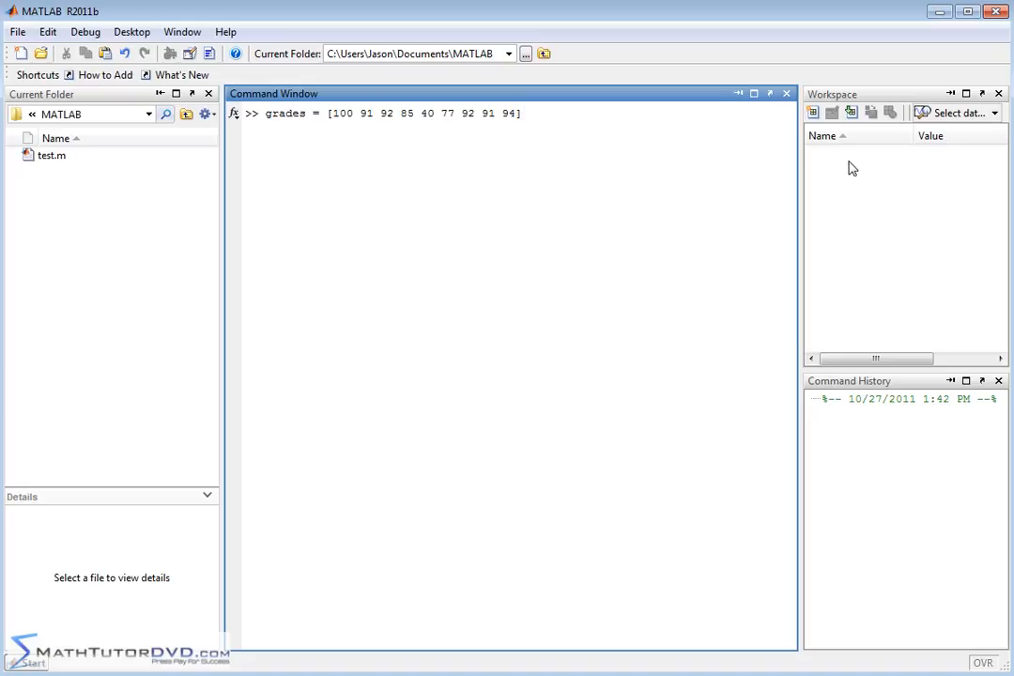
mouse_move(593, 227)
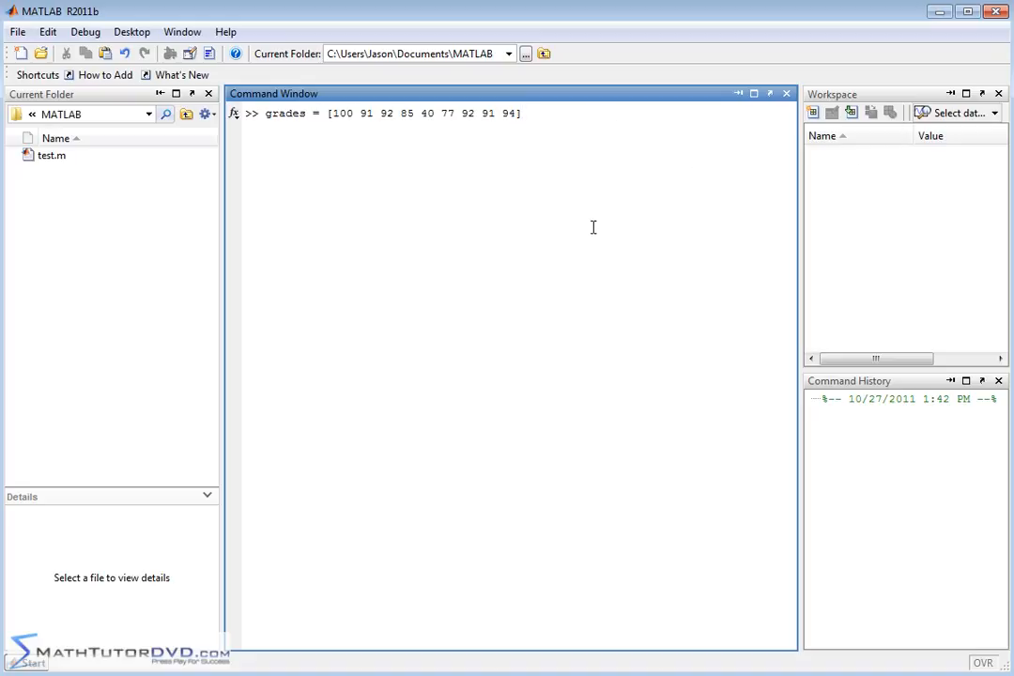
key("Return")
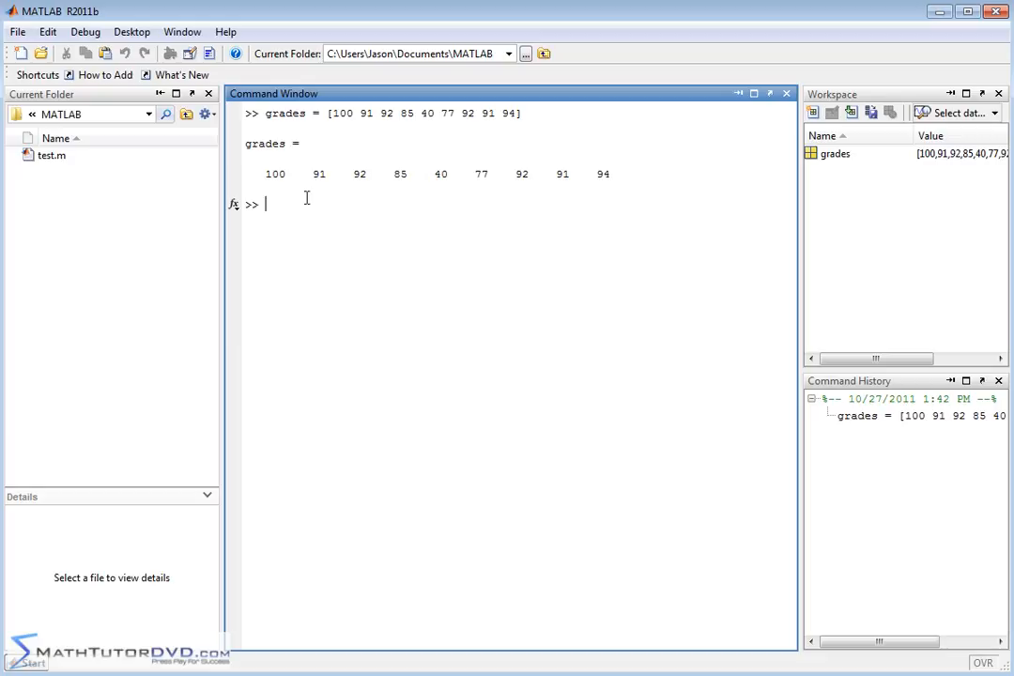
mouse_move(563, 278)
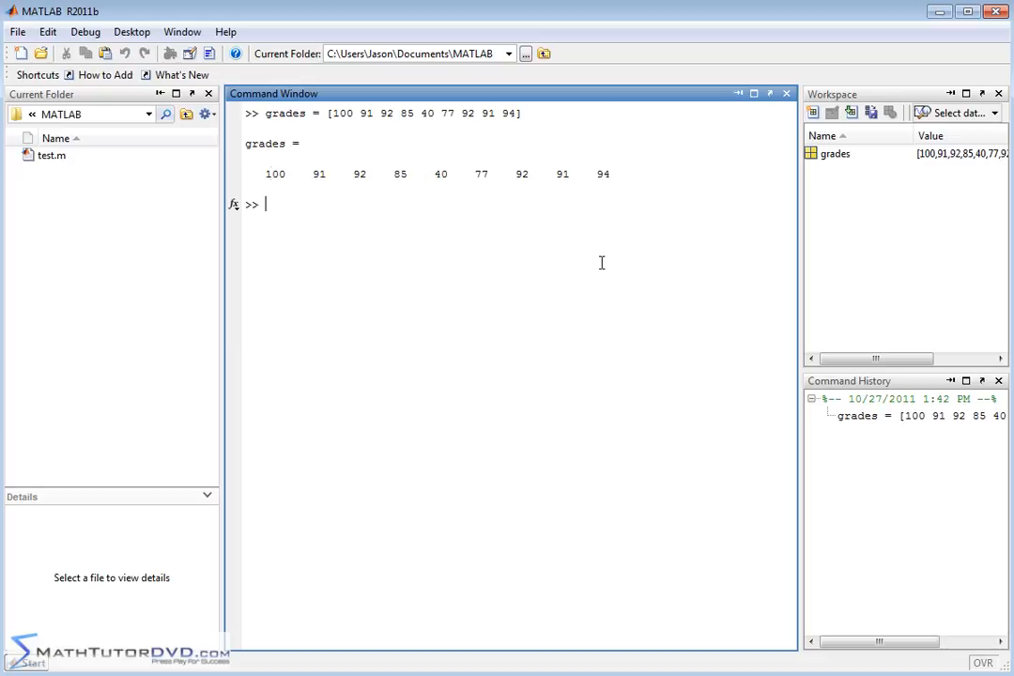
mouse_move(402, 303)
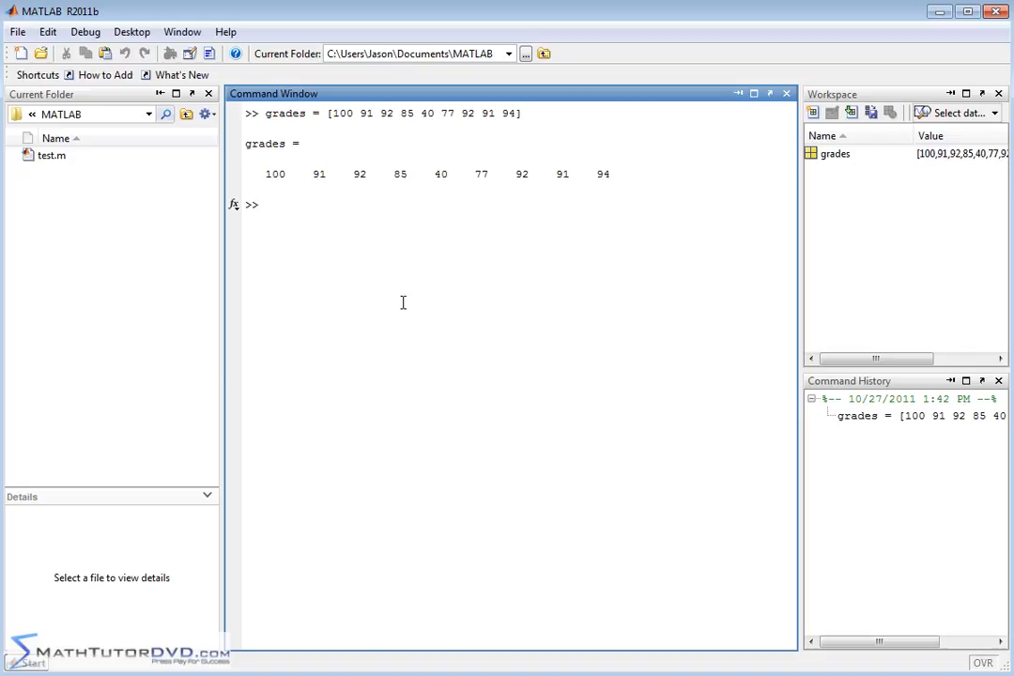
Compute mean(grades), returning 84.6667.
left_click(266, 203)
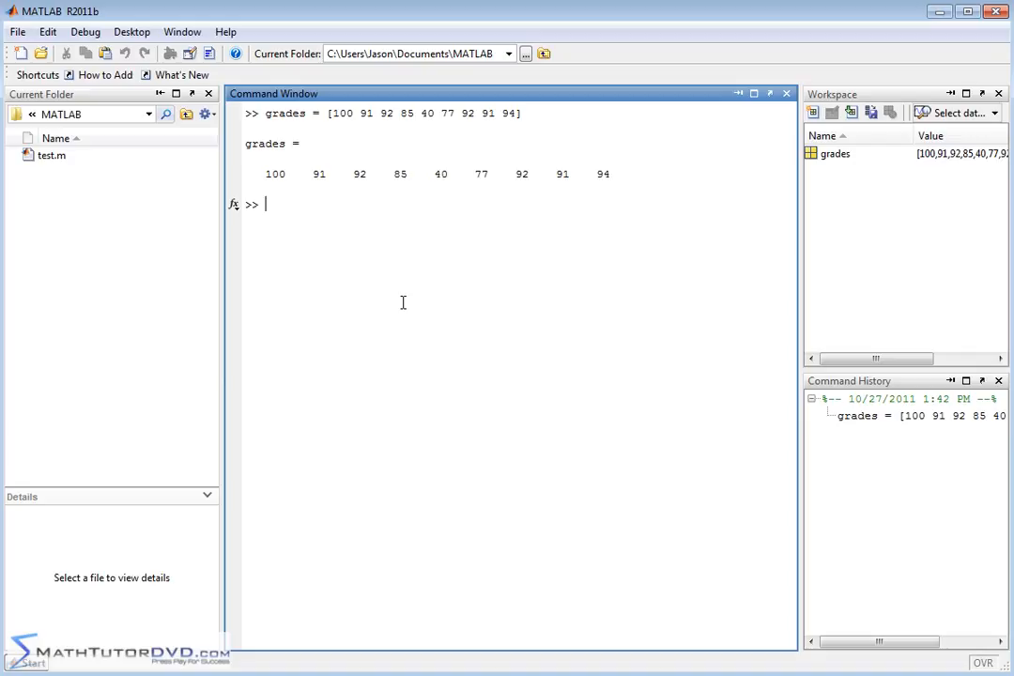
type("mean")
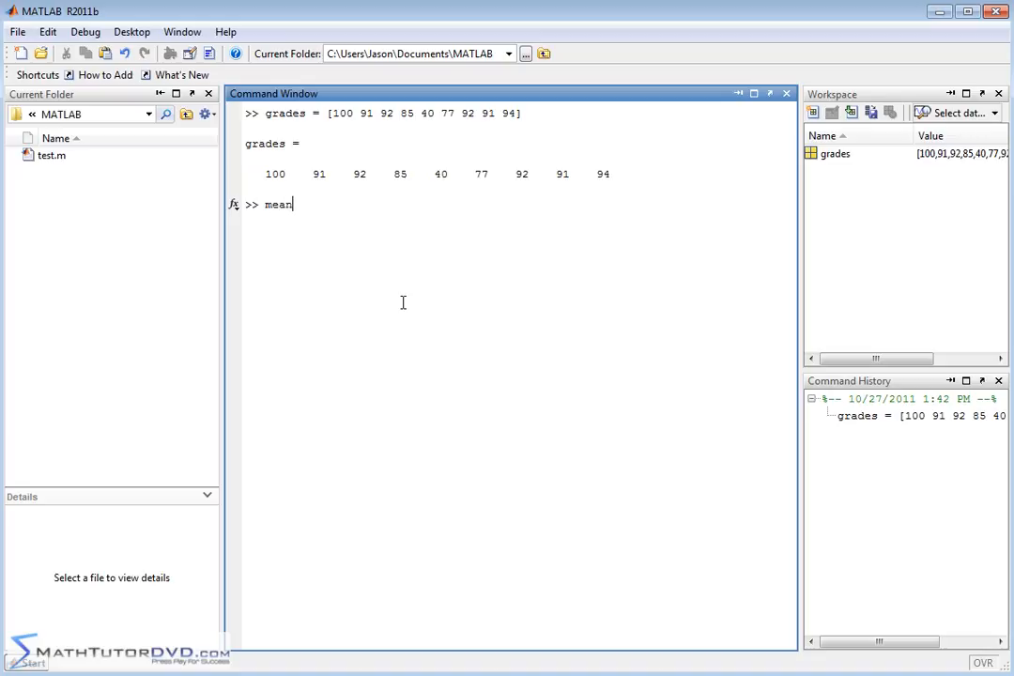
type("(grades")
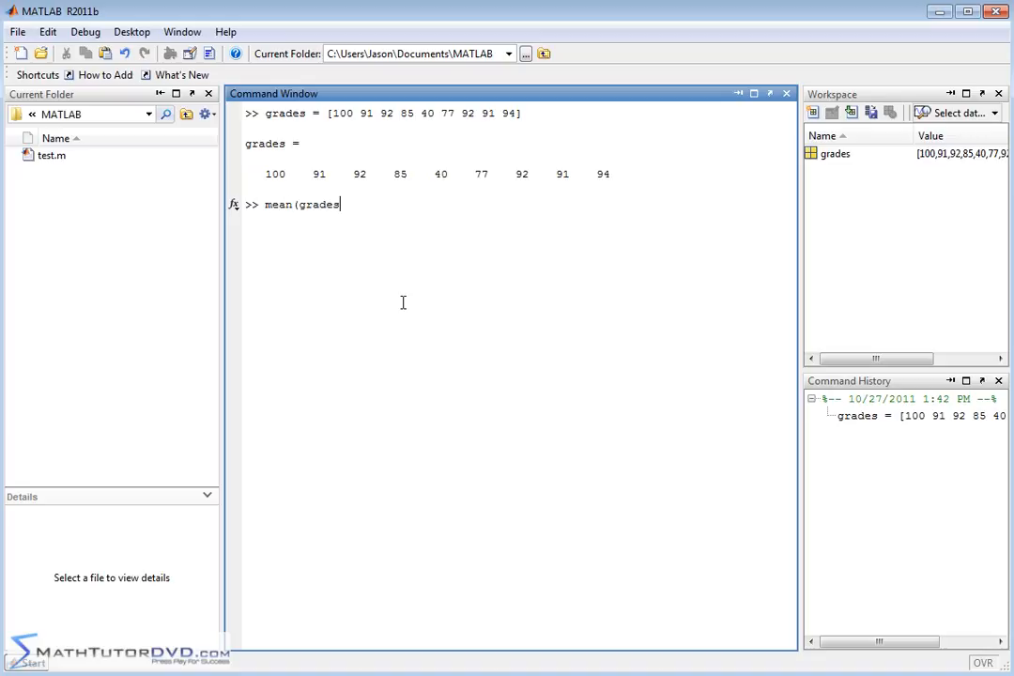
type(")")
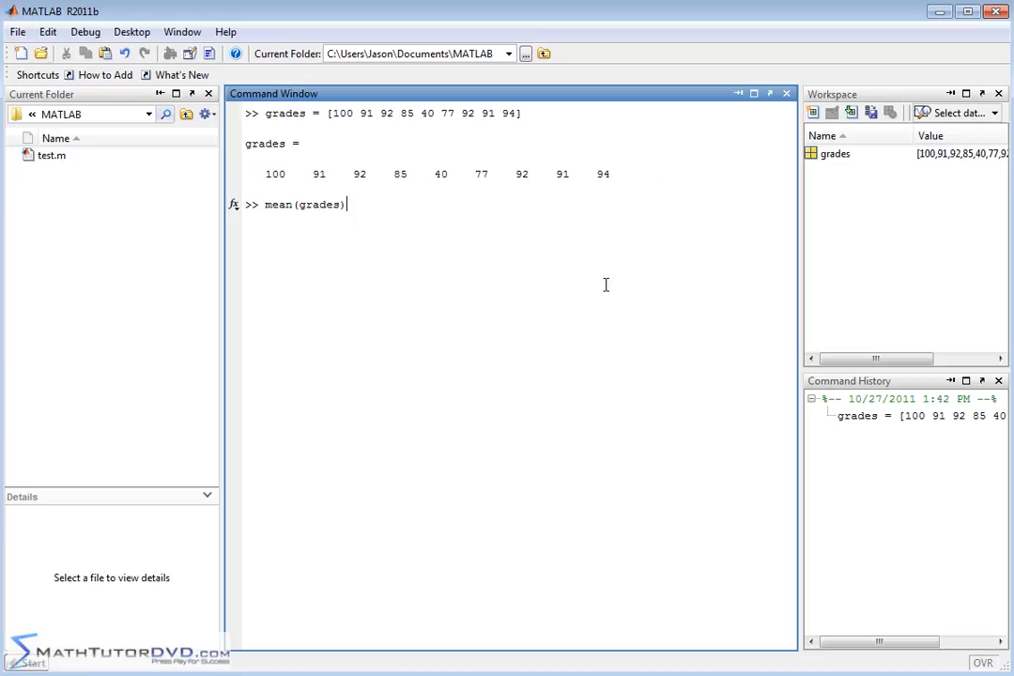
key("Return")
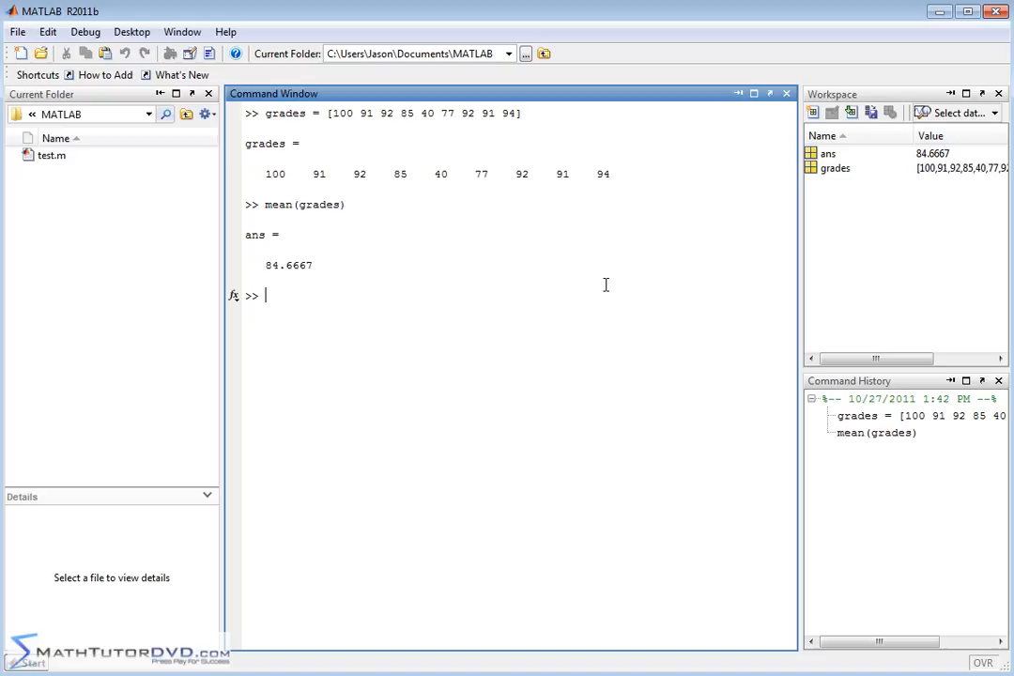
mouse_move(364, 295)
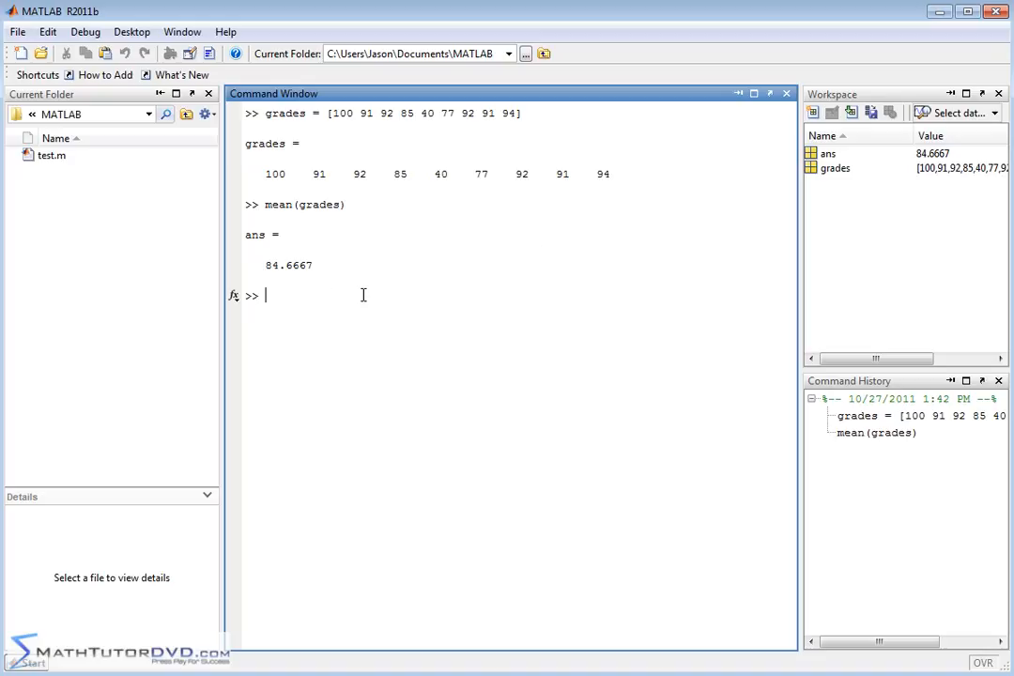
mouse_move(368, 295)
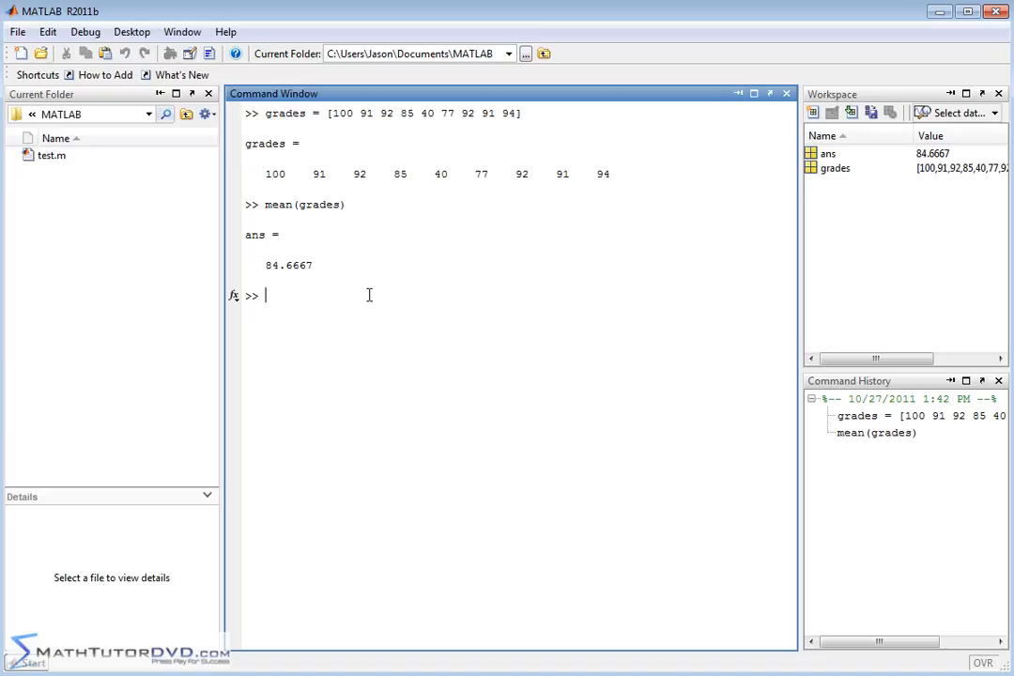
Compute median(grades), returning 91.
type("median")
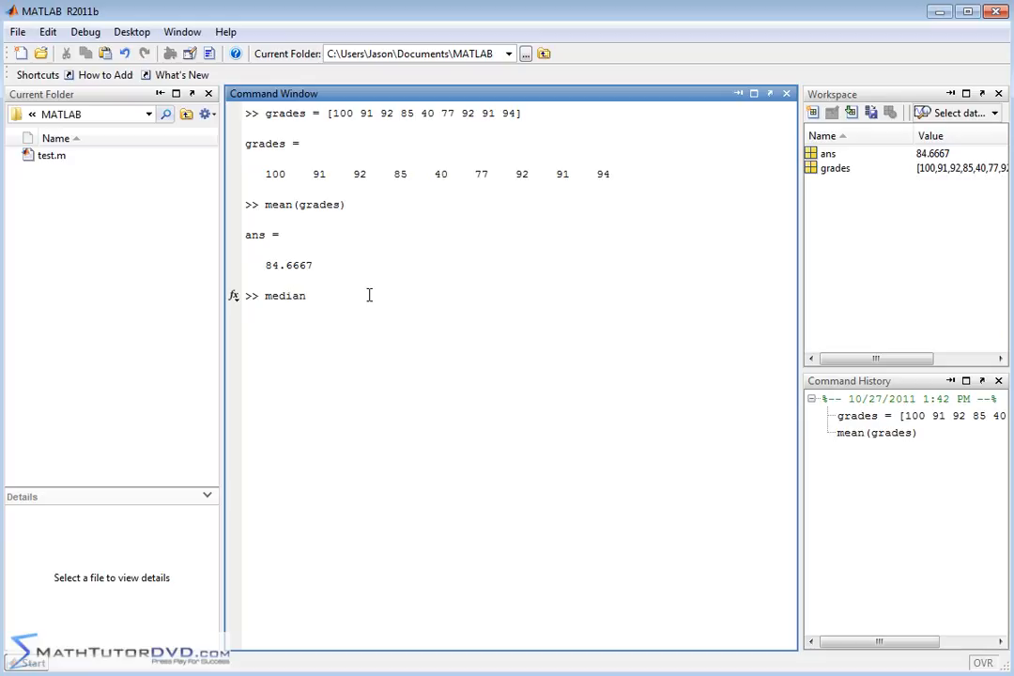
type("(gra")
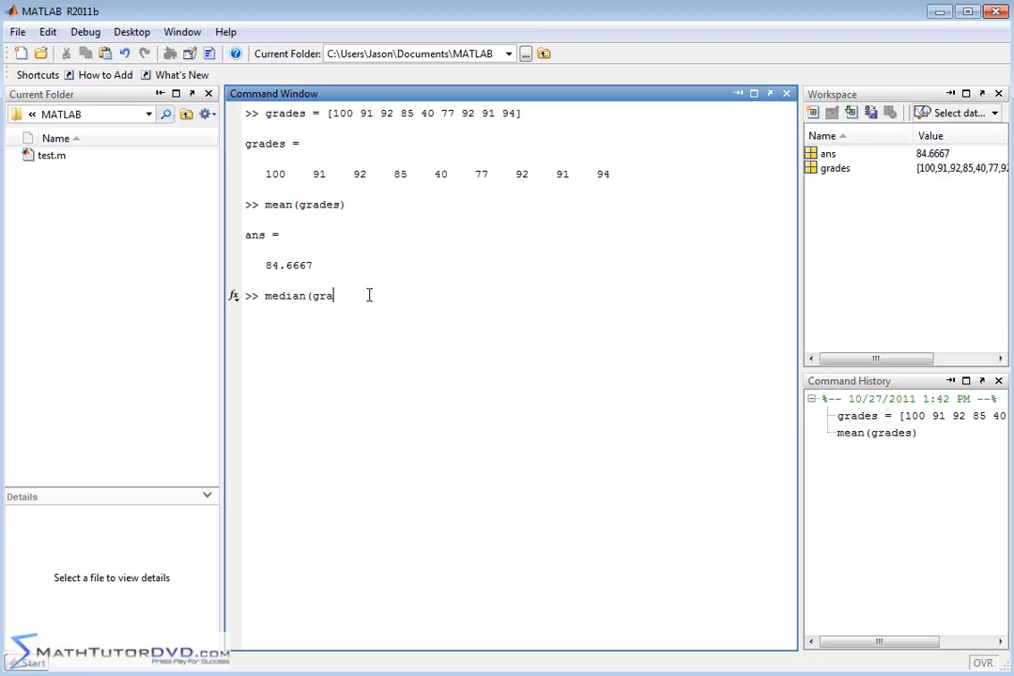
type("des)")
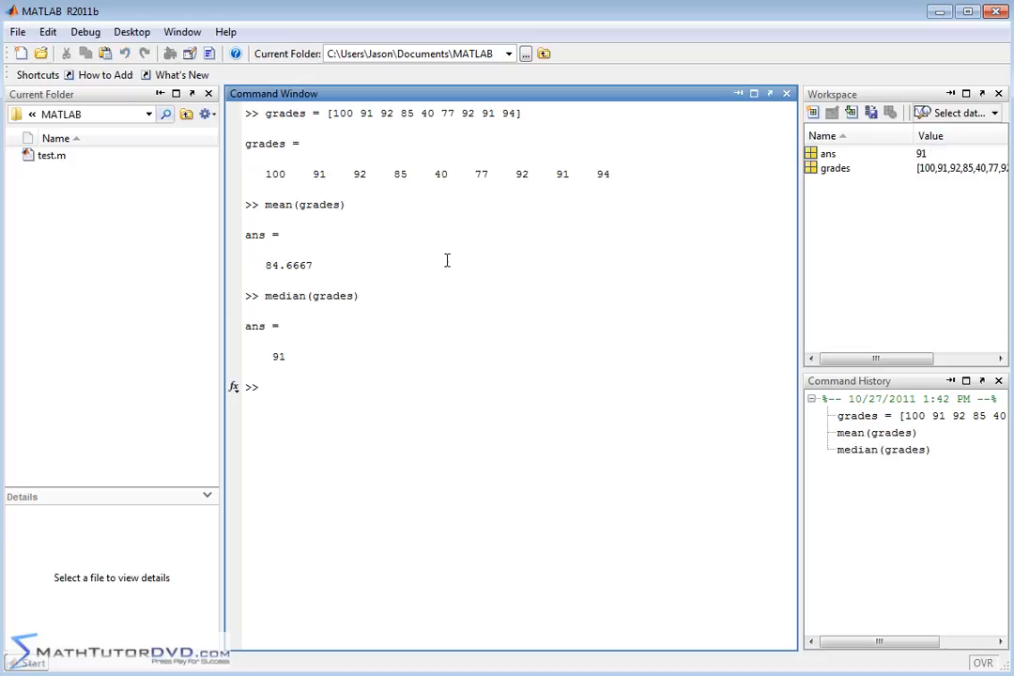
mouse_move(330, 387)
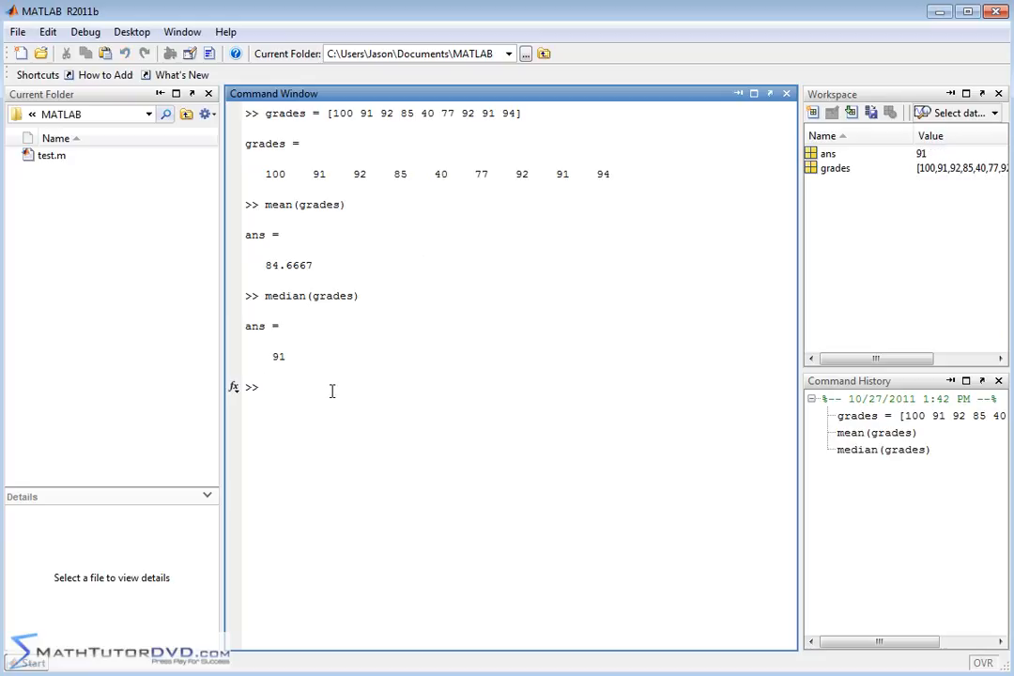
mouse_move(428, 289)
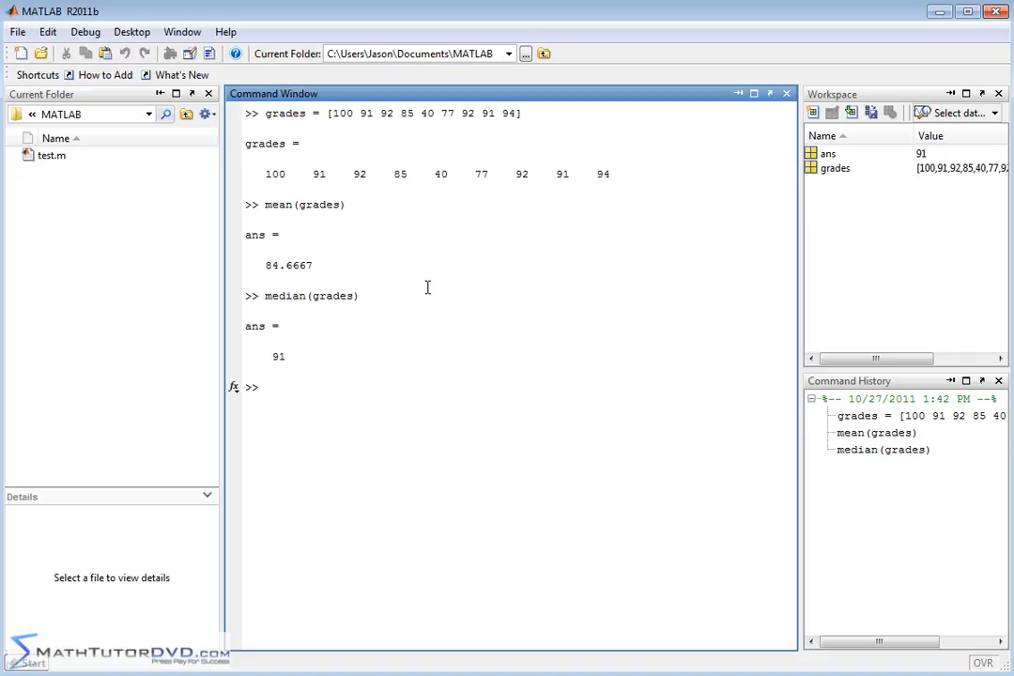
type("sort(g")
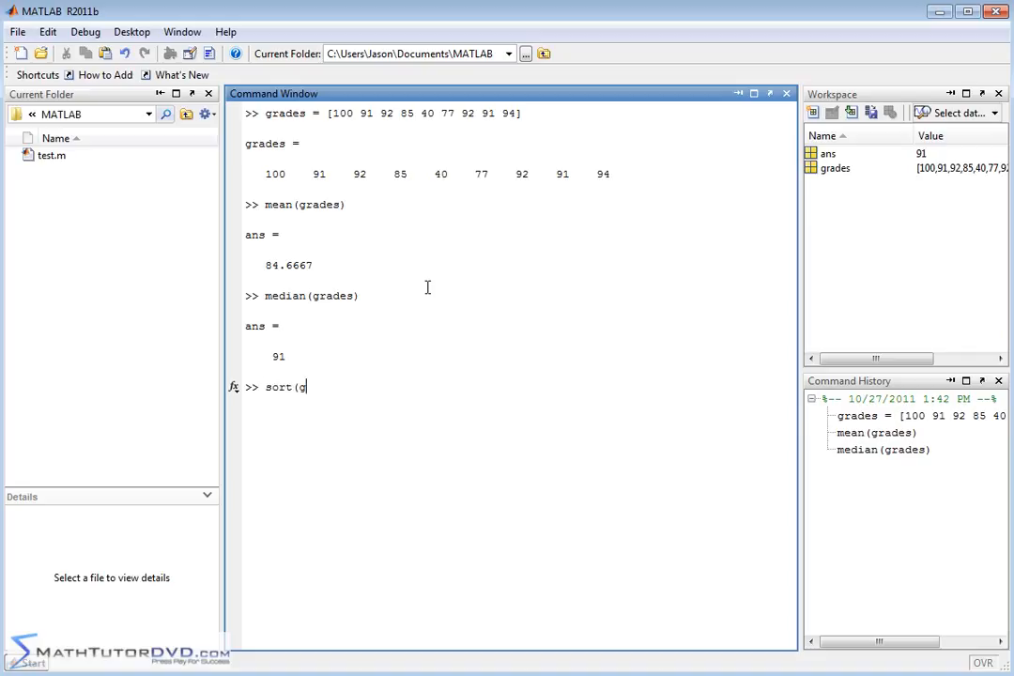
type("rades)")
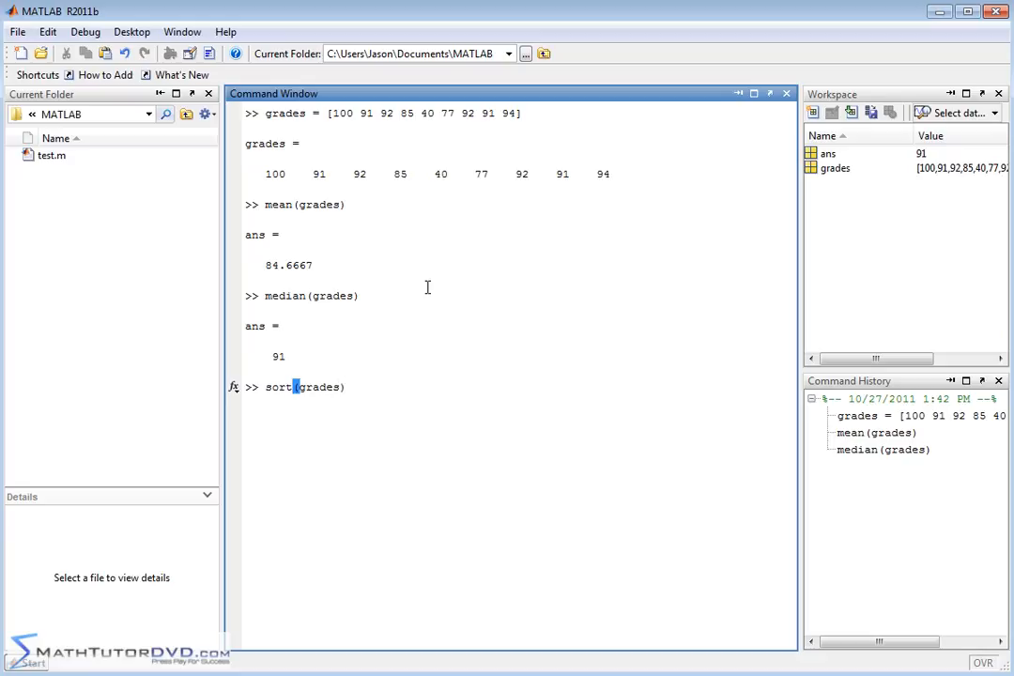
key("Return")
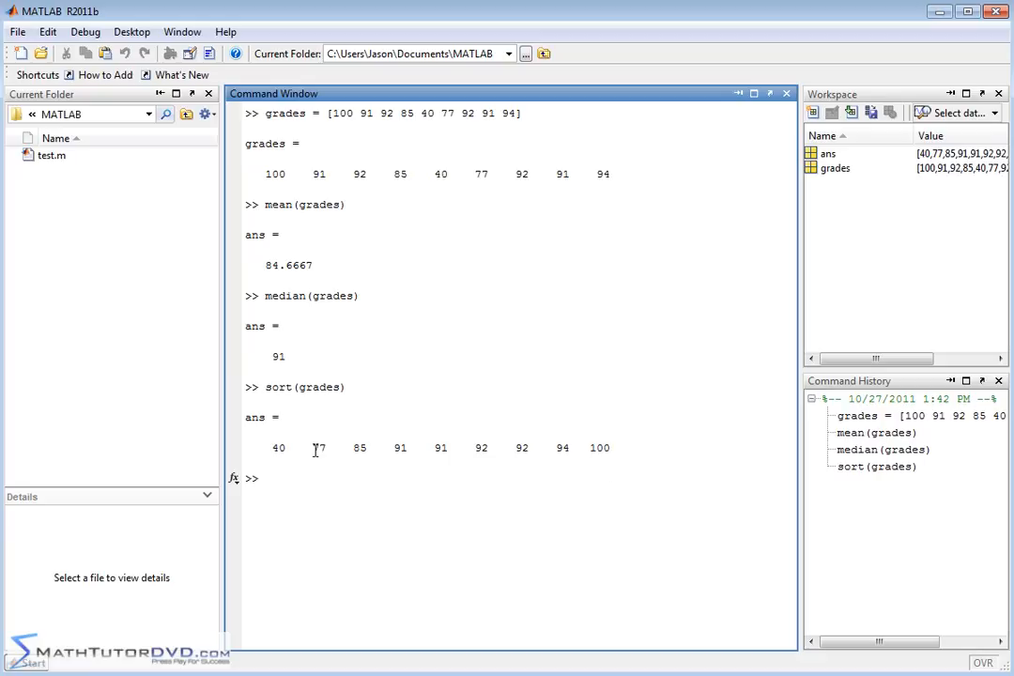
mouse_move(423, 440)
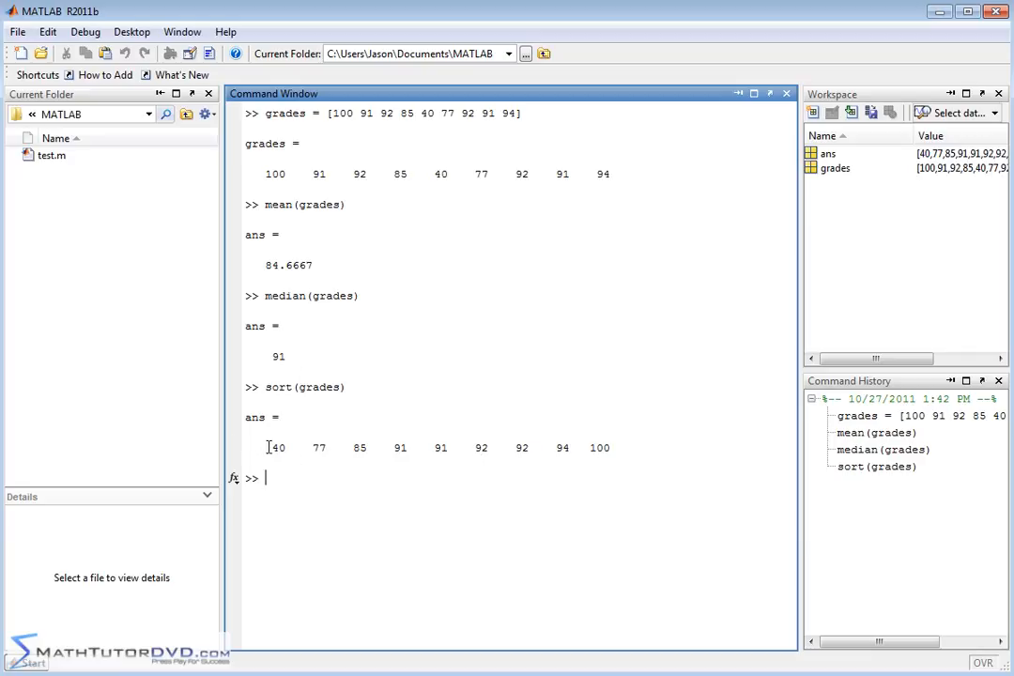
mouse_move(620, 477)
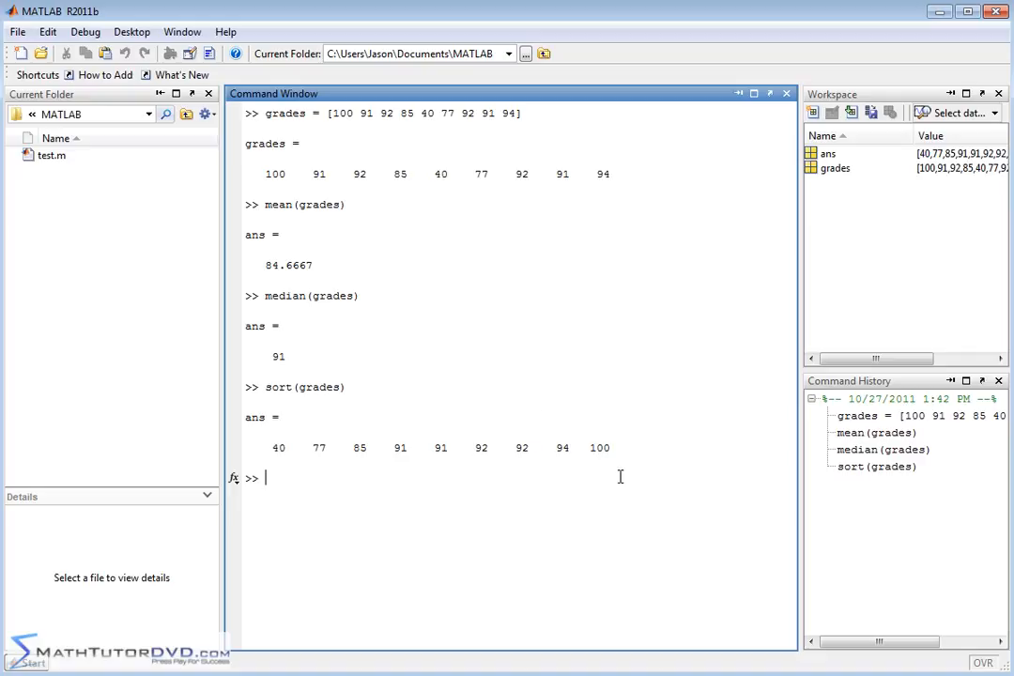
mouse_move(474, 522)
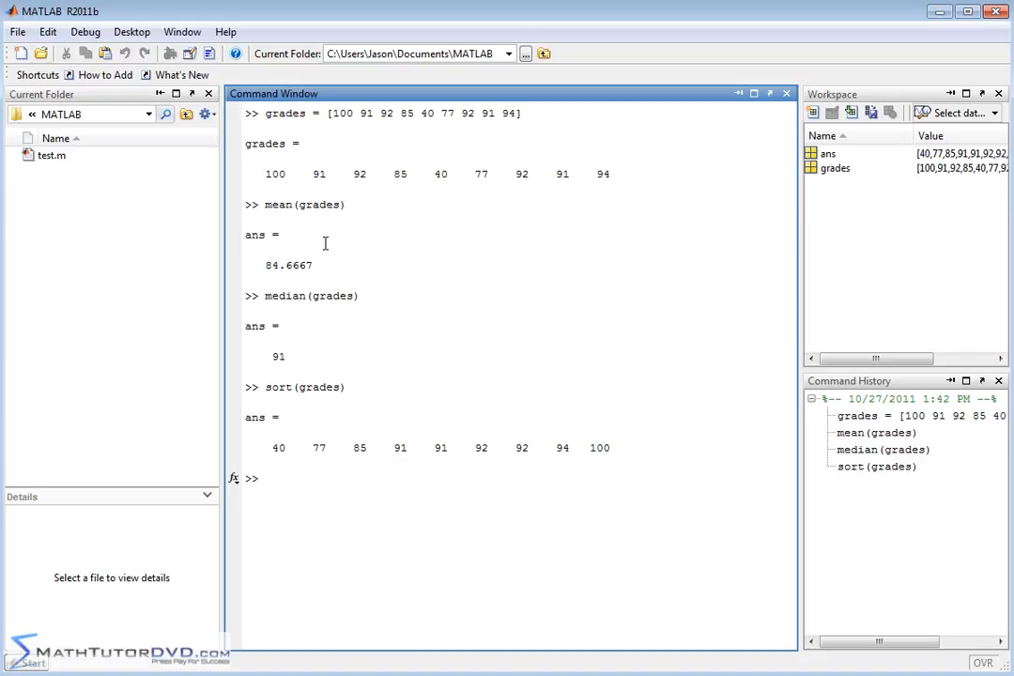
mouse_move(620, 200)
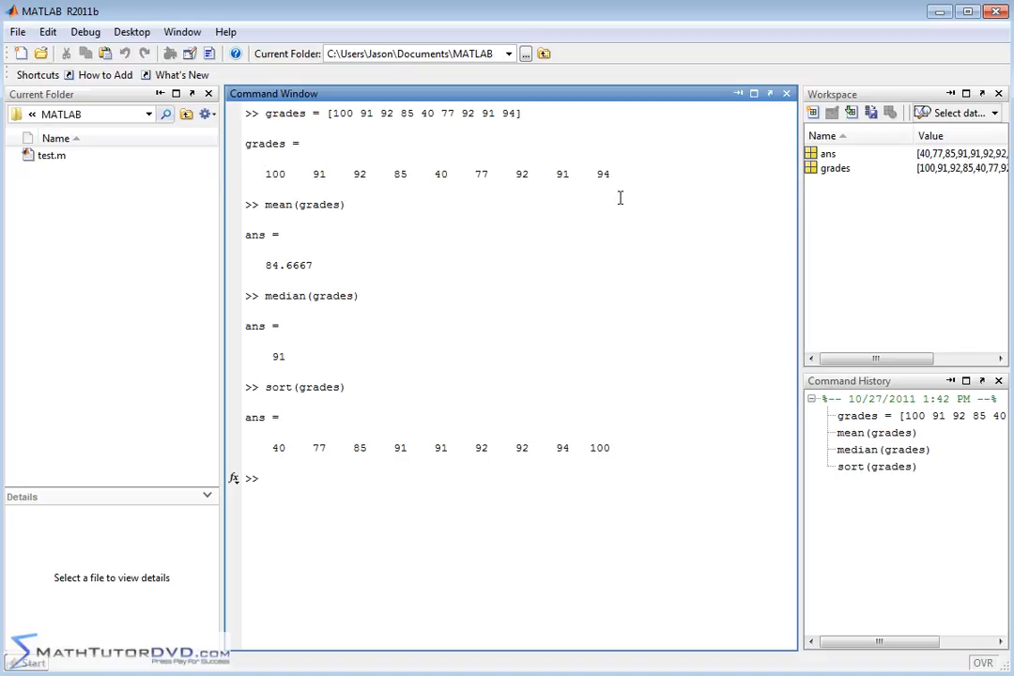
mouse_move(361, 479)
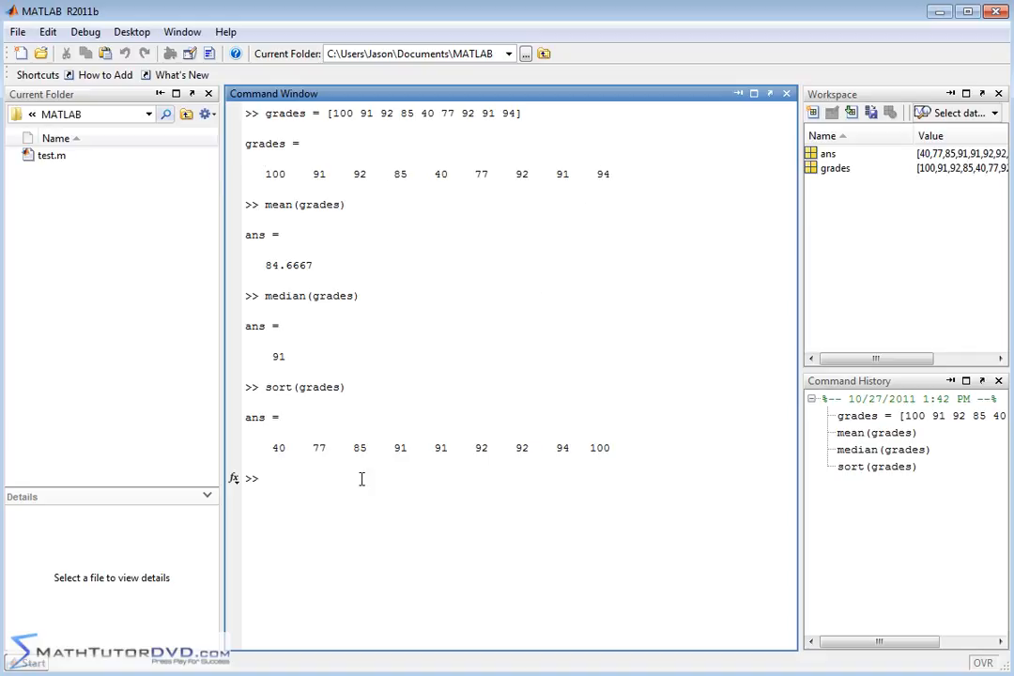
type("cl")
type("grad")
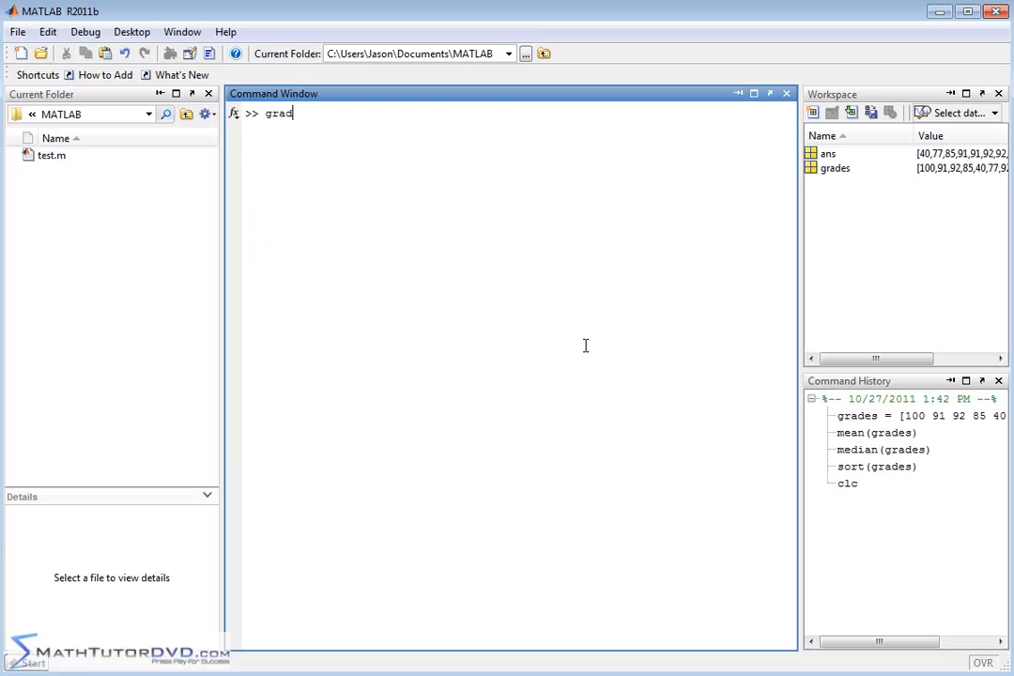
Clear the Command Window with clc.
key("Return")
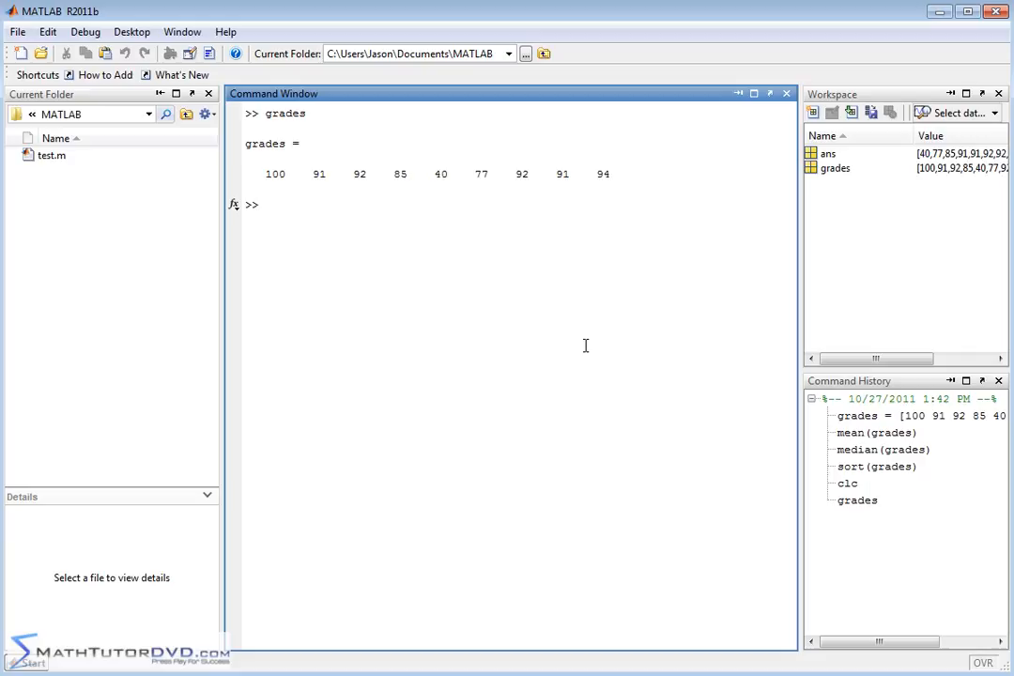
Compute std(grades), returning 17.9025.
type("std")
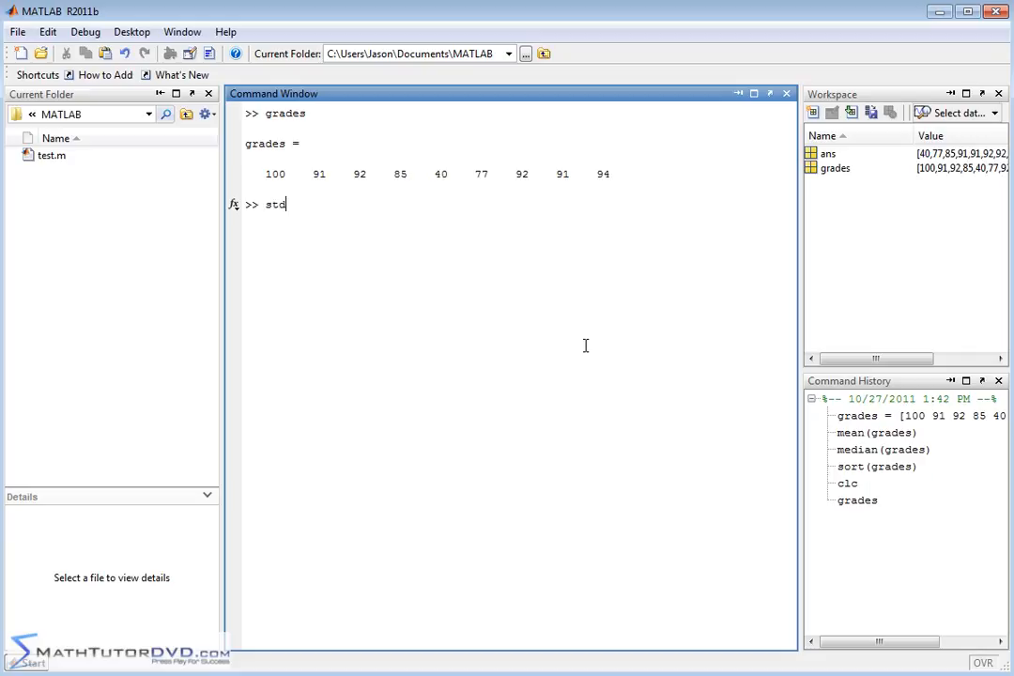
type("(")
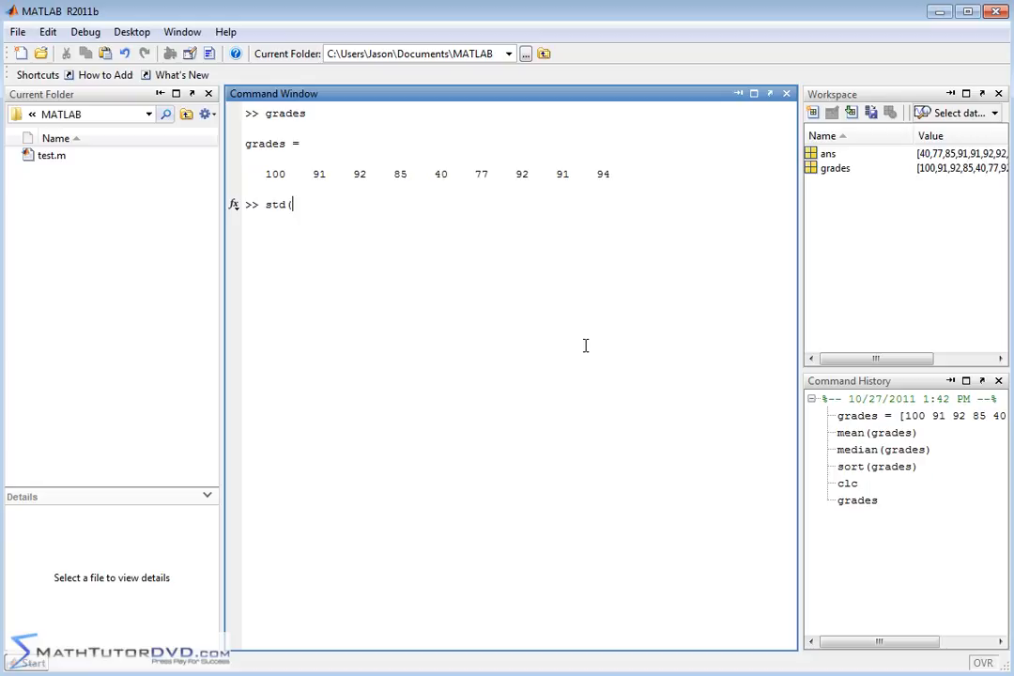
type("grades)")
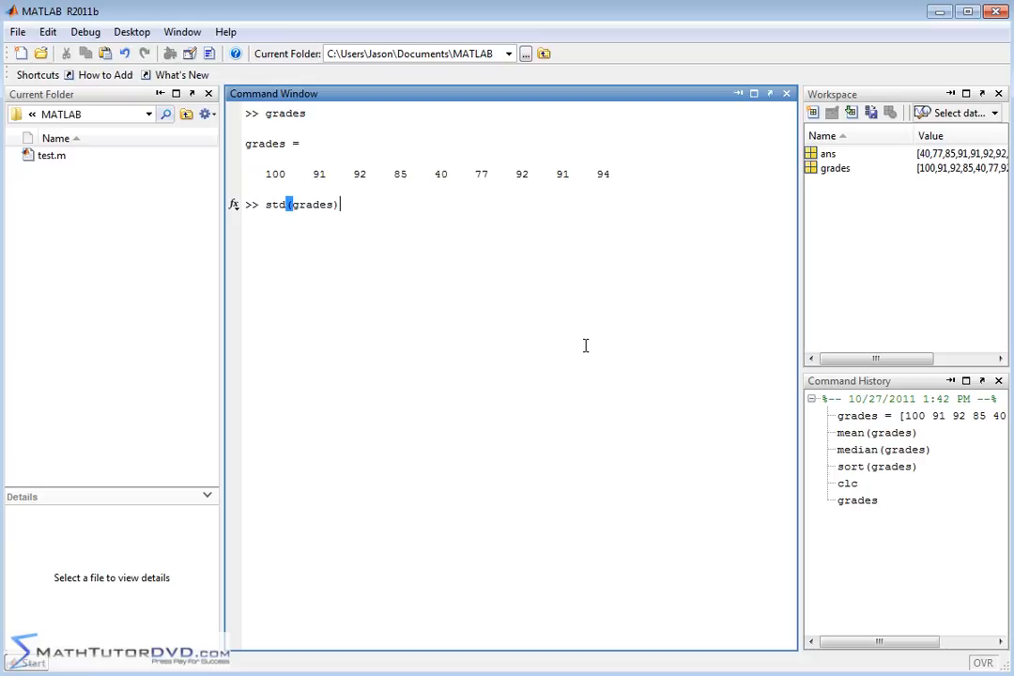
key("Return")
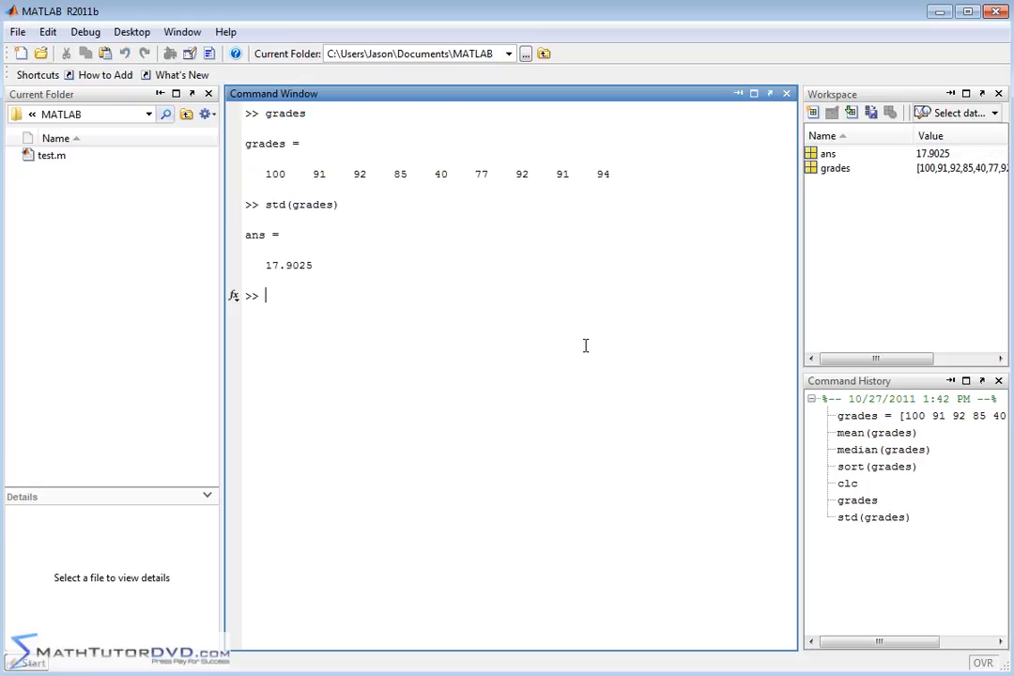
mouse_move(359, 281)
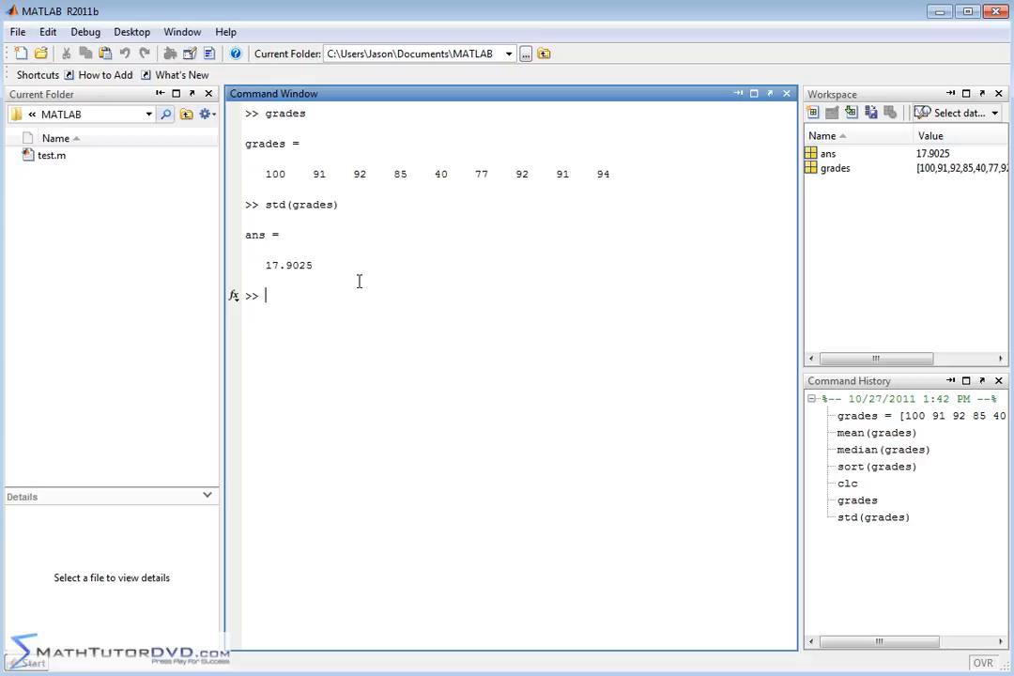
Recompute mean(grades), showing 84.6667 below the standard deviation.
type("mean(gra")
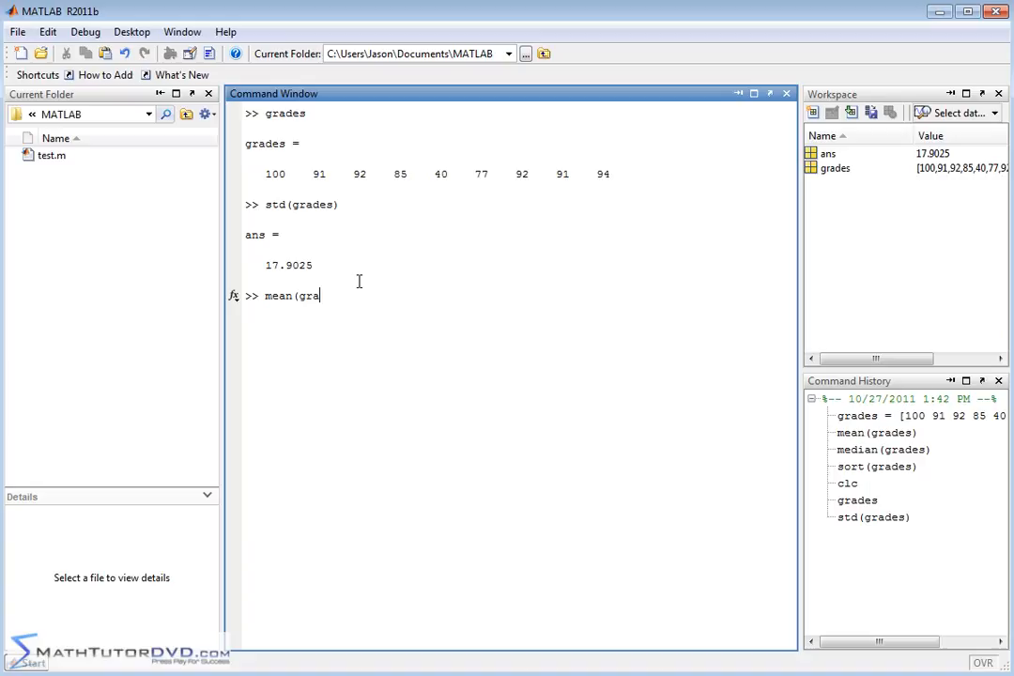
type("des)")
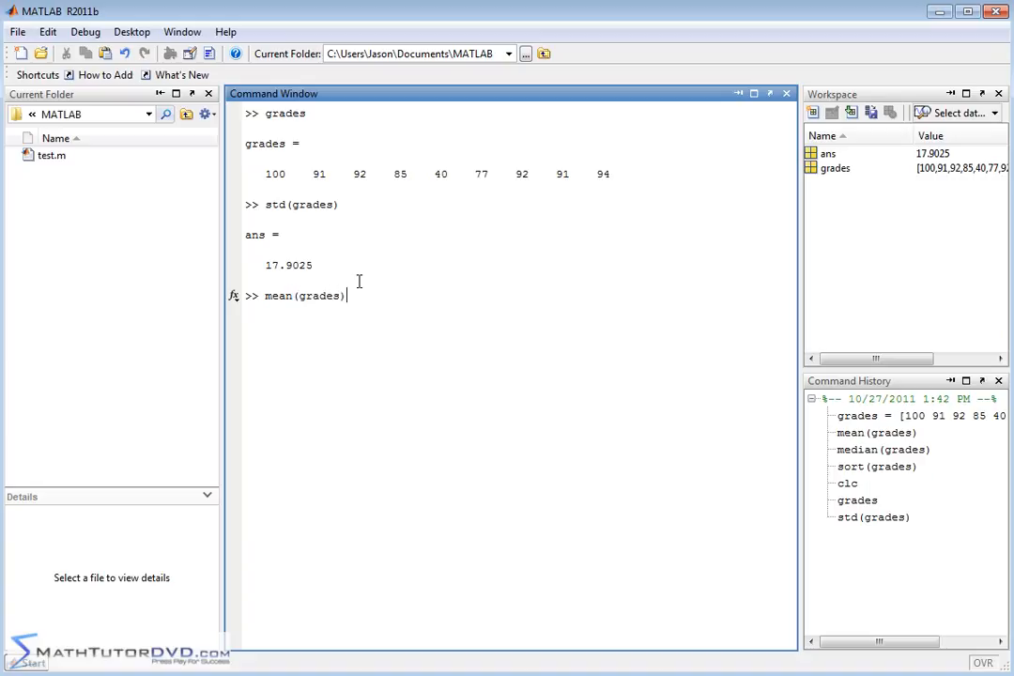
key("Return")
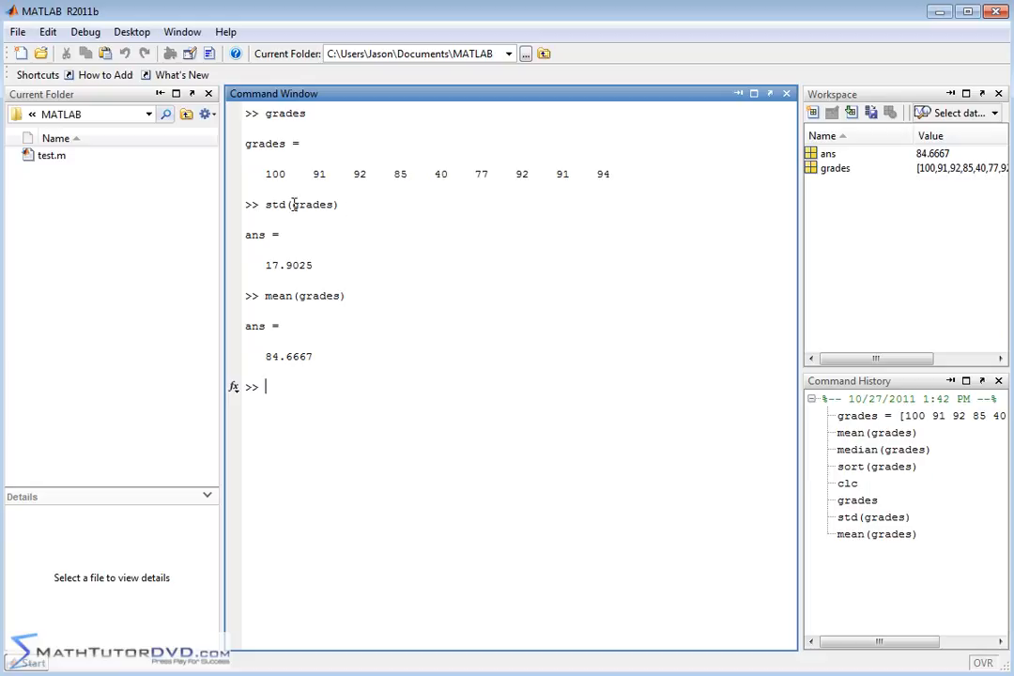
mouse_move(536, 255)
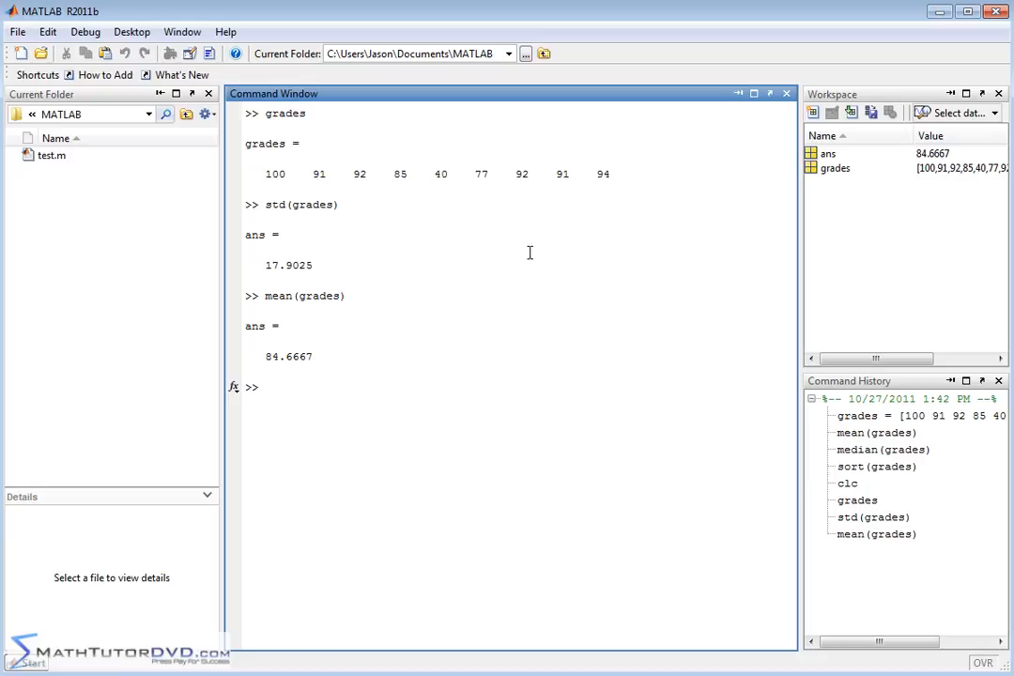
mouse_move(291, 338)
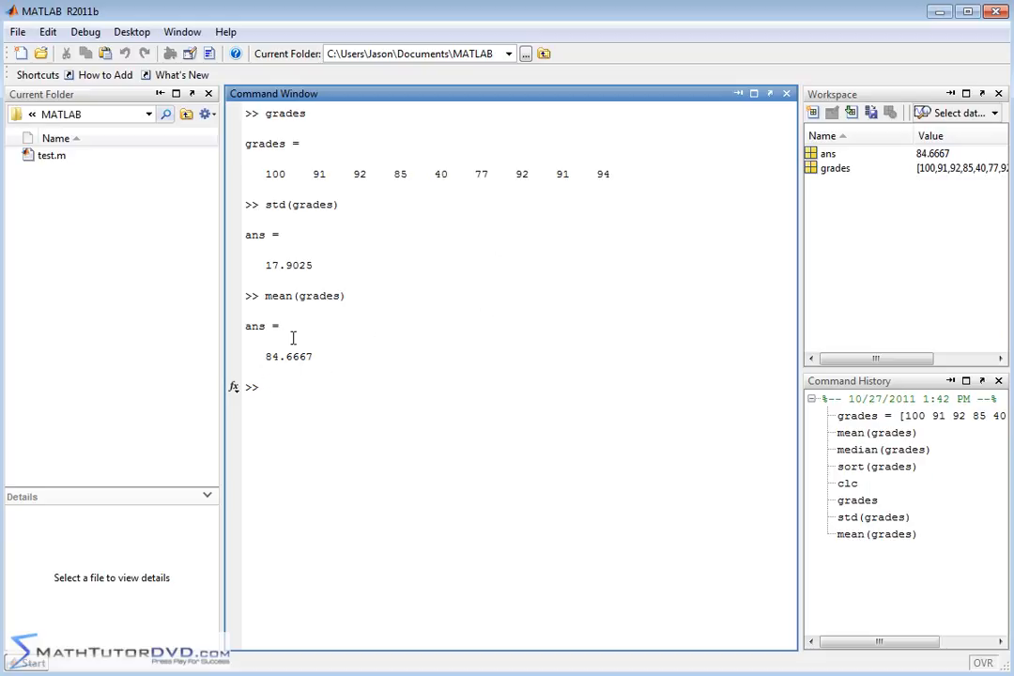
mouse_move(293, 364)
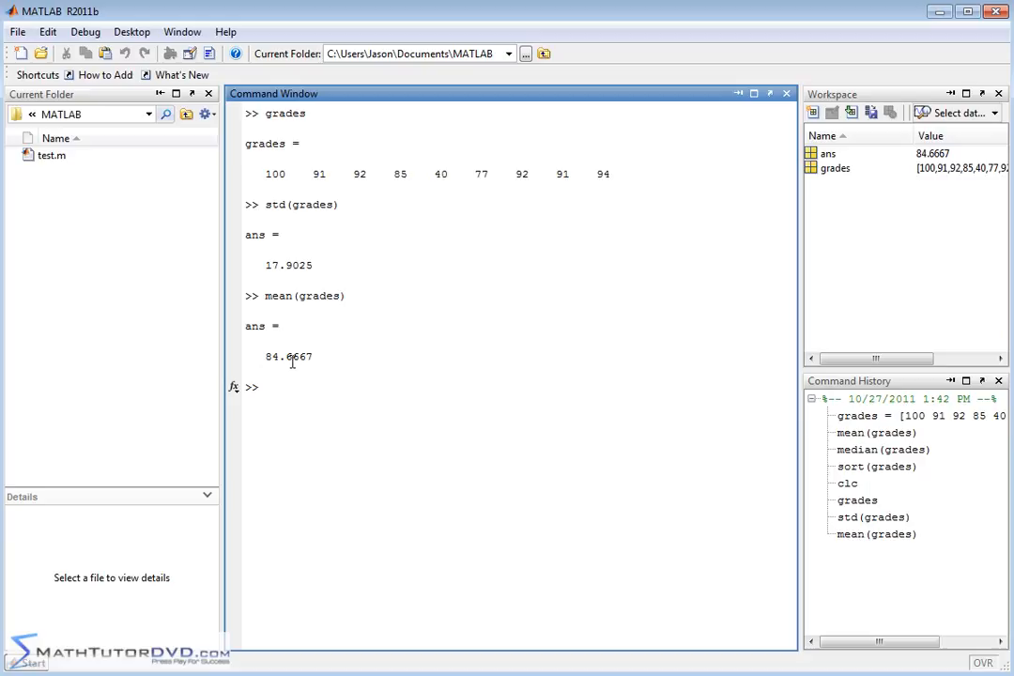
mouse_move(291, 265)
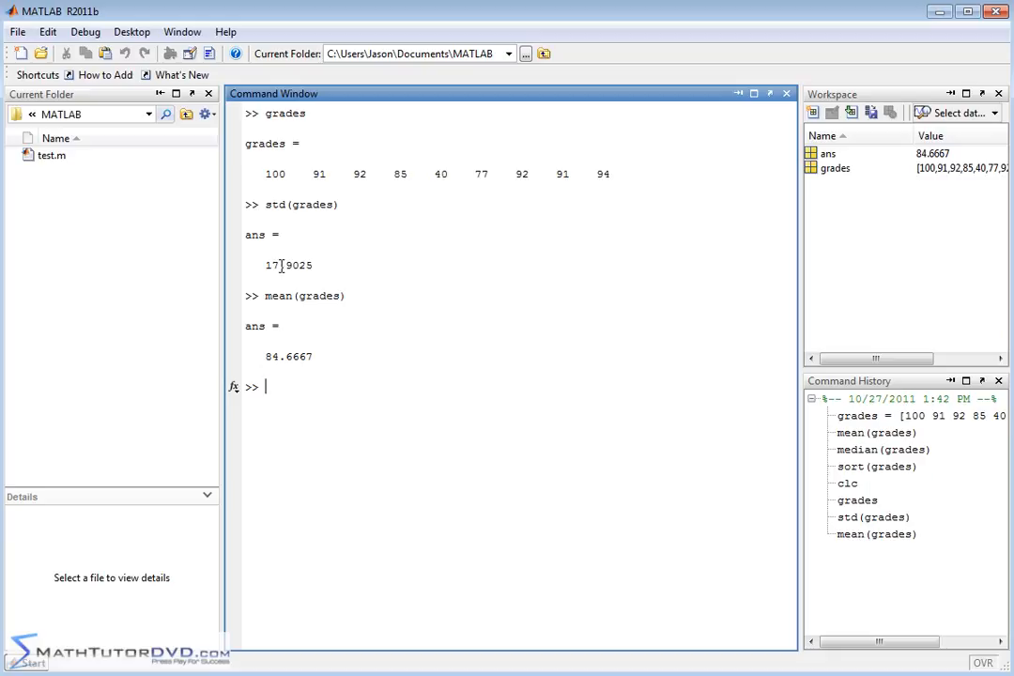
mouse_move(400, 156)
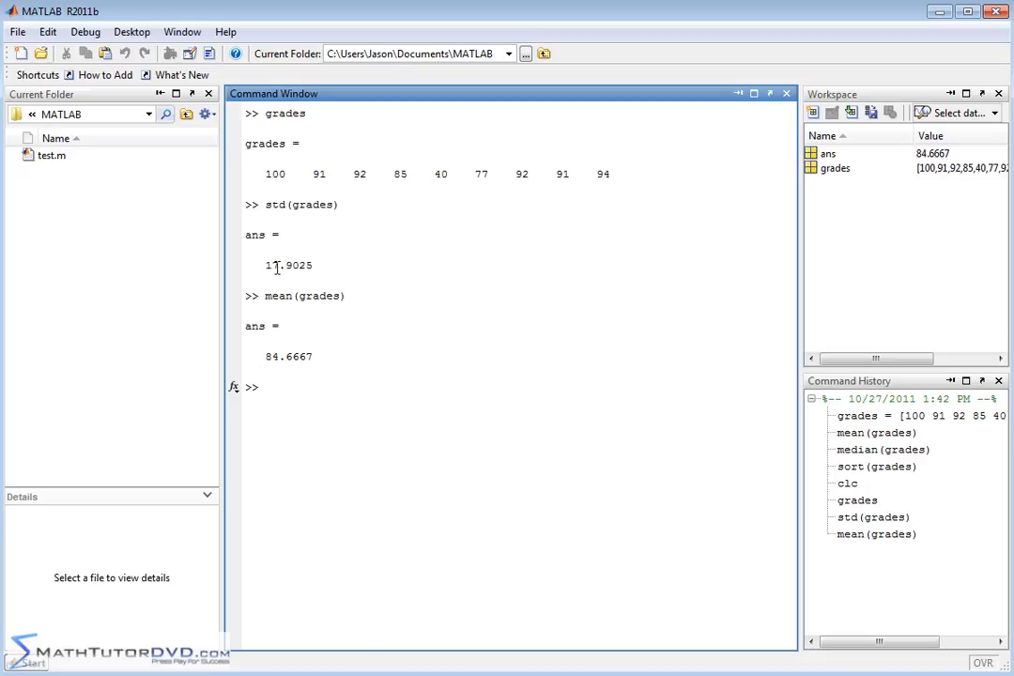
mouse_move(335, 366)
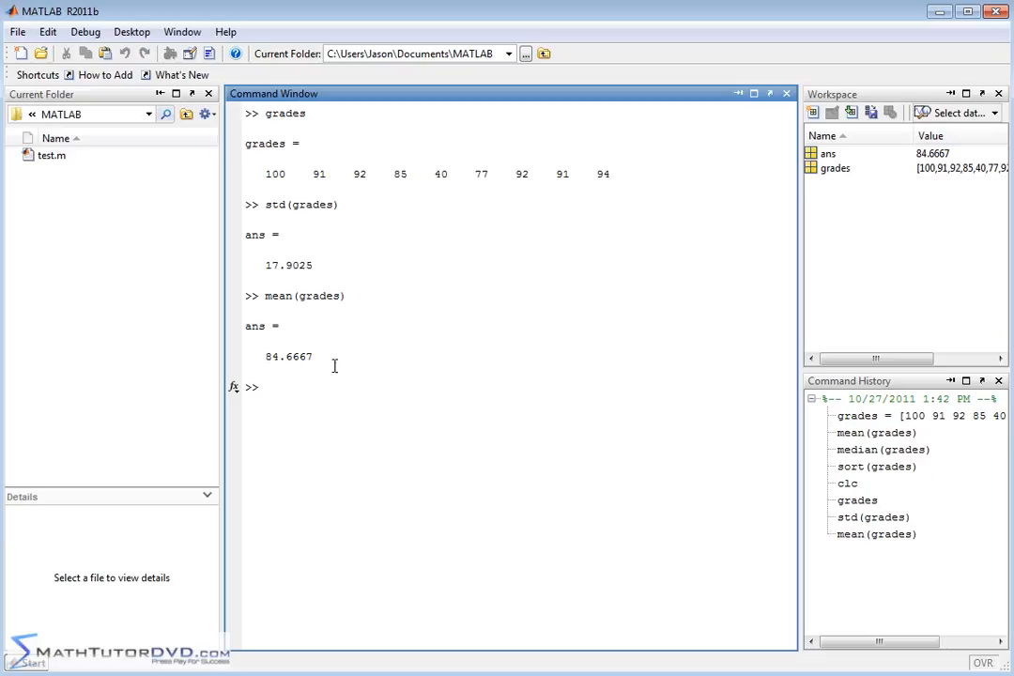
mouse_move(470, 334)
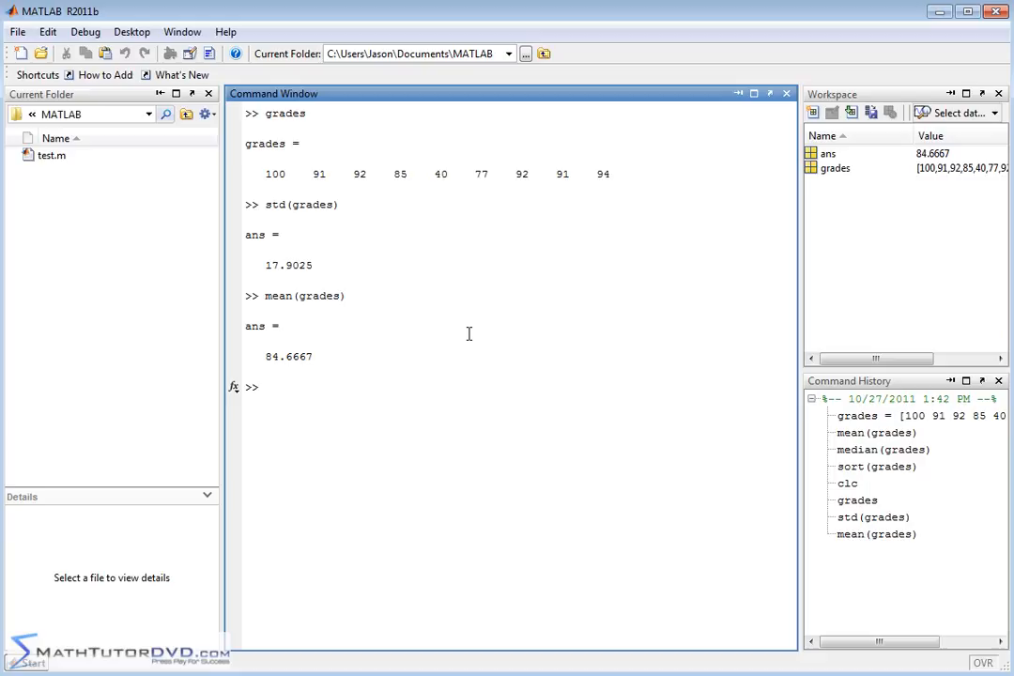
left_click(266, 387)
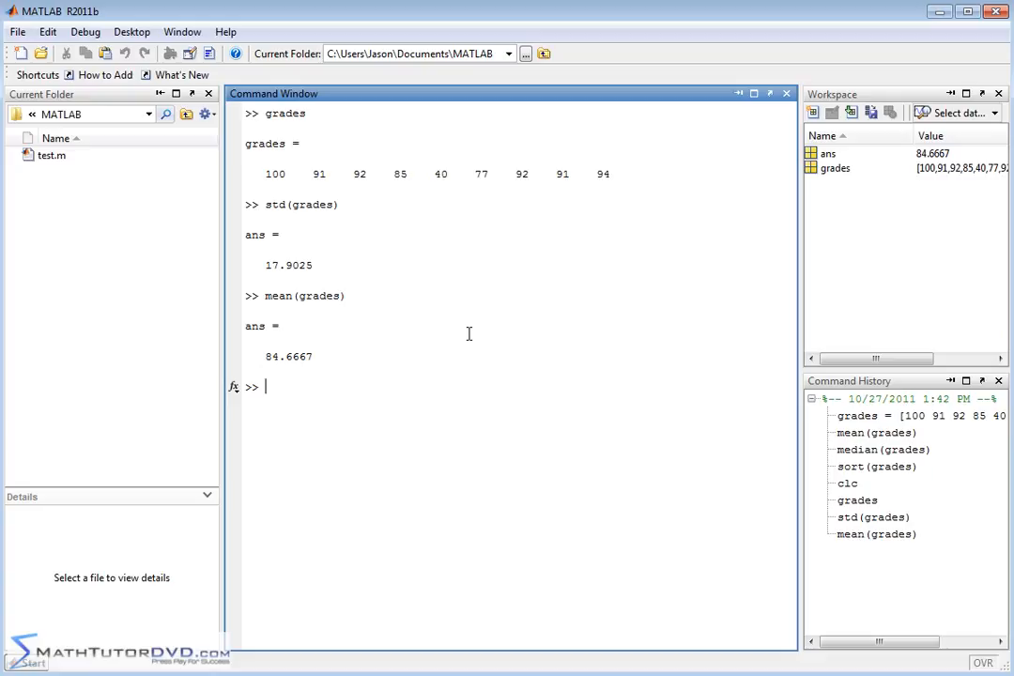
type("grades2")
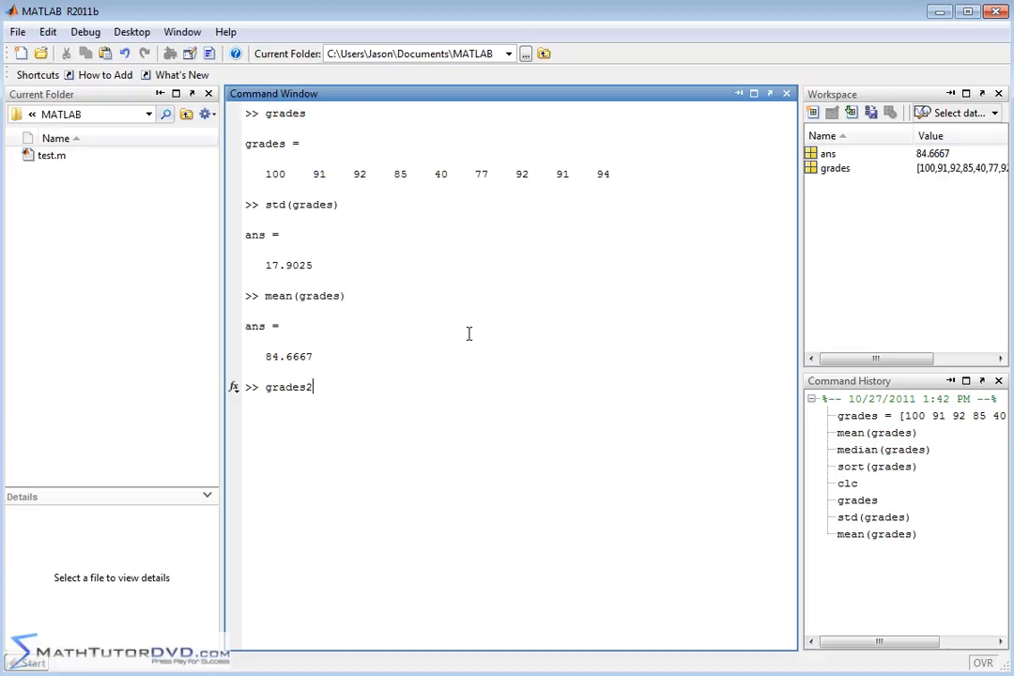
type("=[")
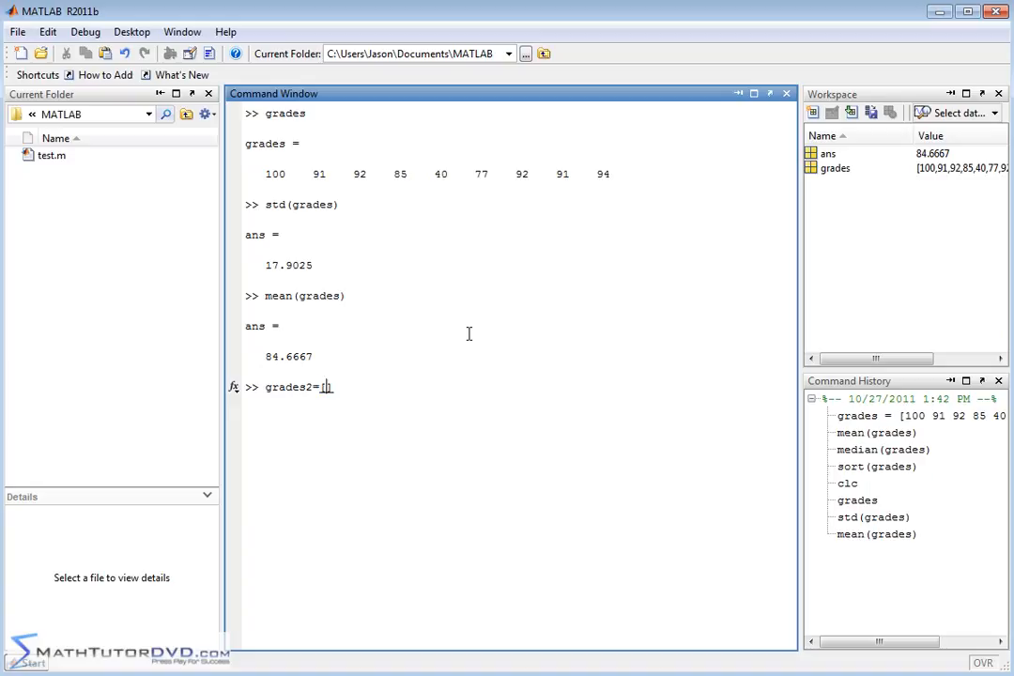
type("[grades]")
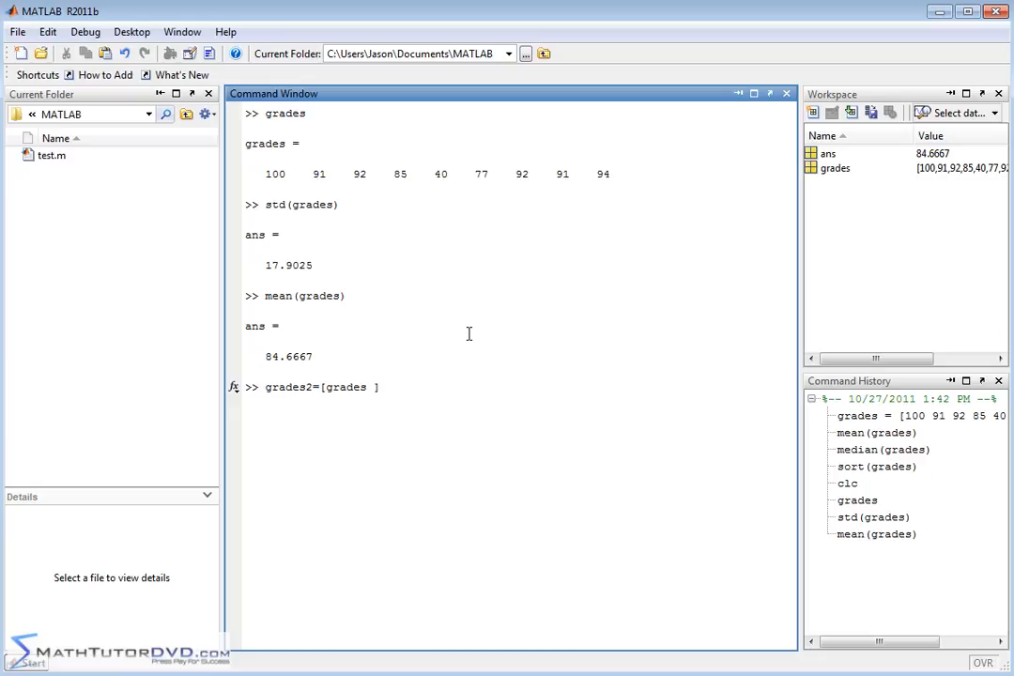
type("24")
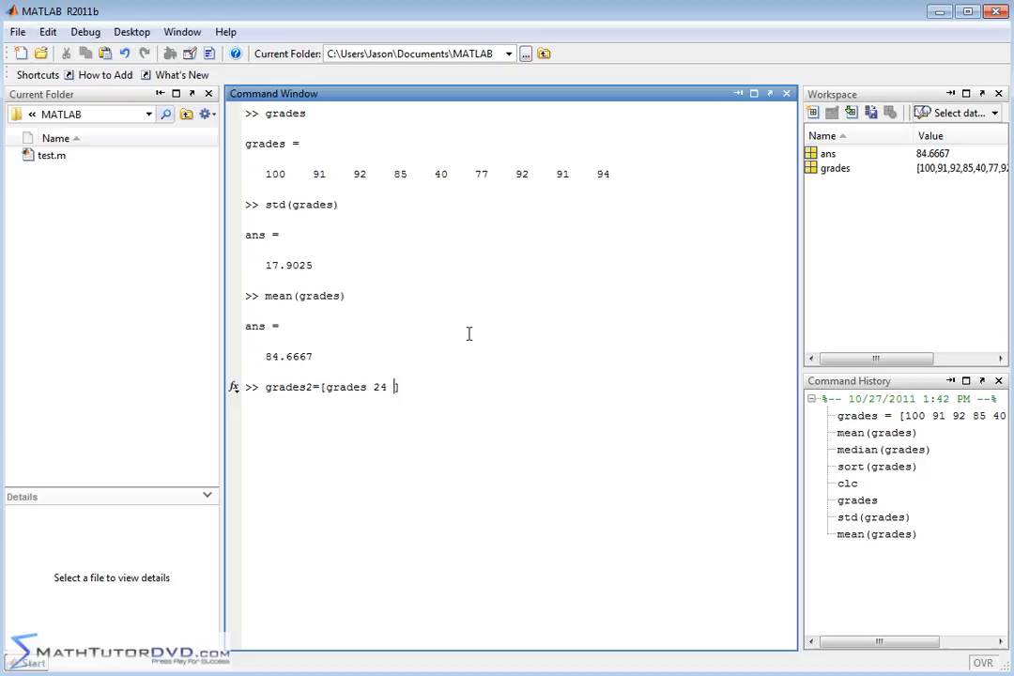
type("51")
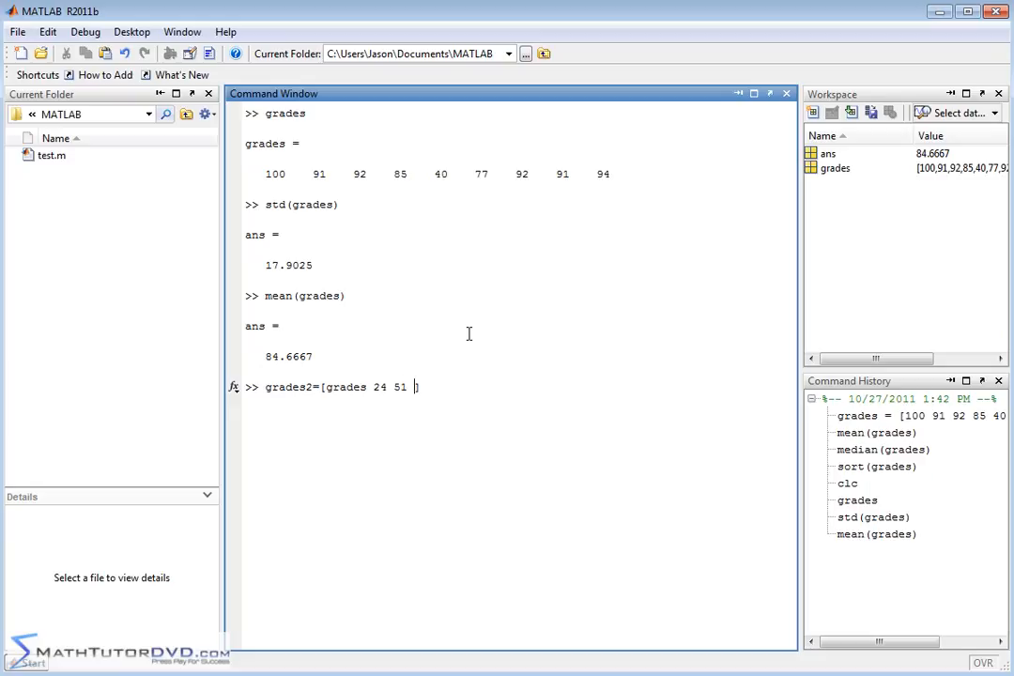
type("47")
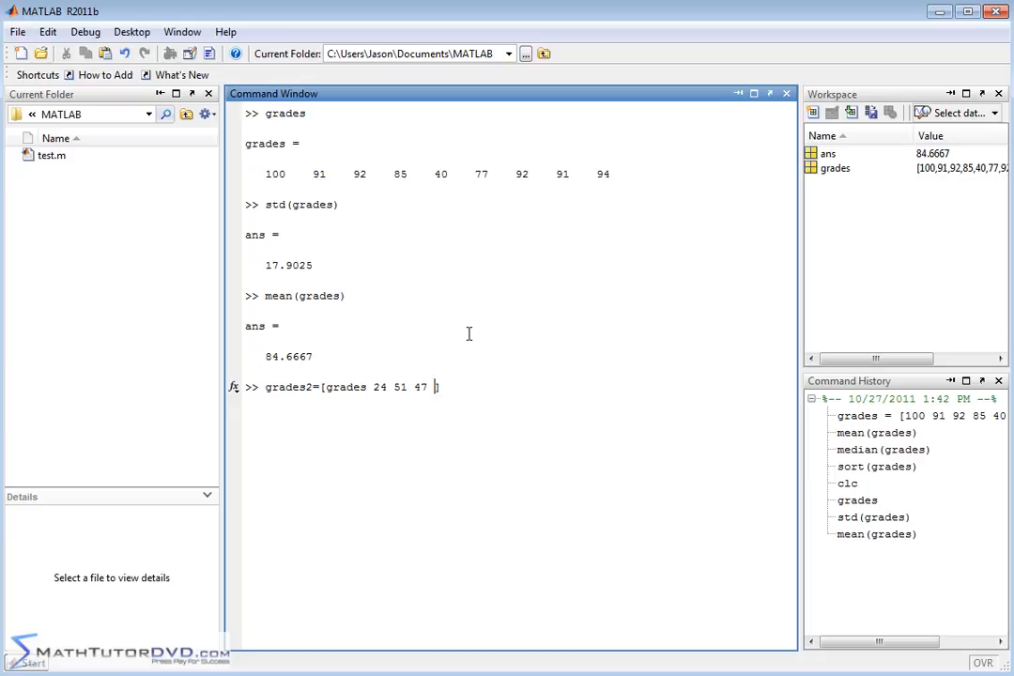
type("60")
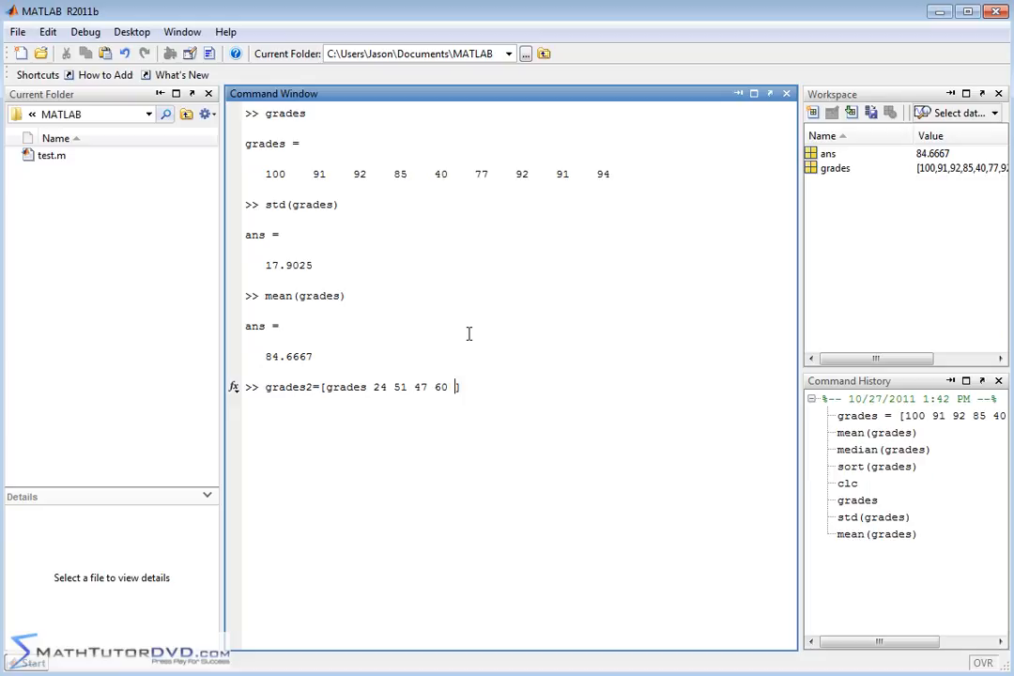
type("19]")
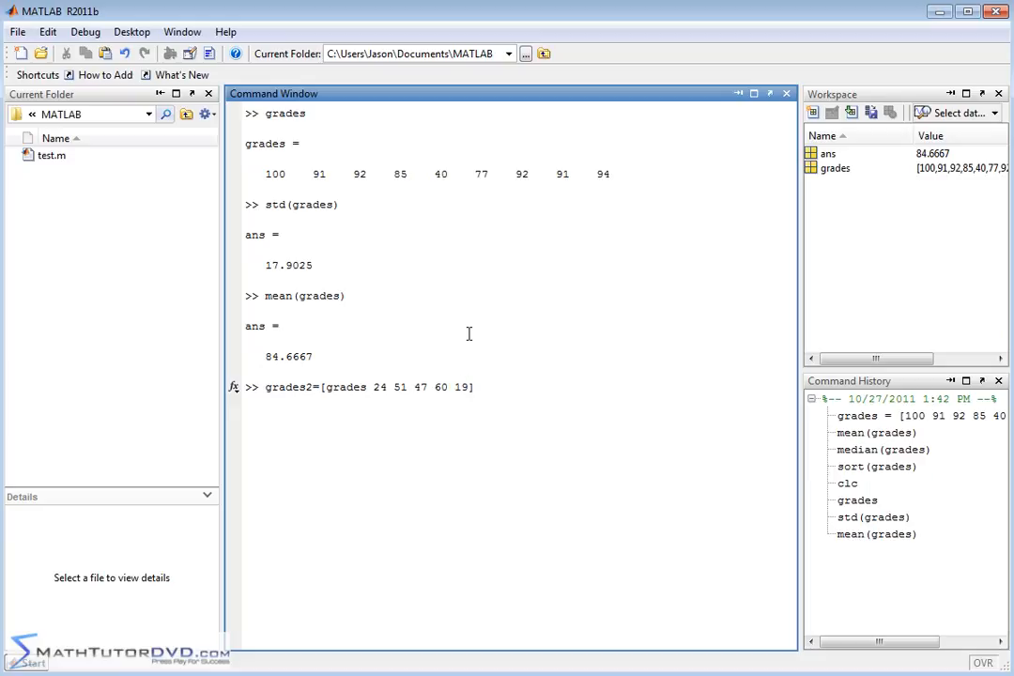
mouse_move(315, 281)
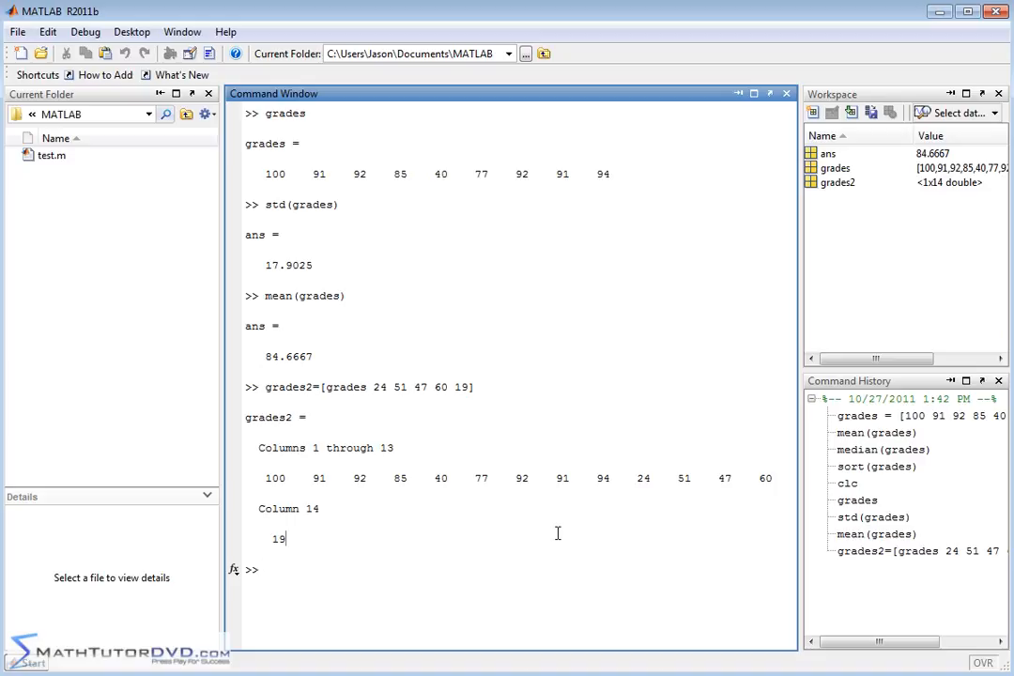
Compute mean(grades2) as 68.7857 and std(grades2) as 27.9922.
type("mean(gra")
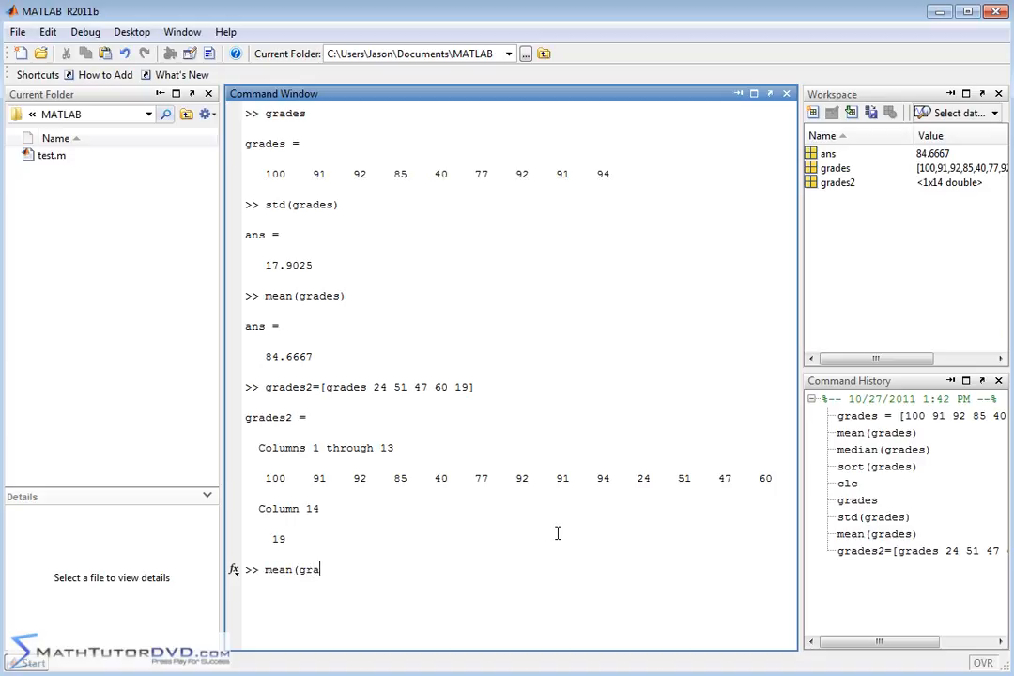
type("des2)")
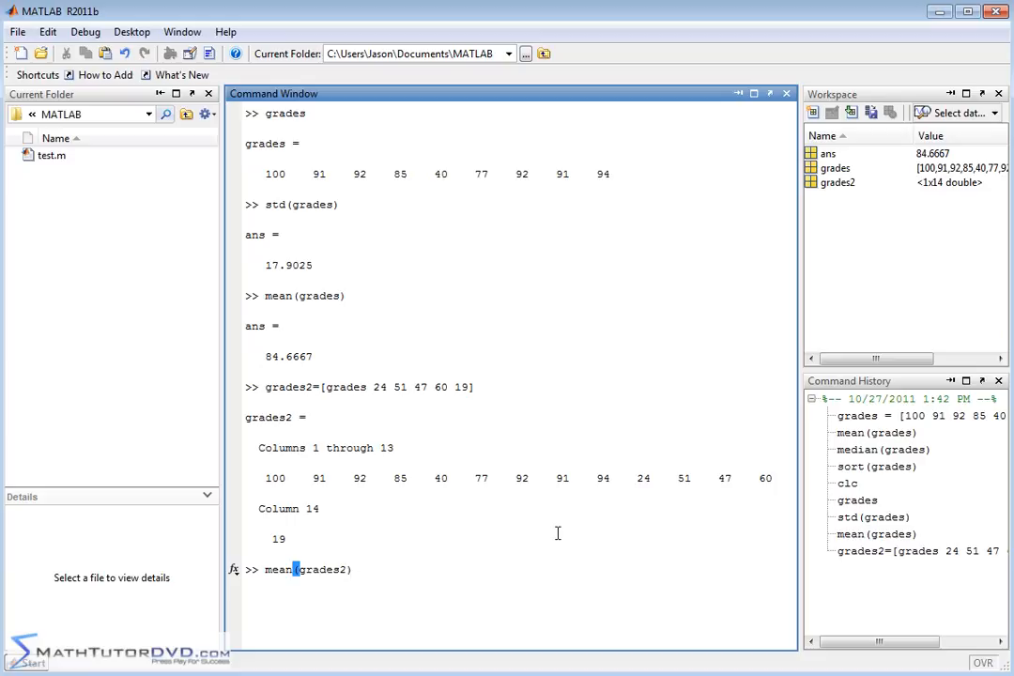
key("Return")
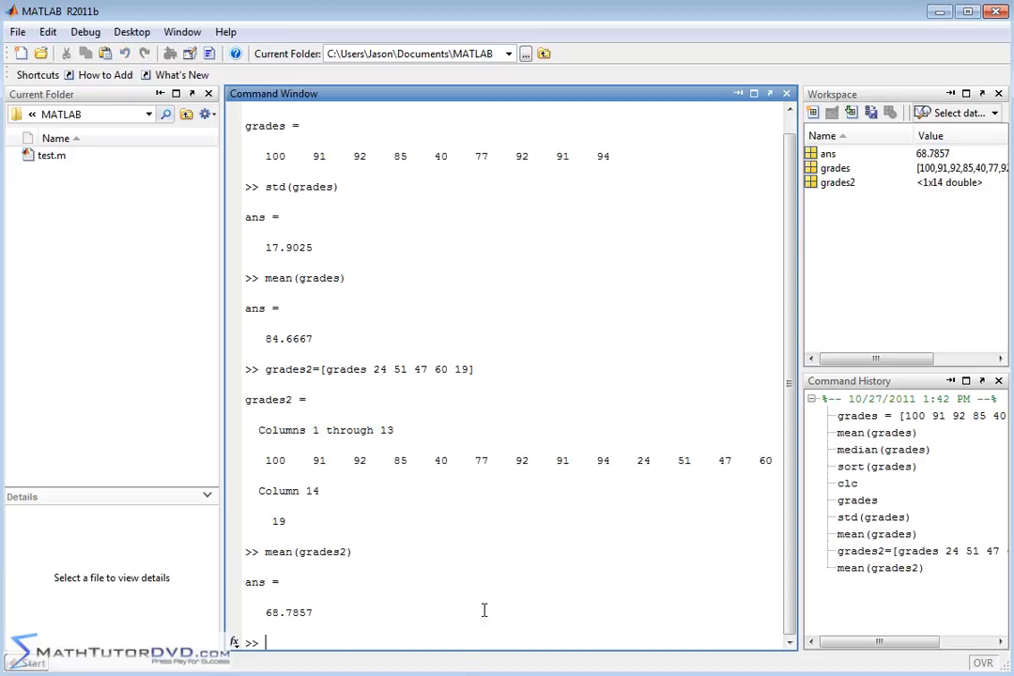
type("std(")
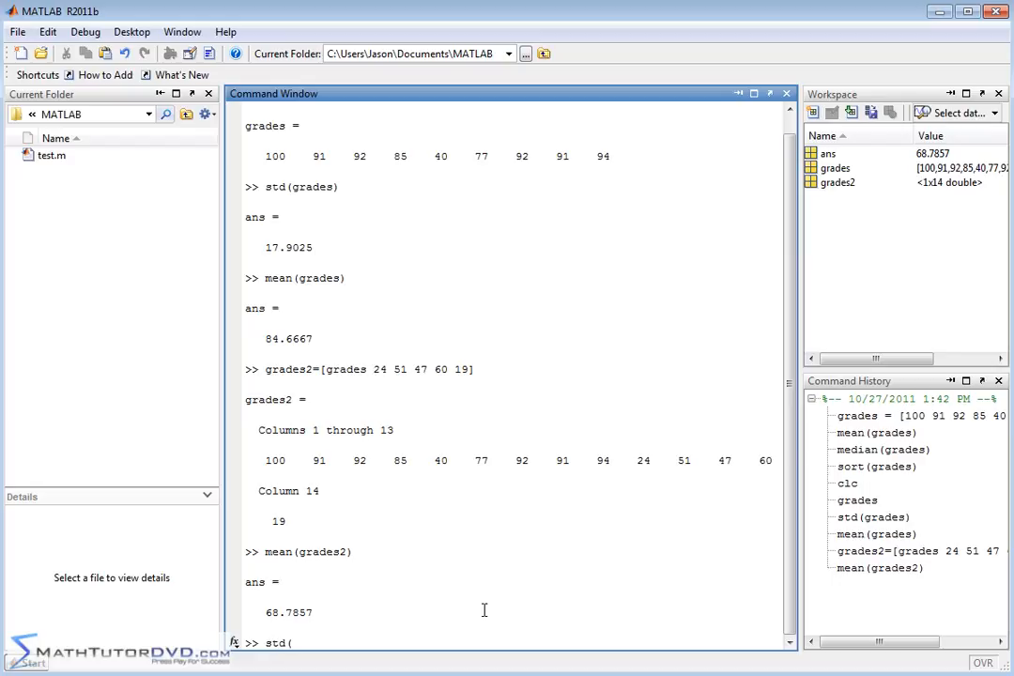
type("grades2")
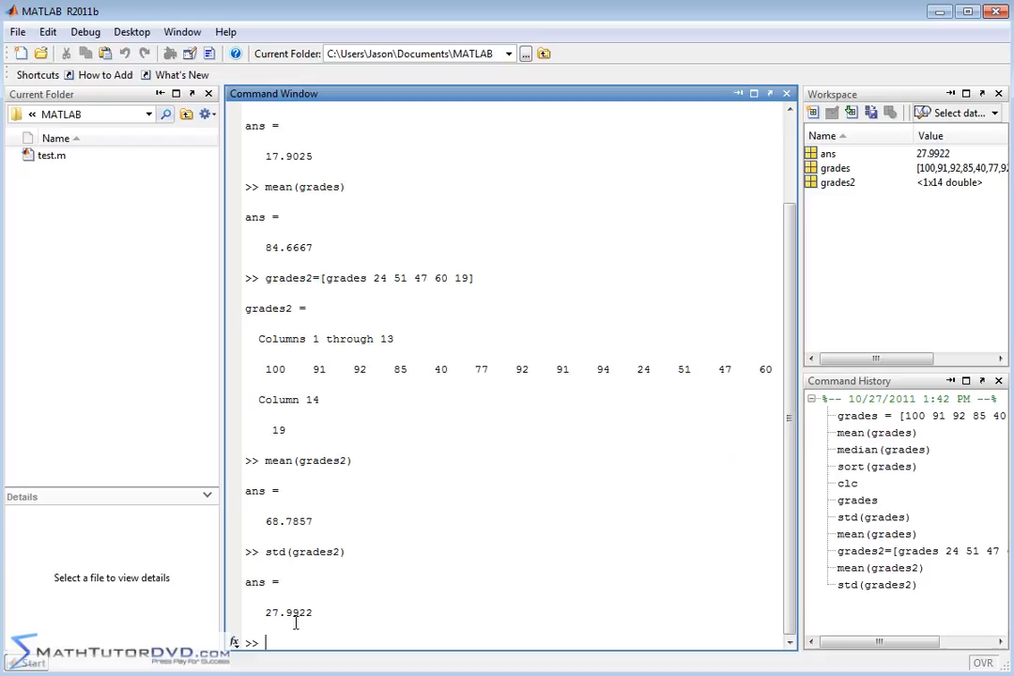
mouse_move(678, 330)
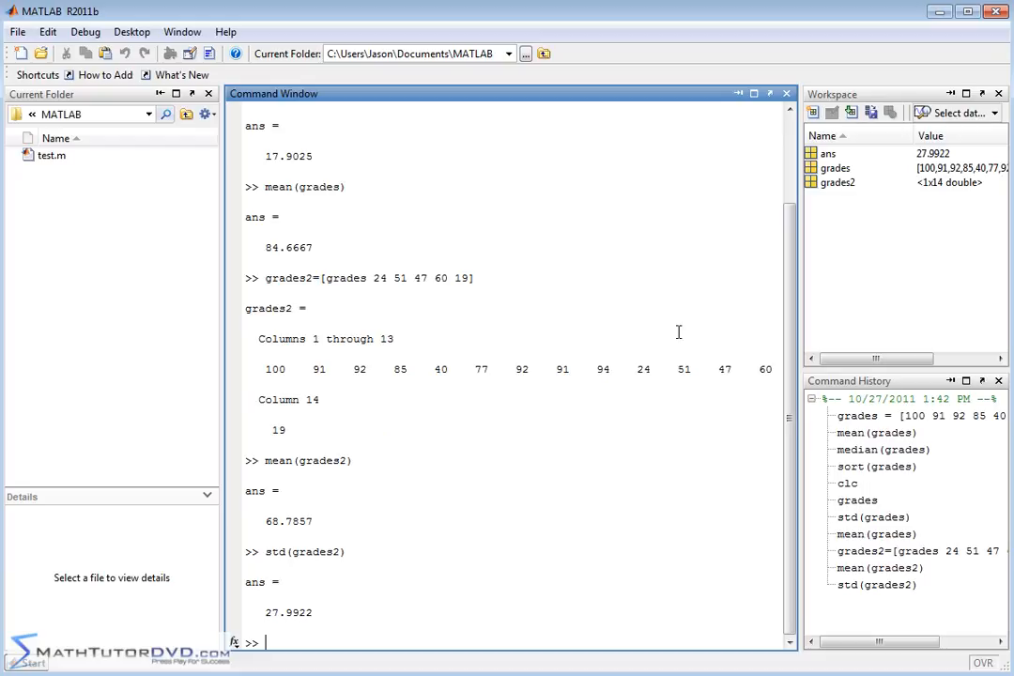
mouse_move(717, 364)
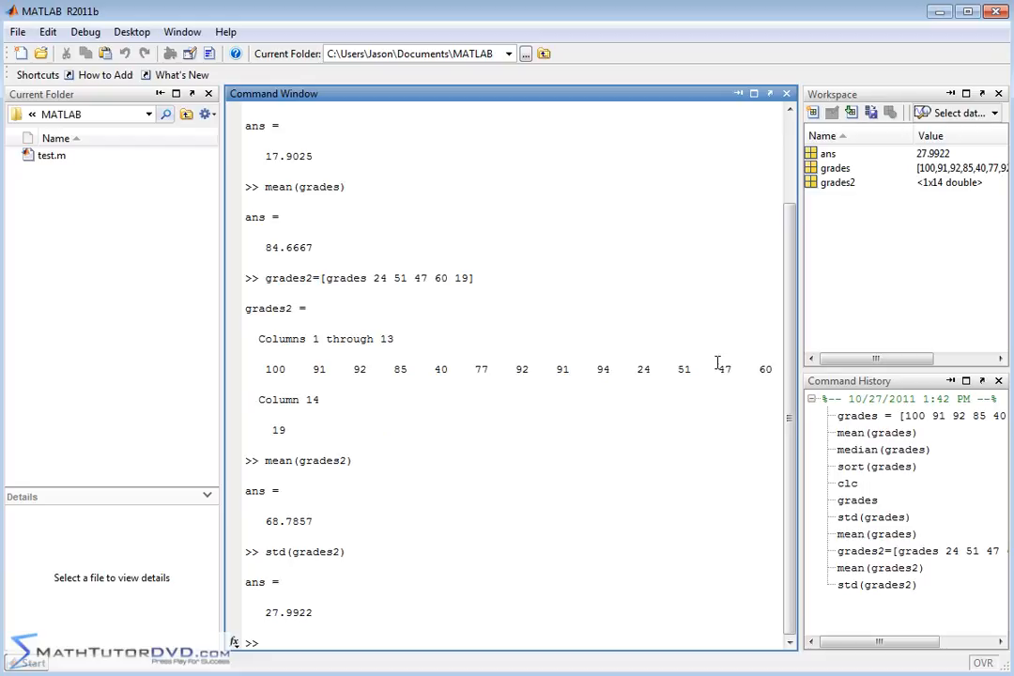
mouse_move(706, 359)
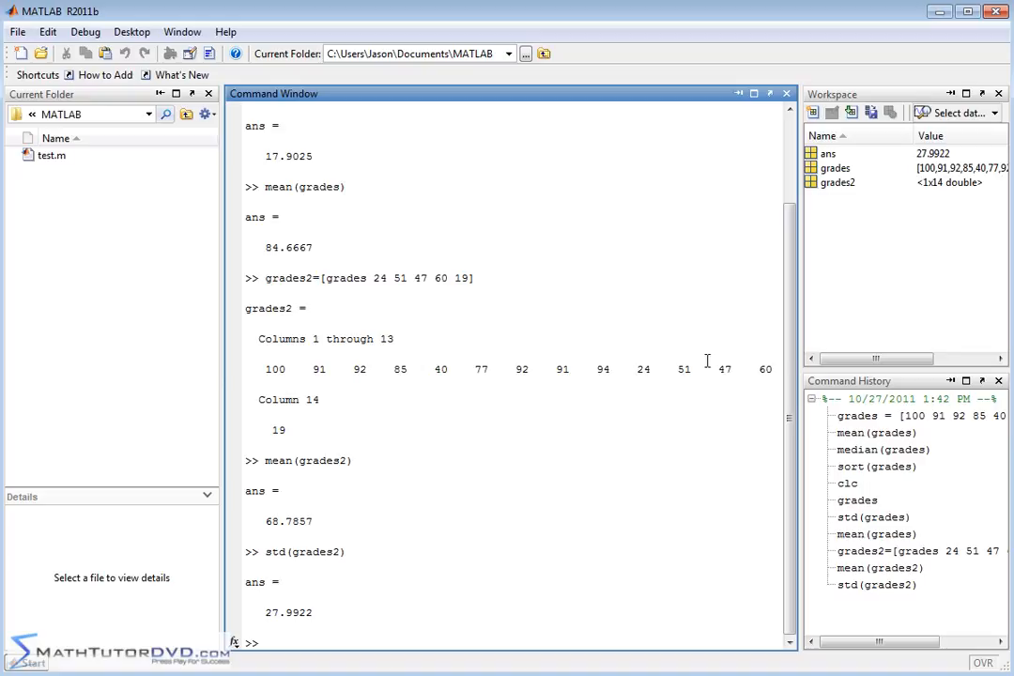
mouse_move(290, 530)
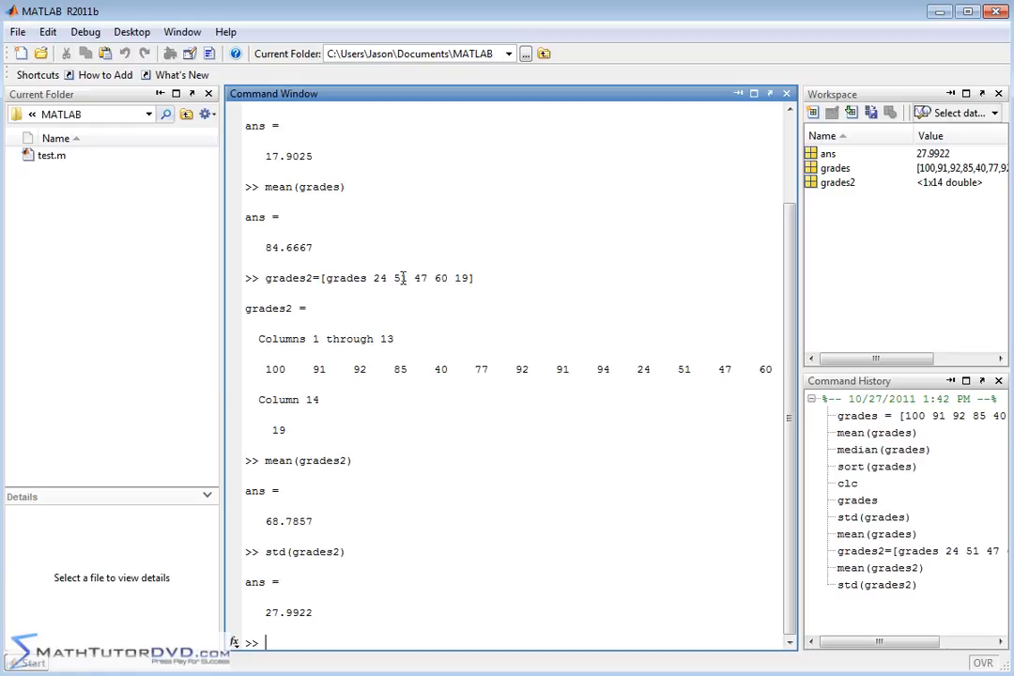
mouse_move(524, 261)
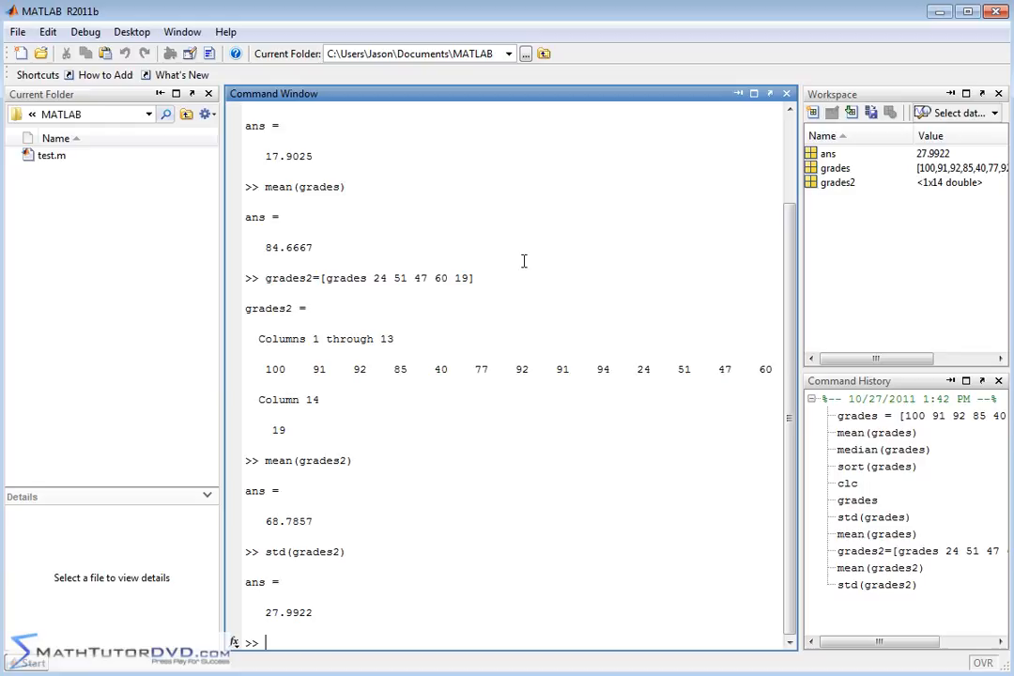
mouse_move(643, 310)
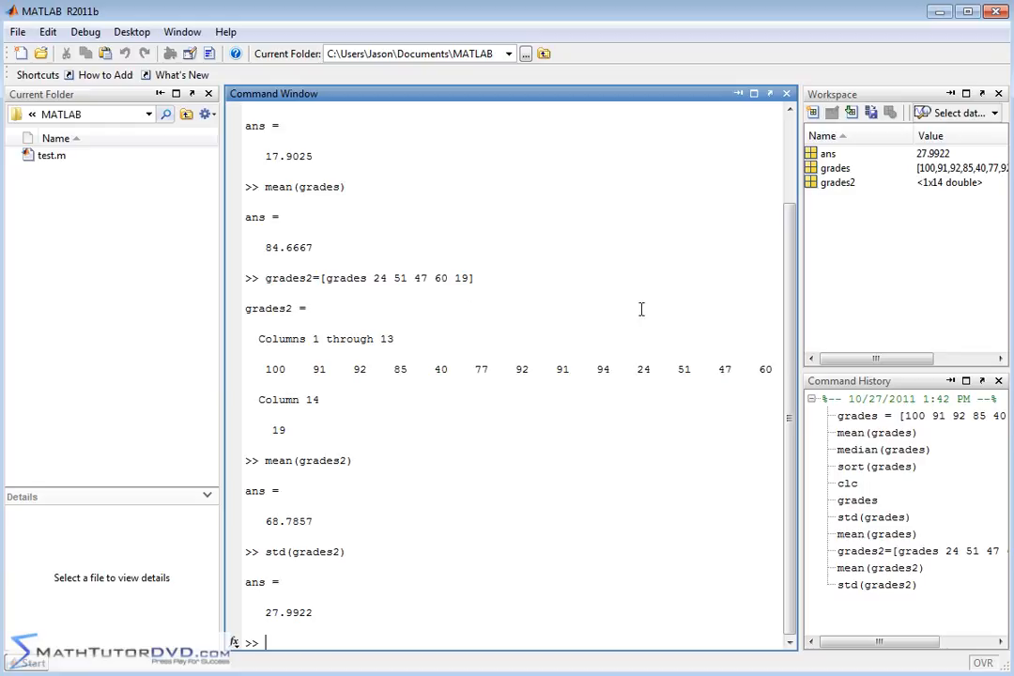
mouse_move(294, 518)
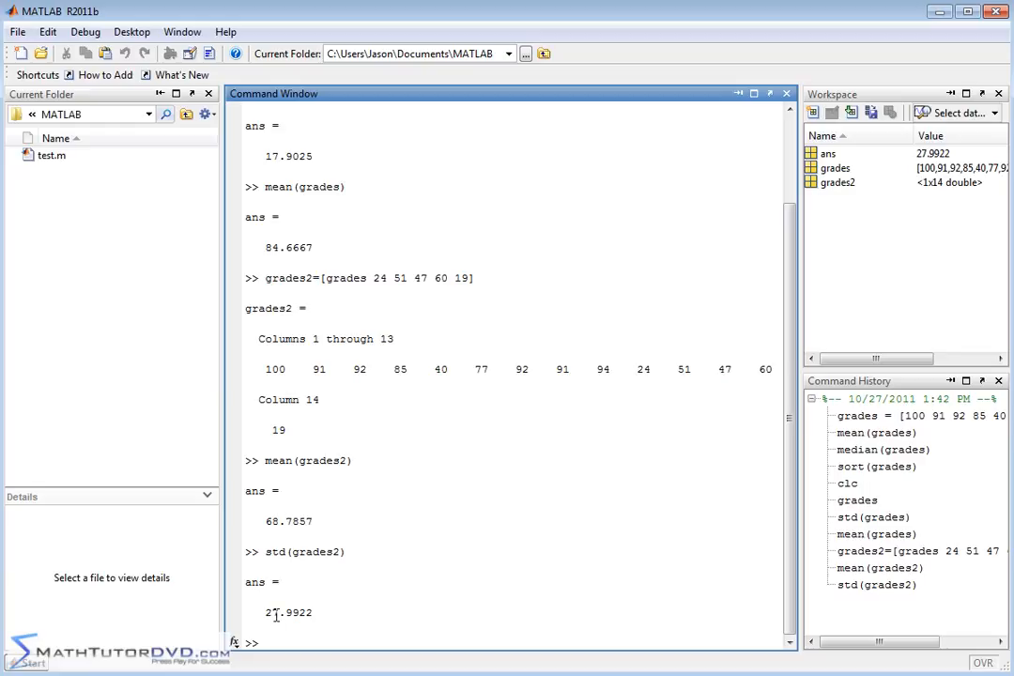
mouse_move(460, 404)
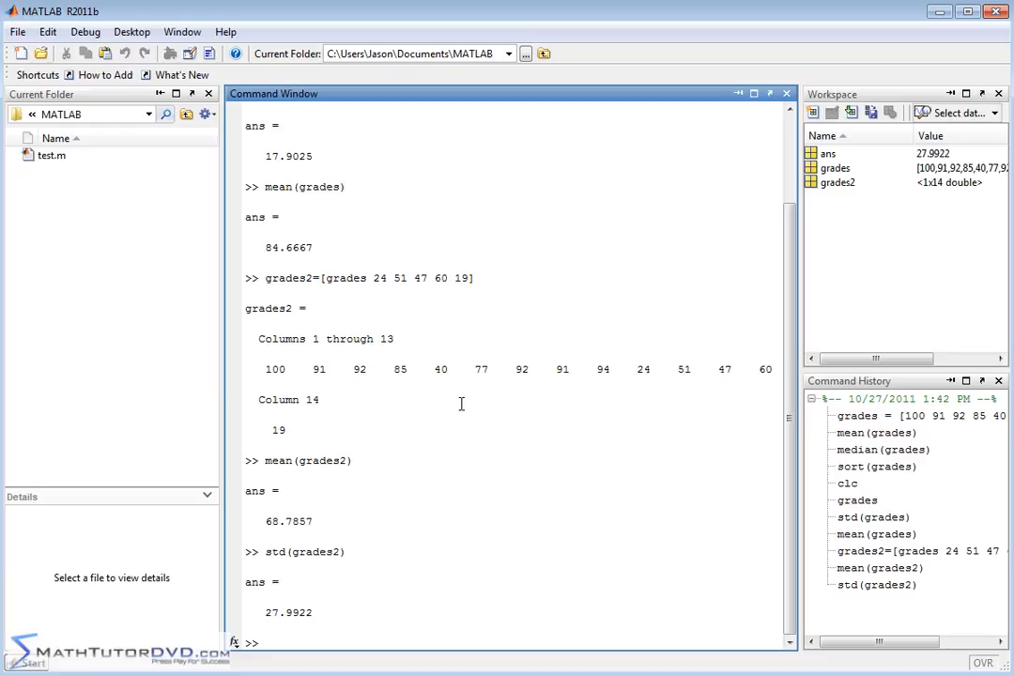
type("grades3")
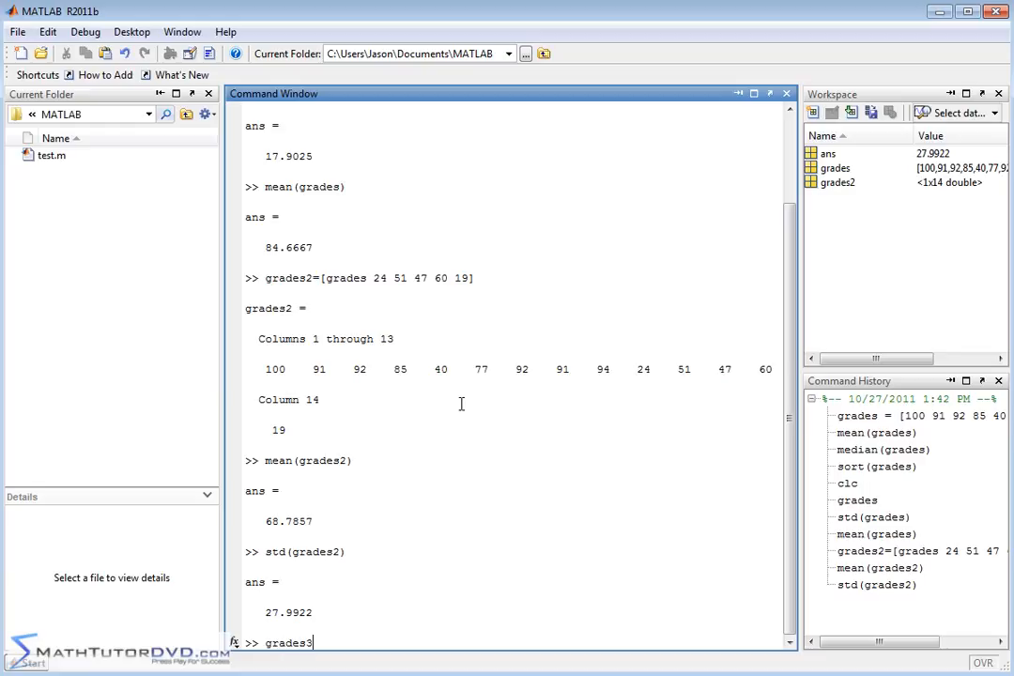
type("=")
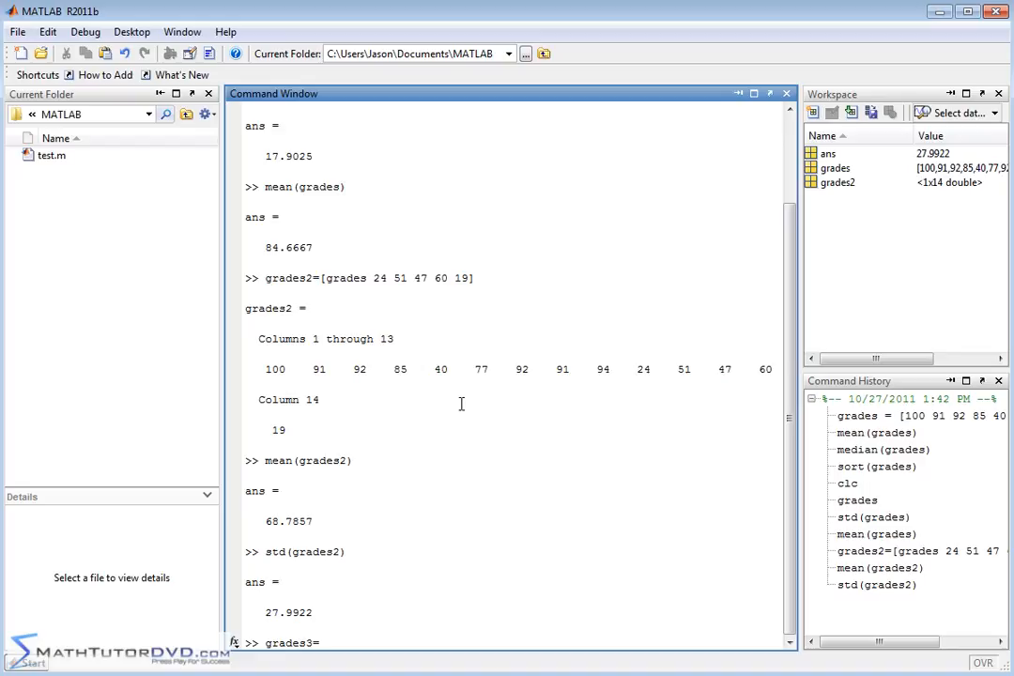
type("[")
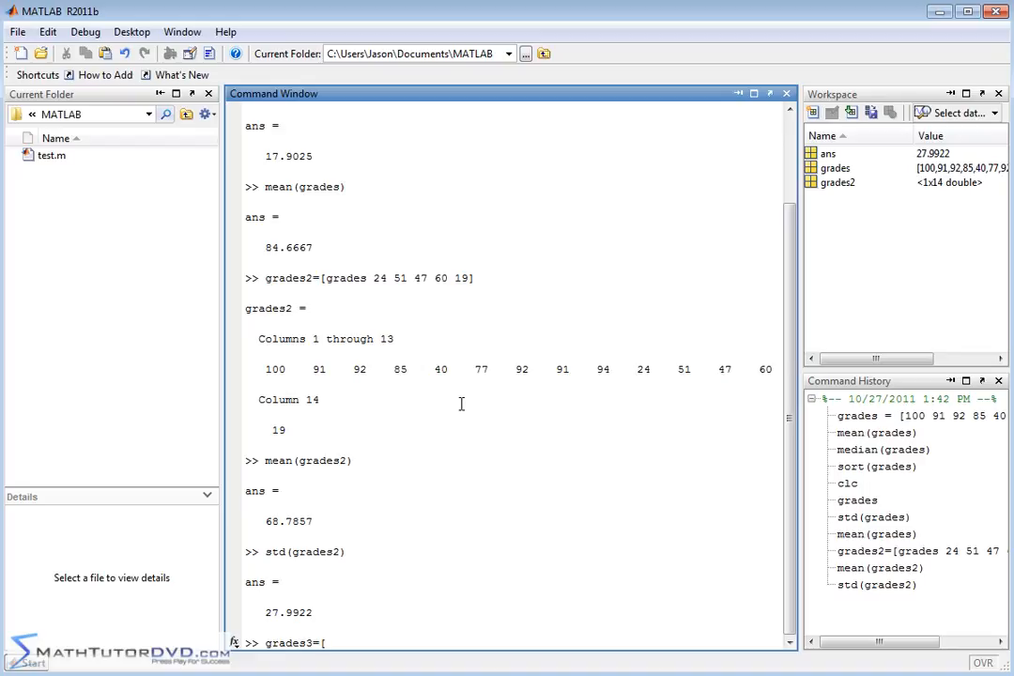
type("100 100")
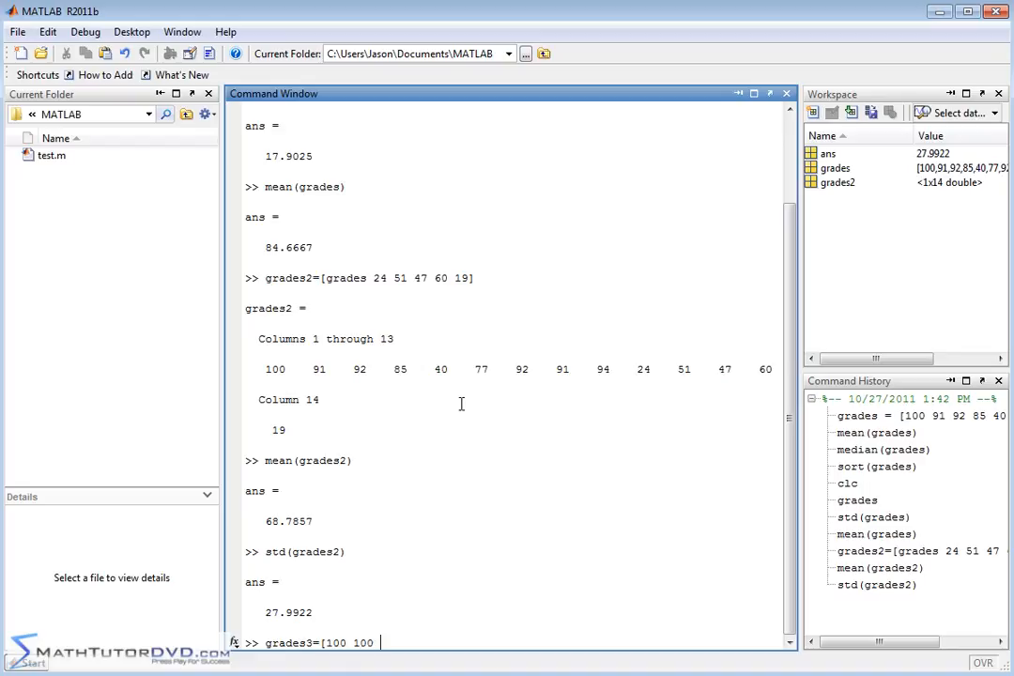
type("100 97")
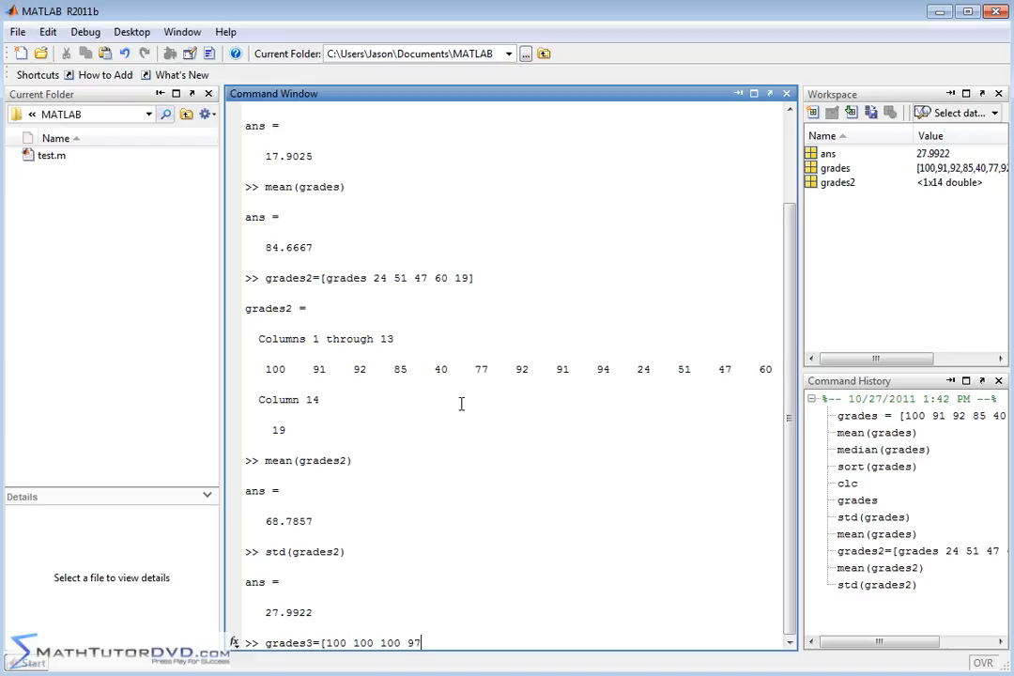
type("95")
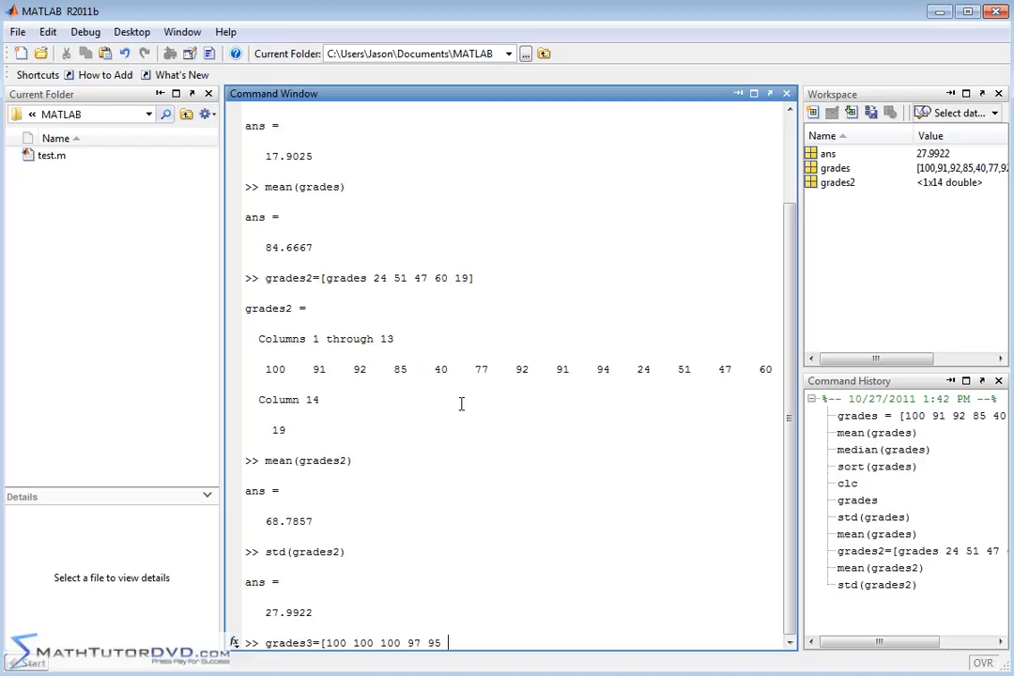
type("90 96]")
type("mean(g")
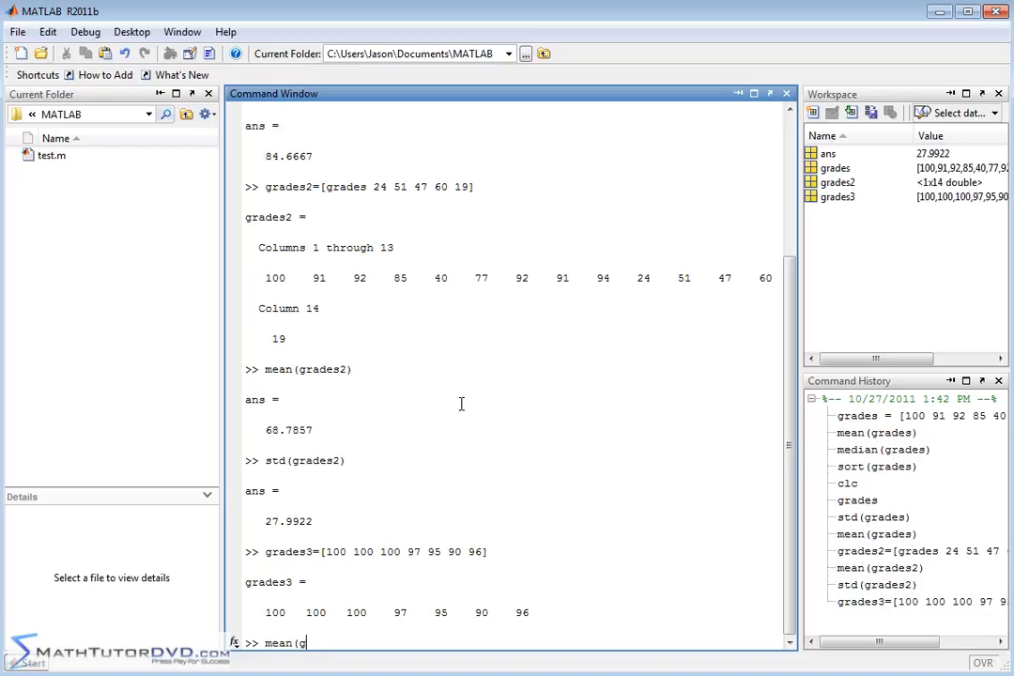
Compute mean(grades3) as 96.8571 and std(grades3) as 3.6710.
type("rades3")
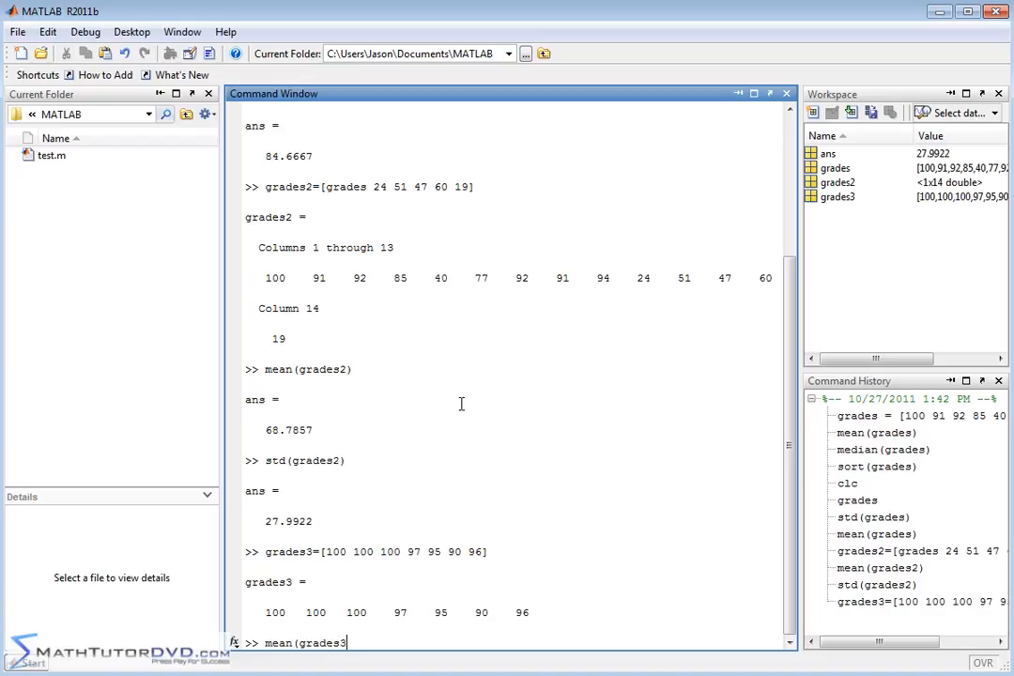
key("Return")
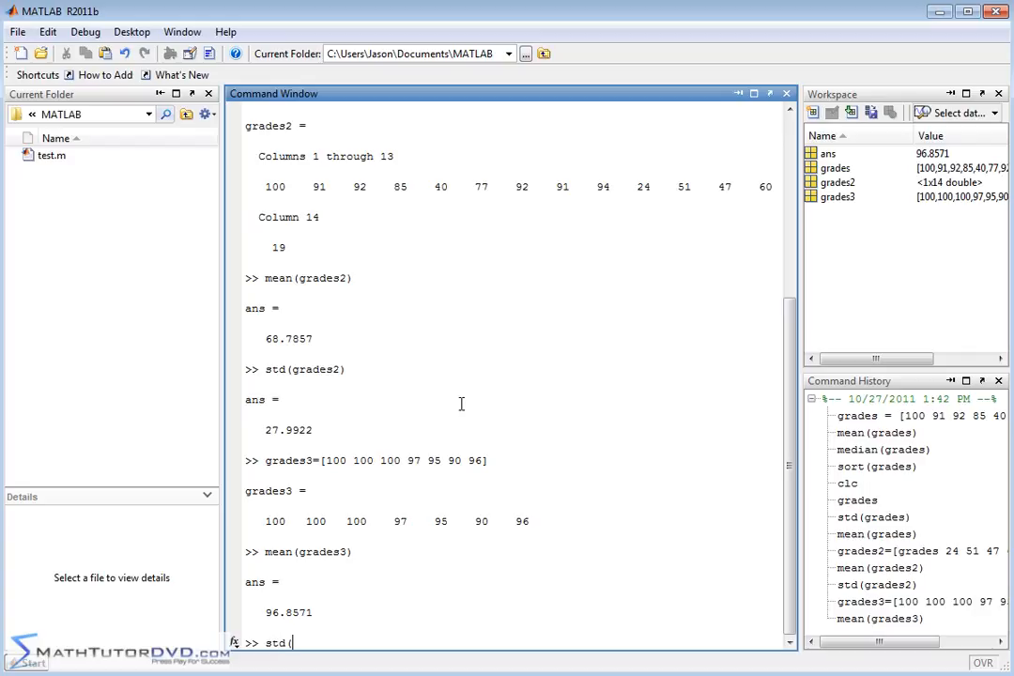
type("grades3")
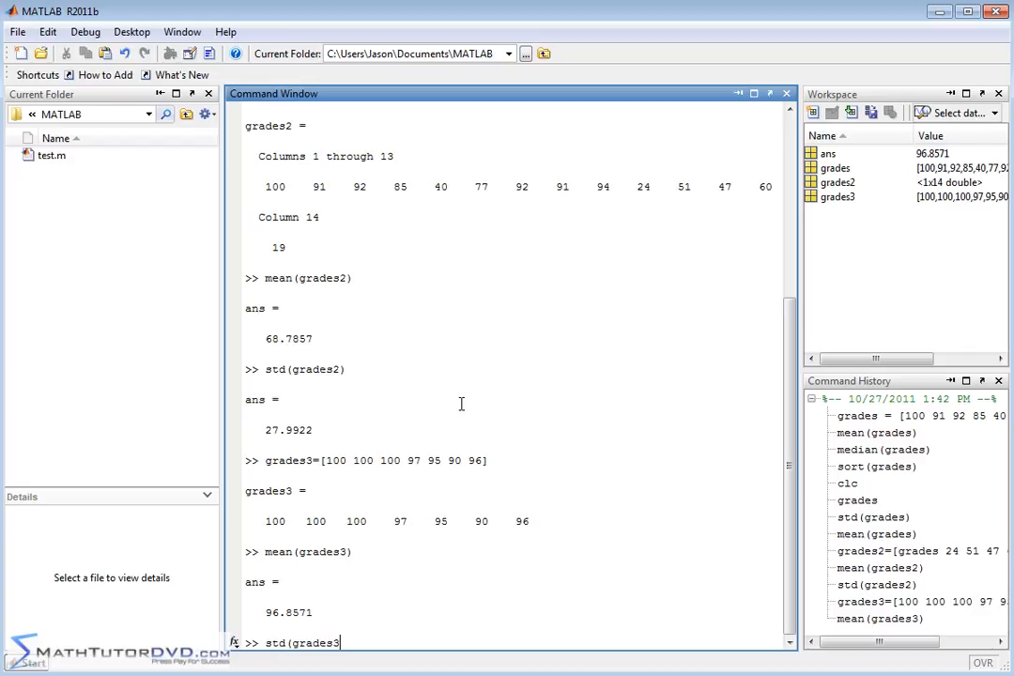
key("Return")
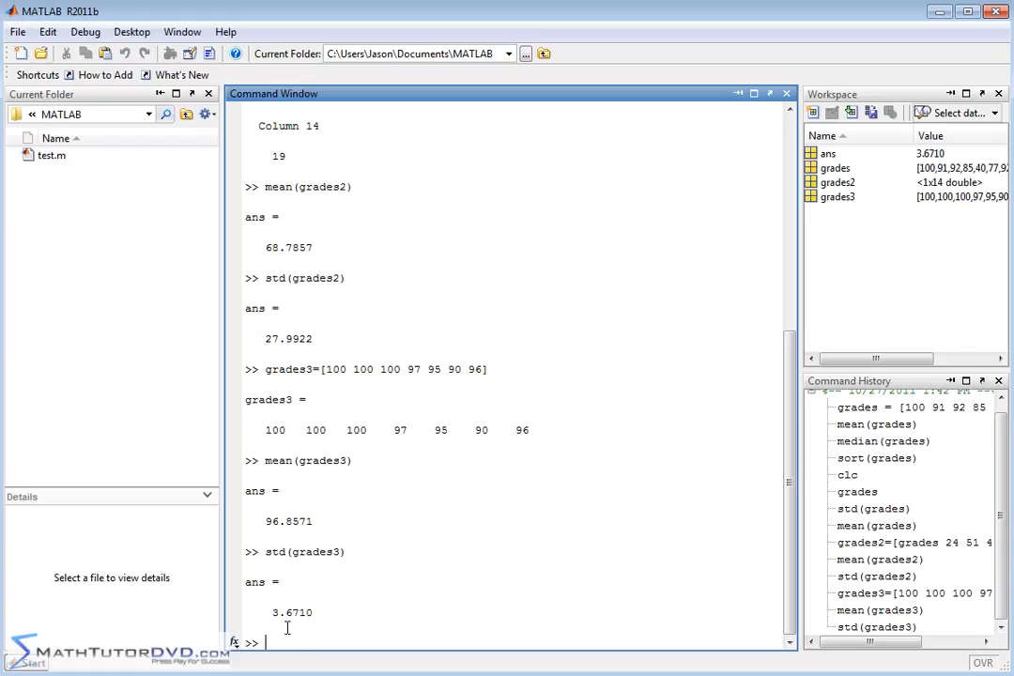
mouse_move(355, 428)
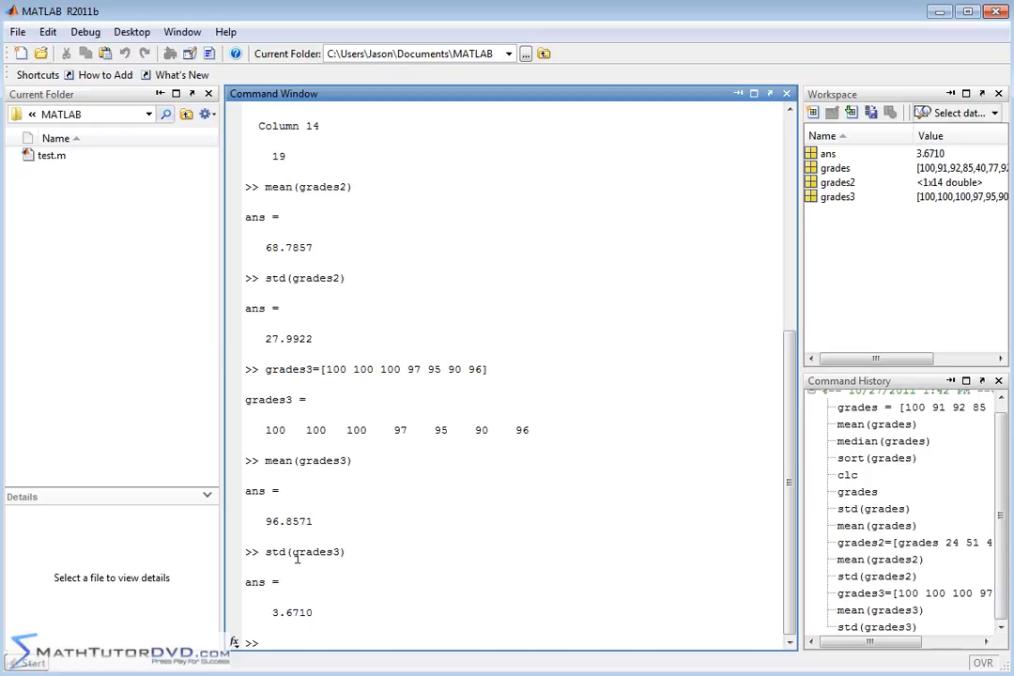
mouse_move(310, 609)
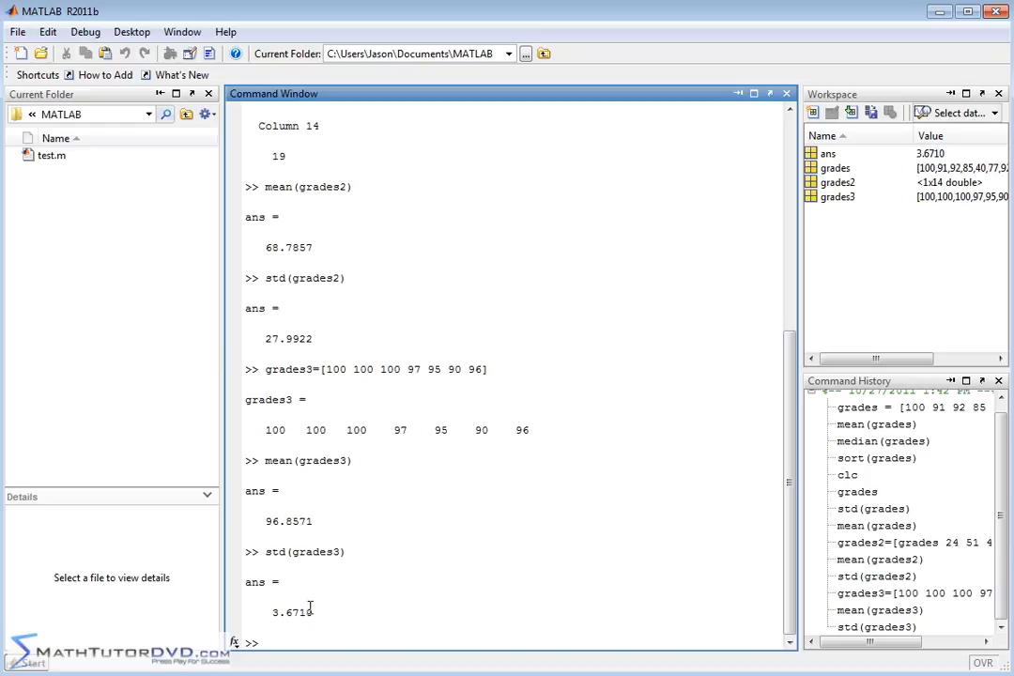
mouse_move(299, 665)
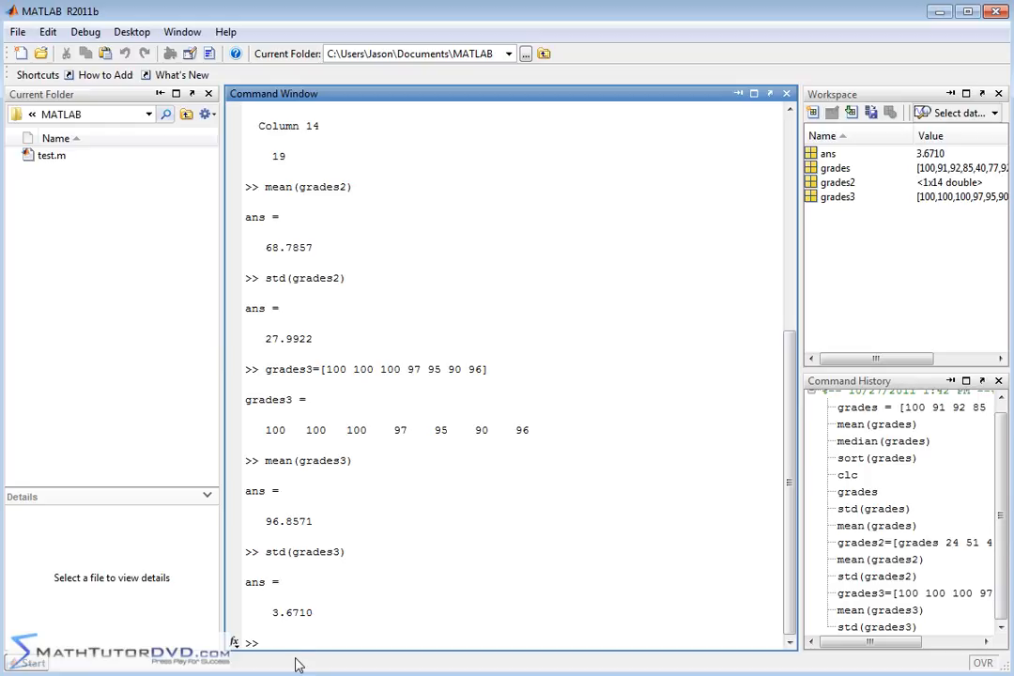
mouse_move(584, 530)
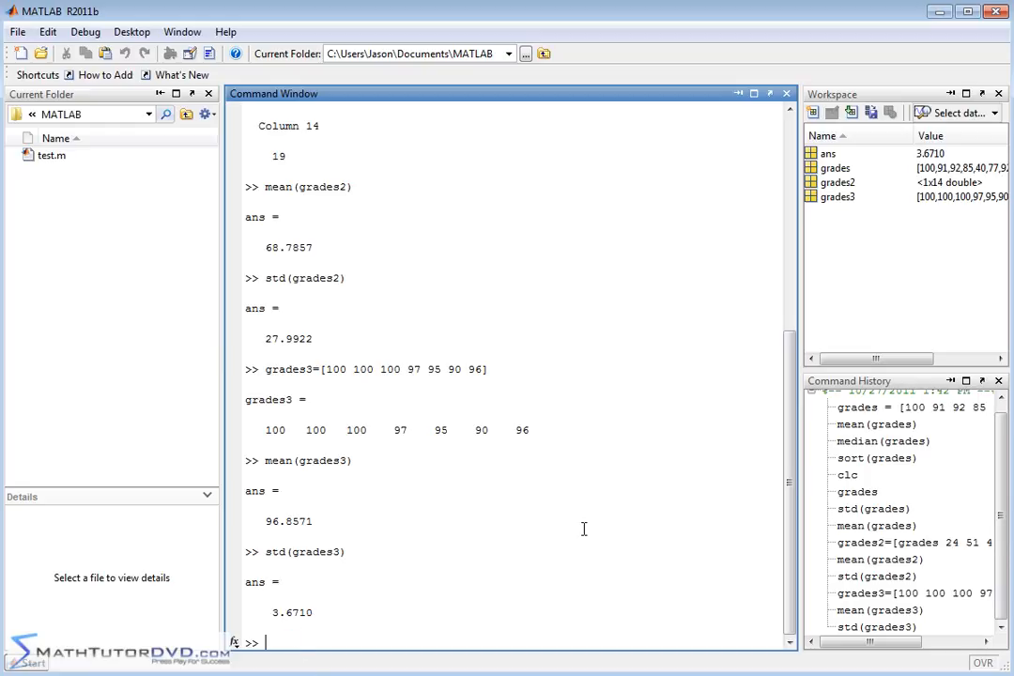
Compute var(grades3), giving 13.4762, and briefly highlight the 3.6710 standard deviation above it.
type("var(")
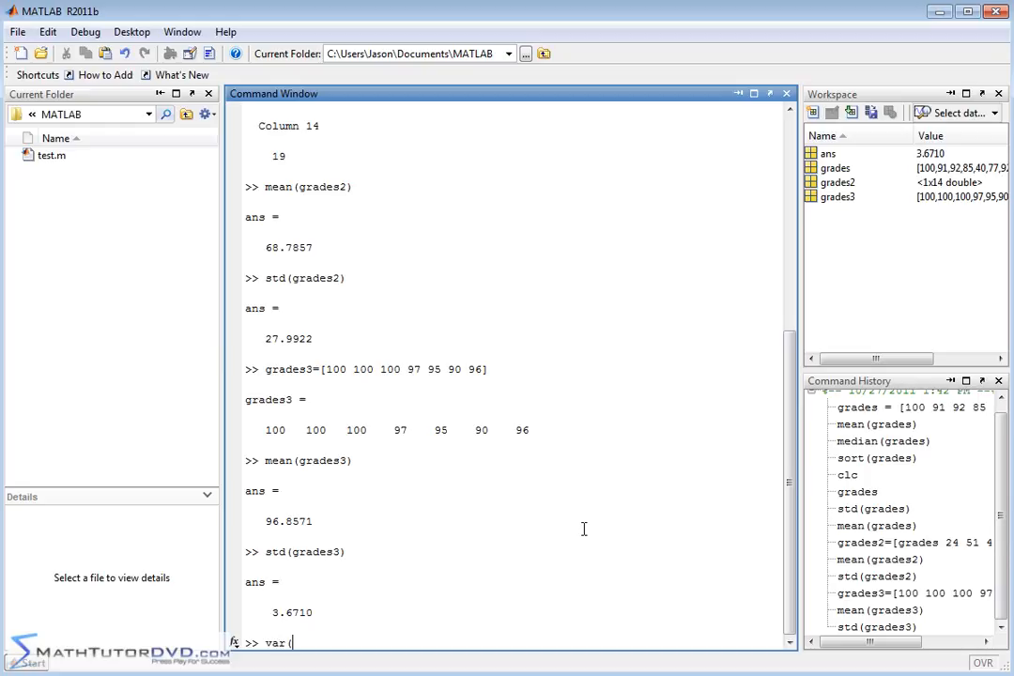
type("grades3")
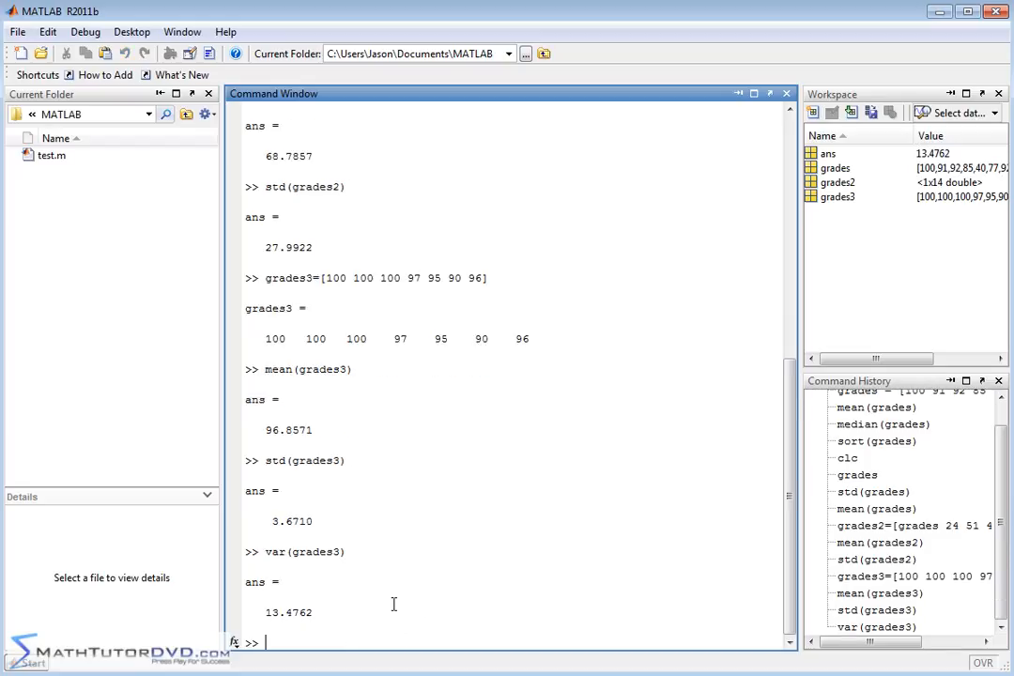
mouse_move(357, 618)
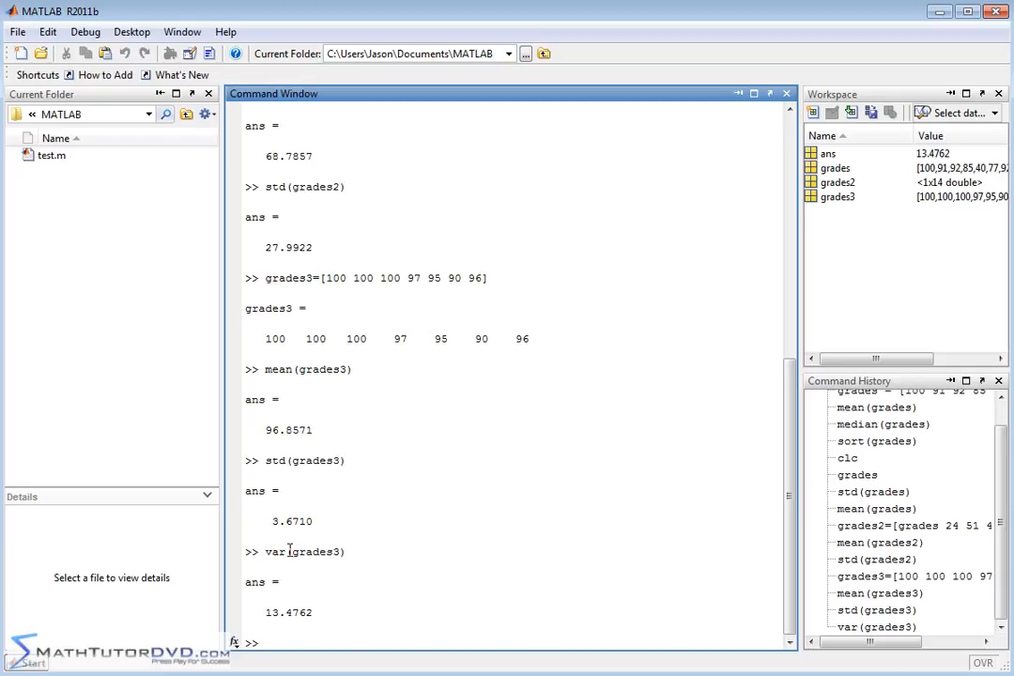
double_click(291, 522)
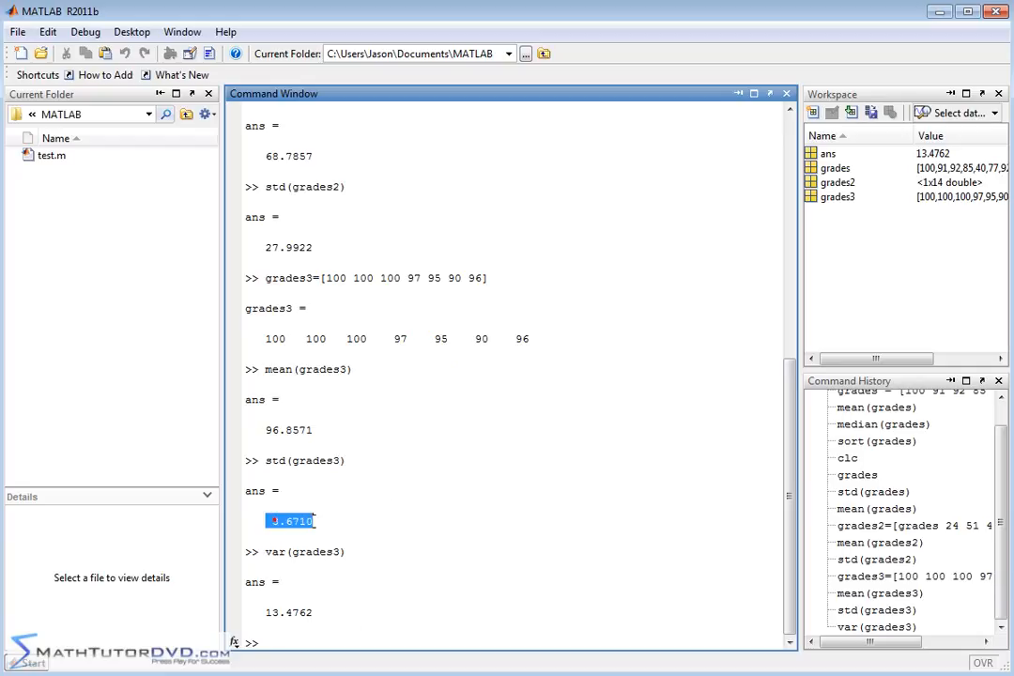
left_click(349, 640)
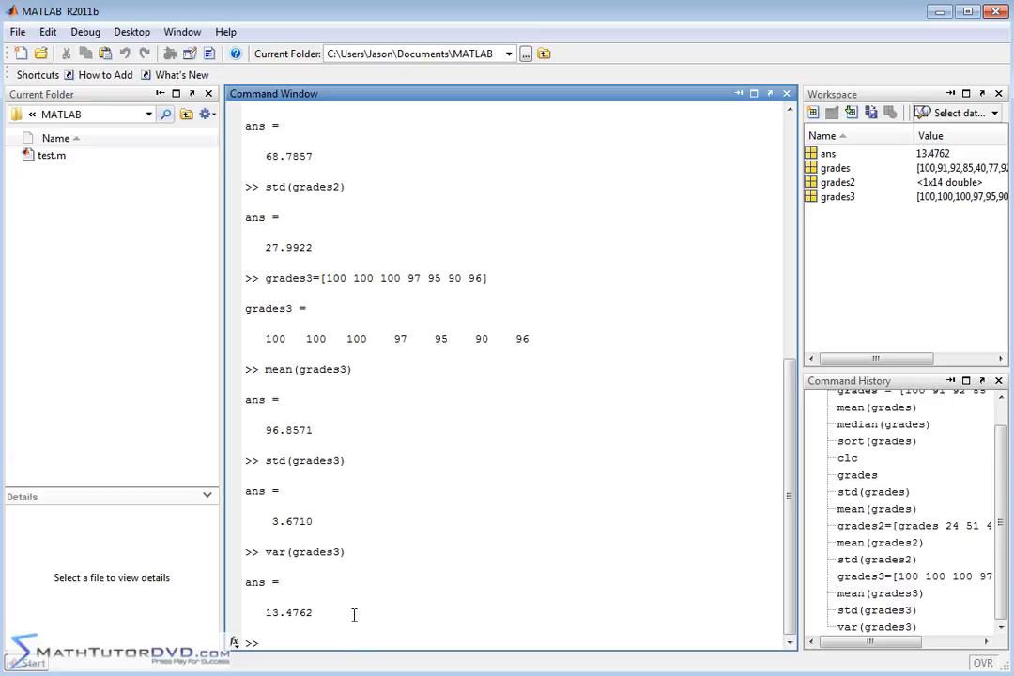
left_click(267, 643)
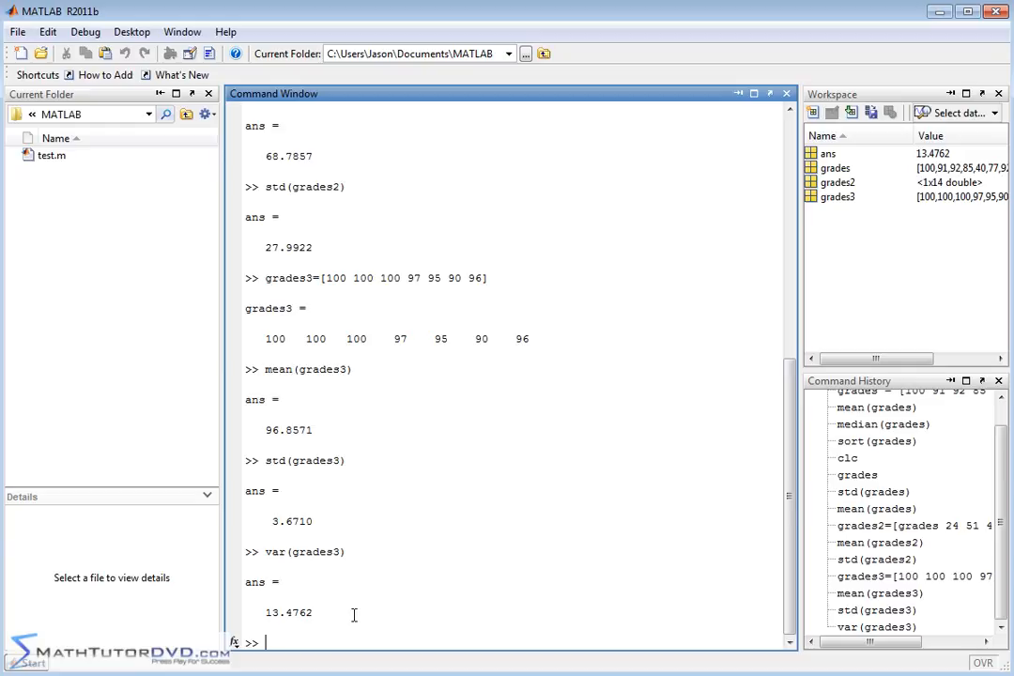
Square 3.6710 to get 13.4762 matching the variance, then clear the Command Window with clc.
type("3.6")
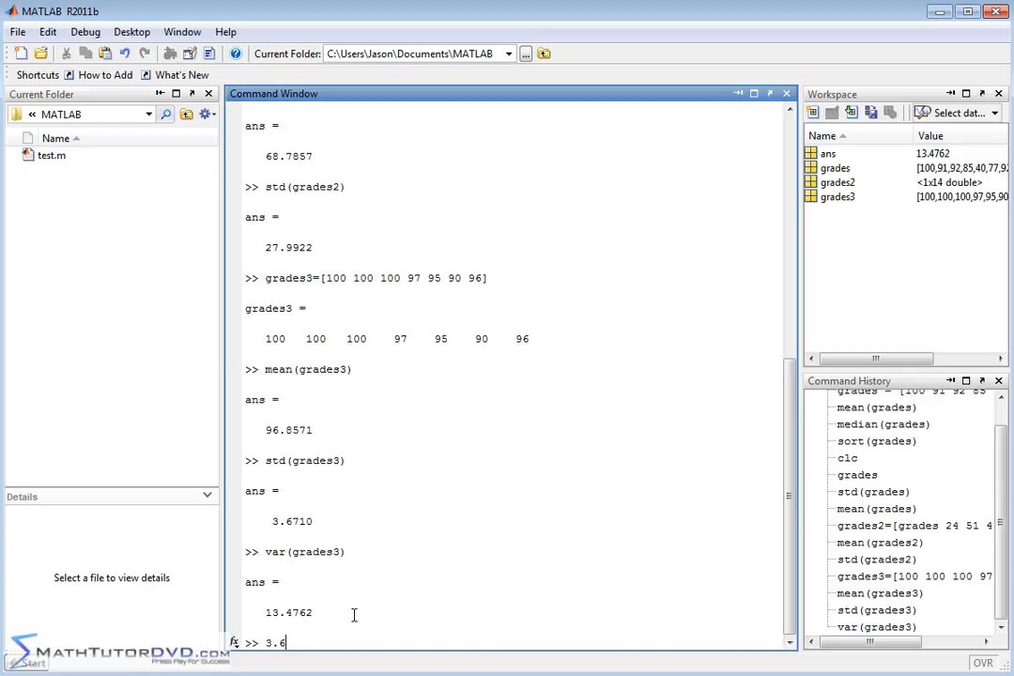
type("710^2")
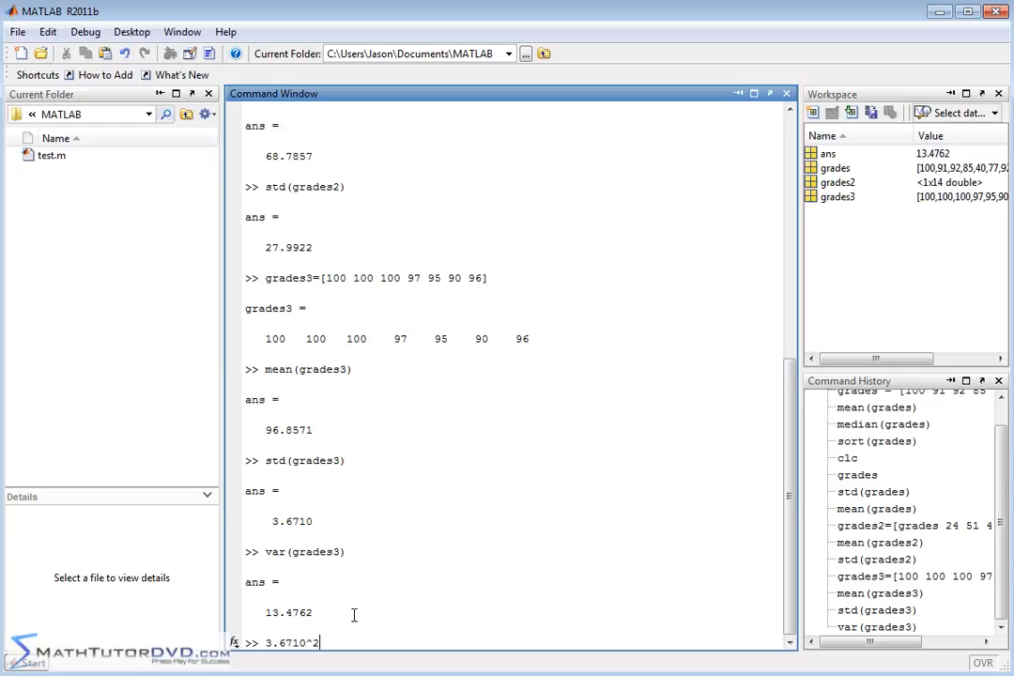
key("Return")
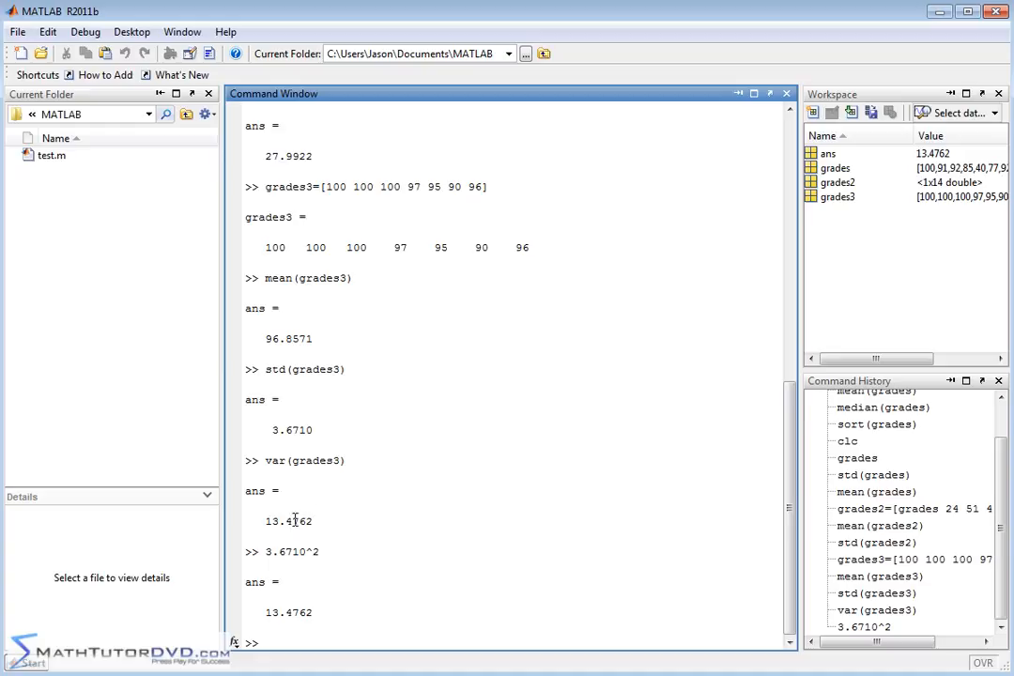
mouse_move(345, 496)
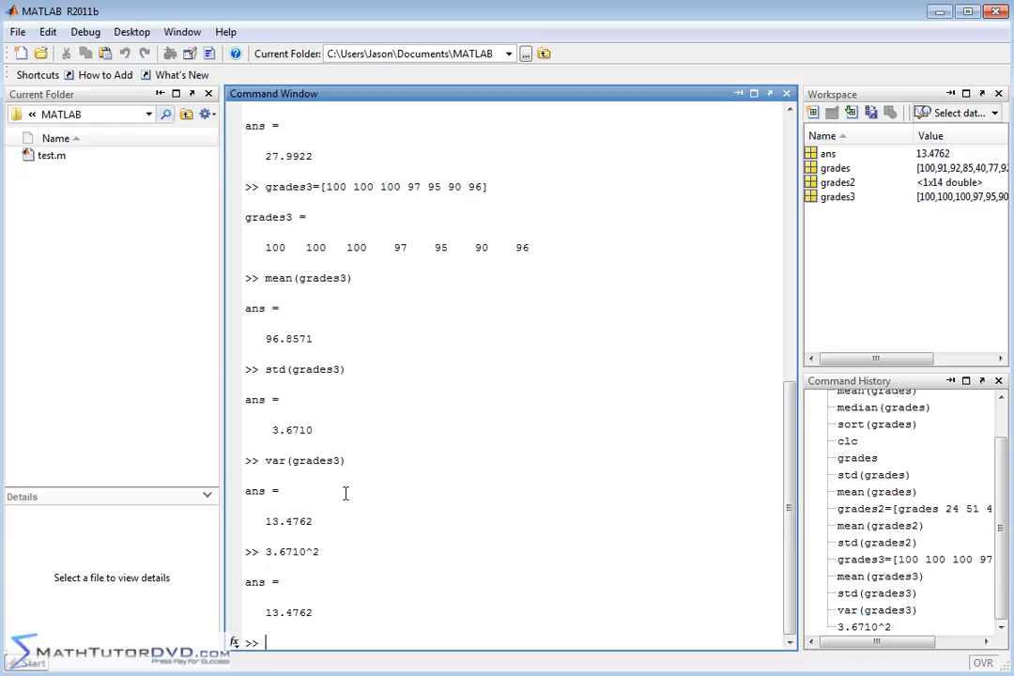
type("c")
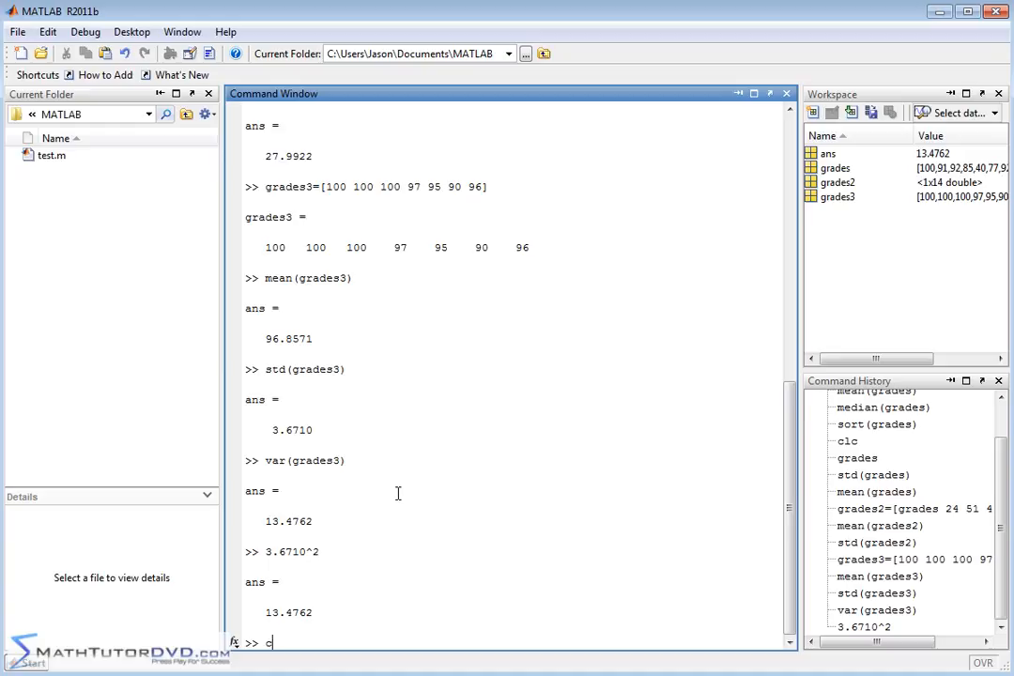
key("Return")
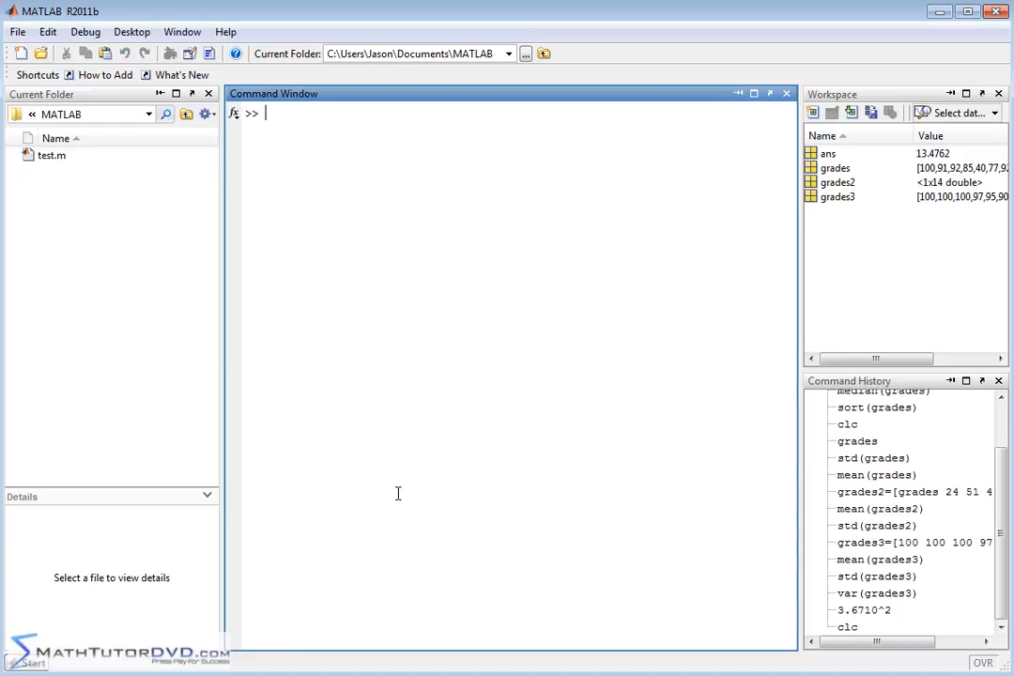